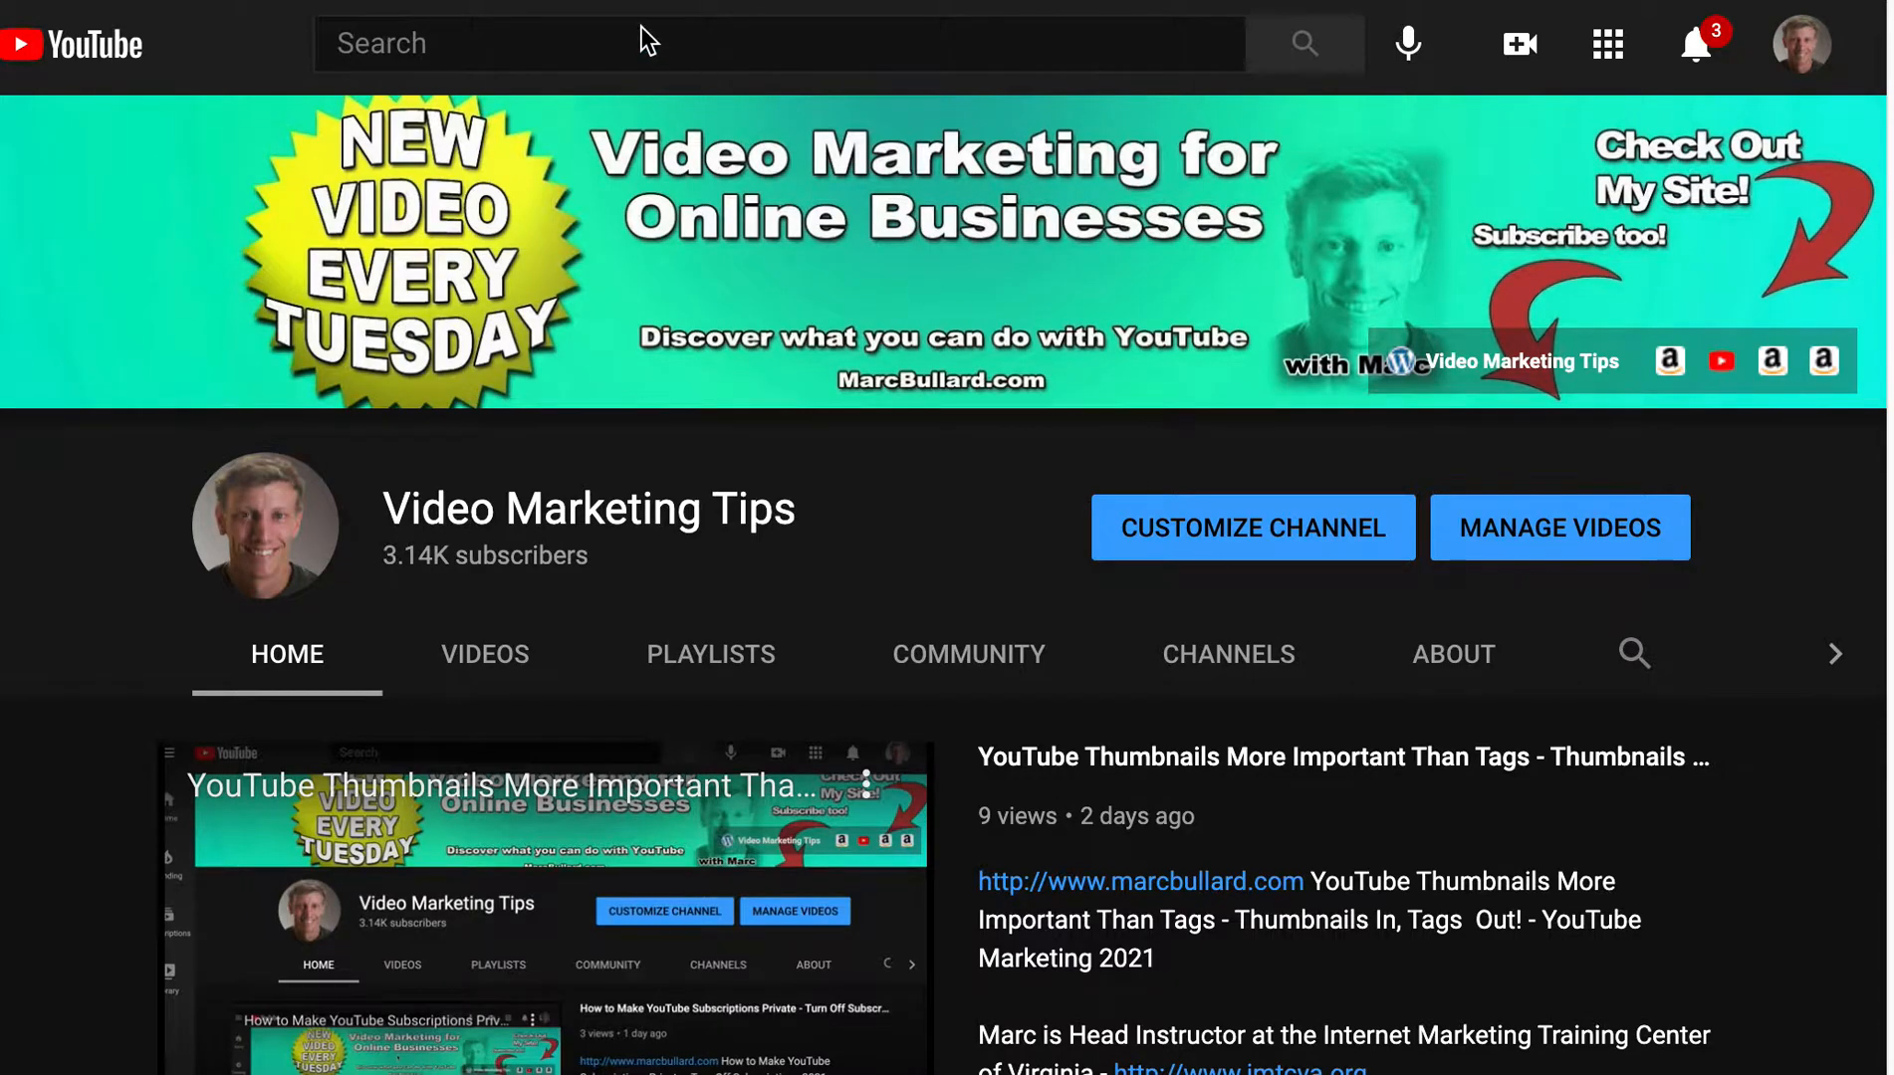
pyautogui.moveTo(689, 88)
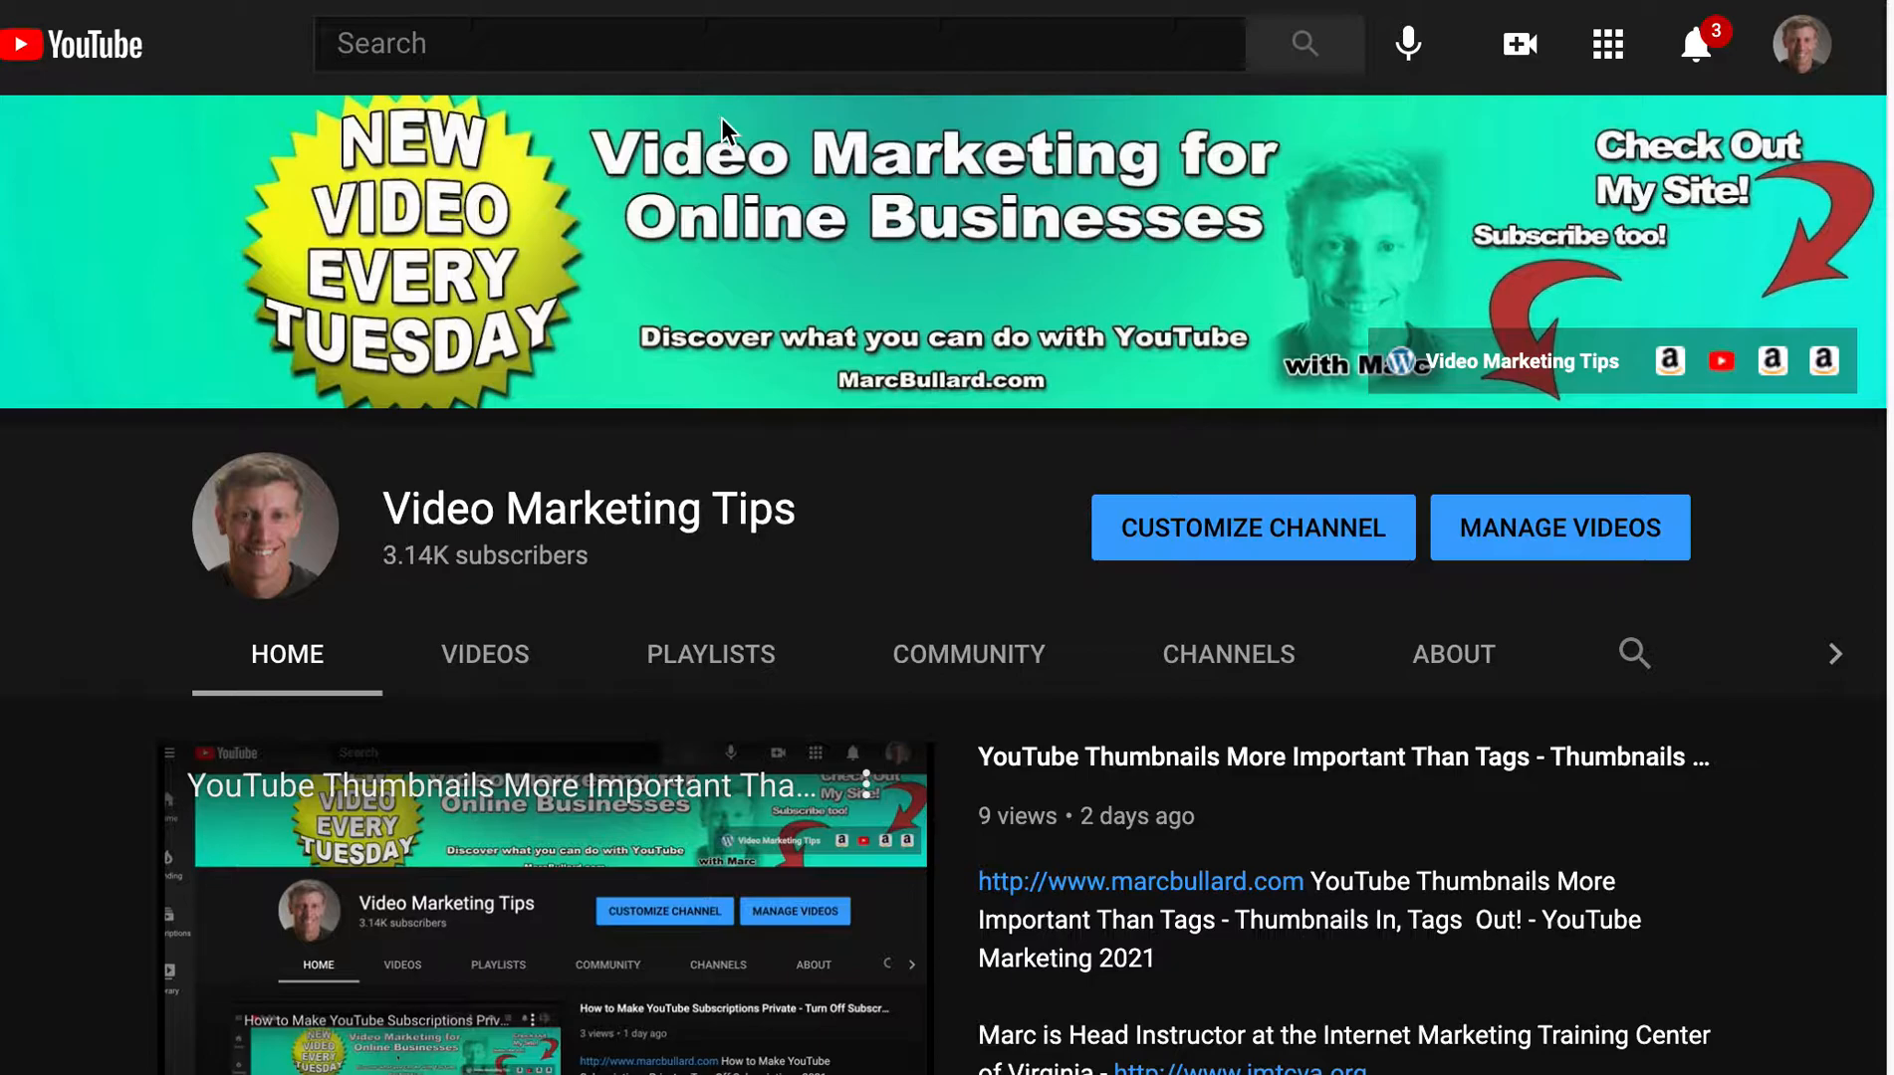
pyautogui.moveTo(742, 151)
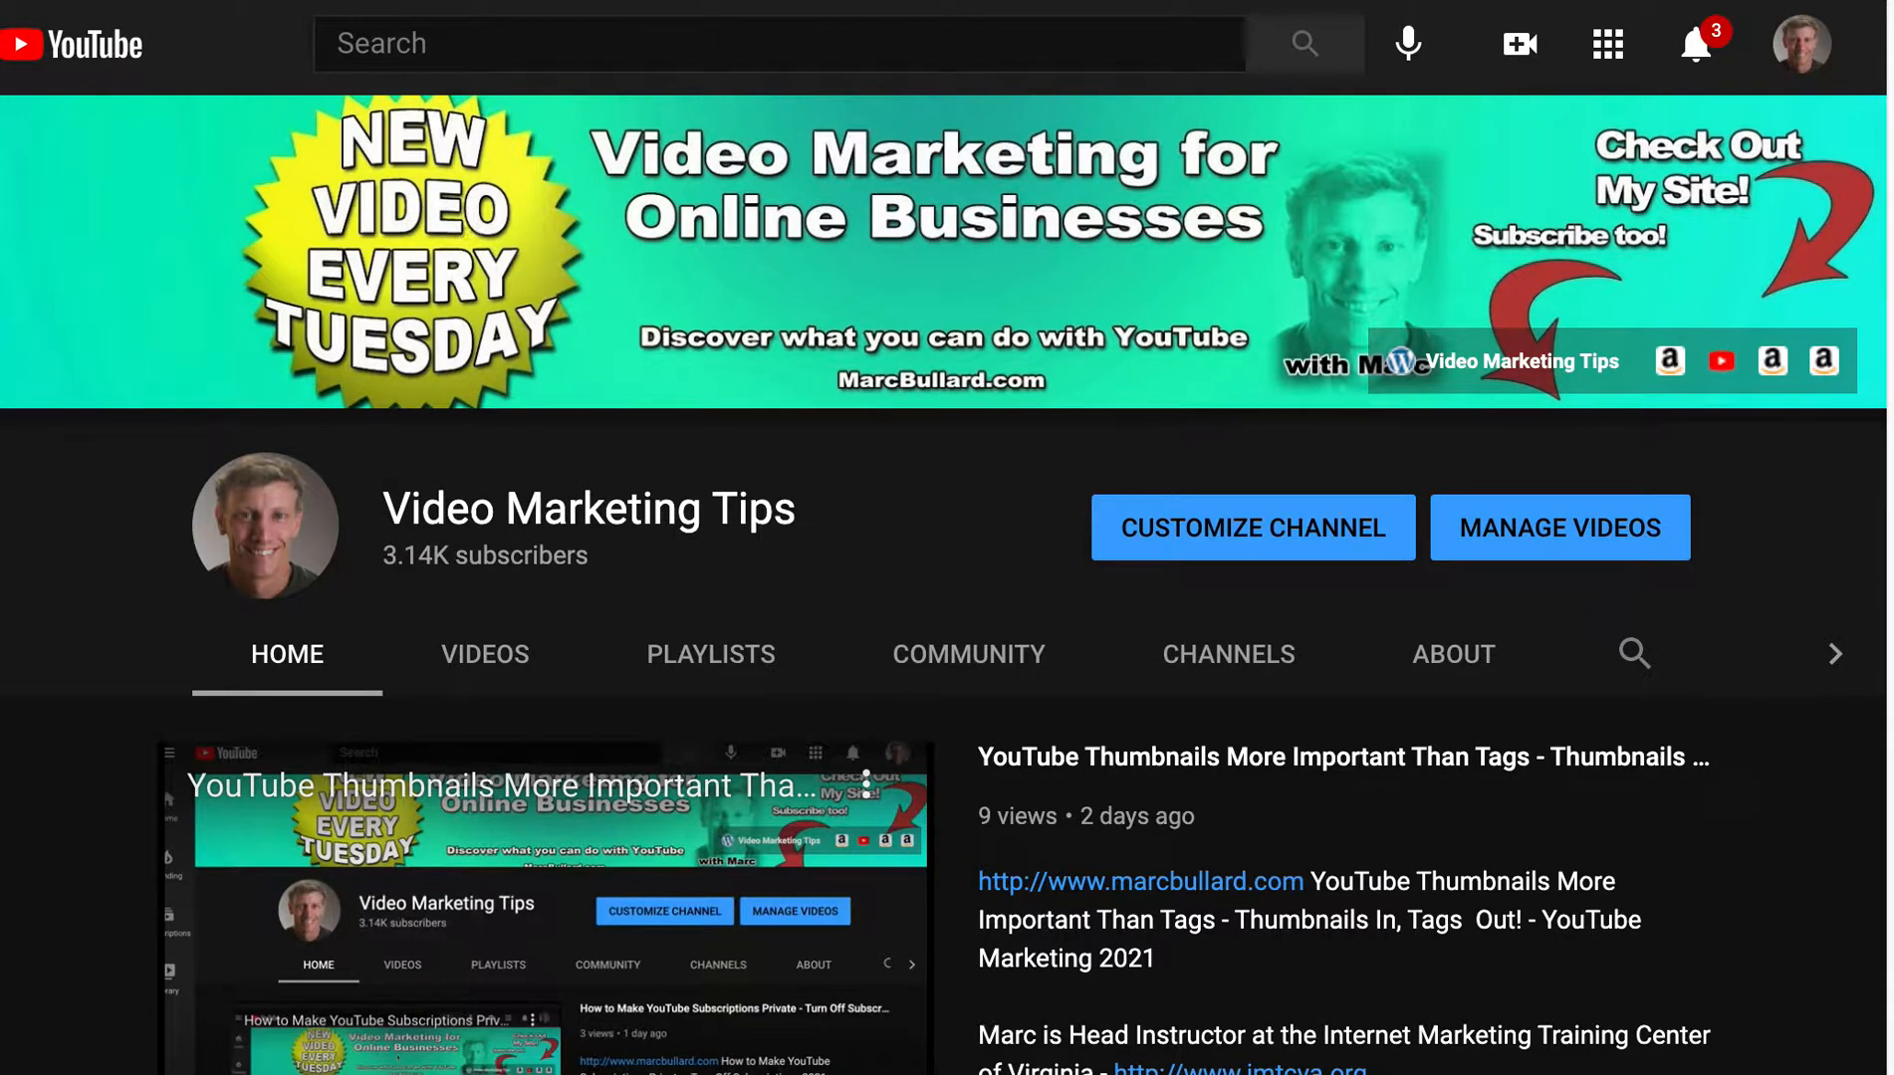
# Go from the profile avatar's account menu to the channel's YouTube Studio dashboard
pyautogui.scroll(-3)
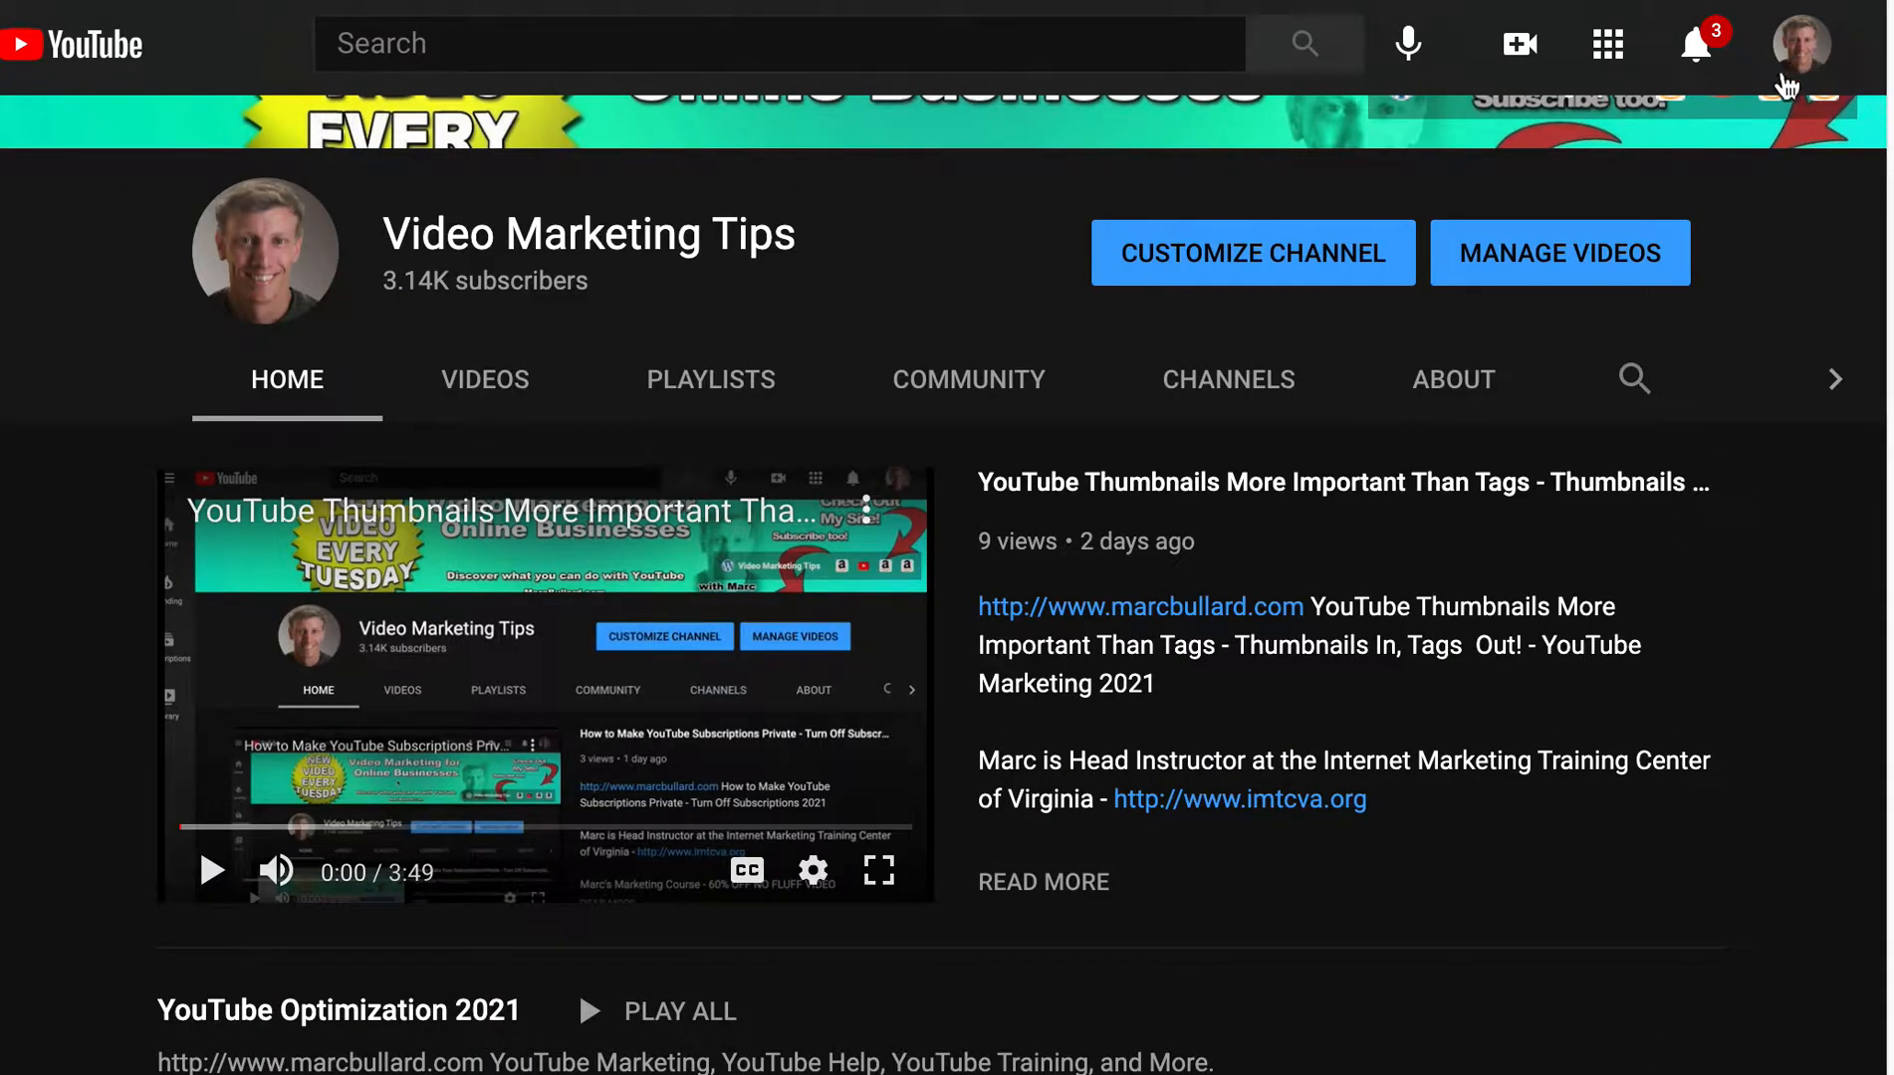
pyautogui.click(1800, 44)
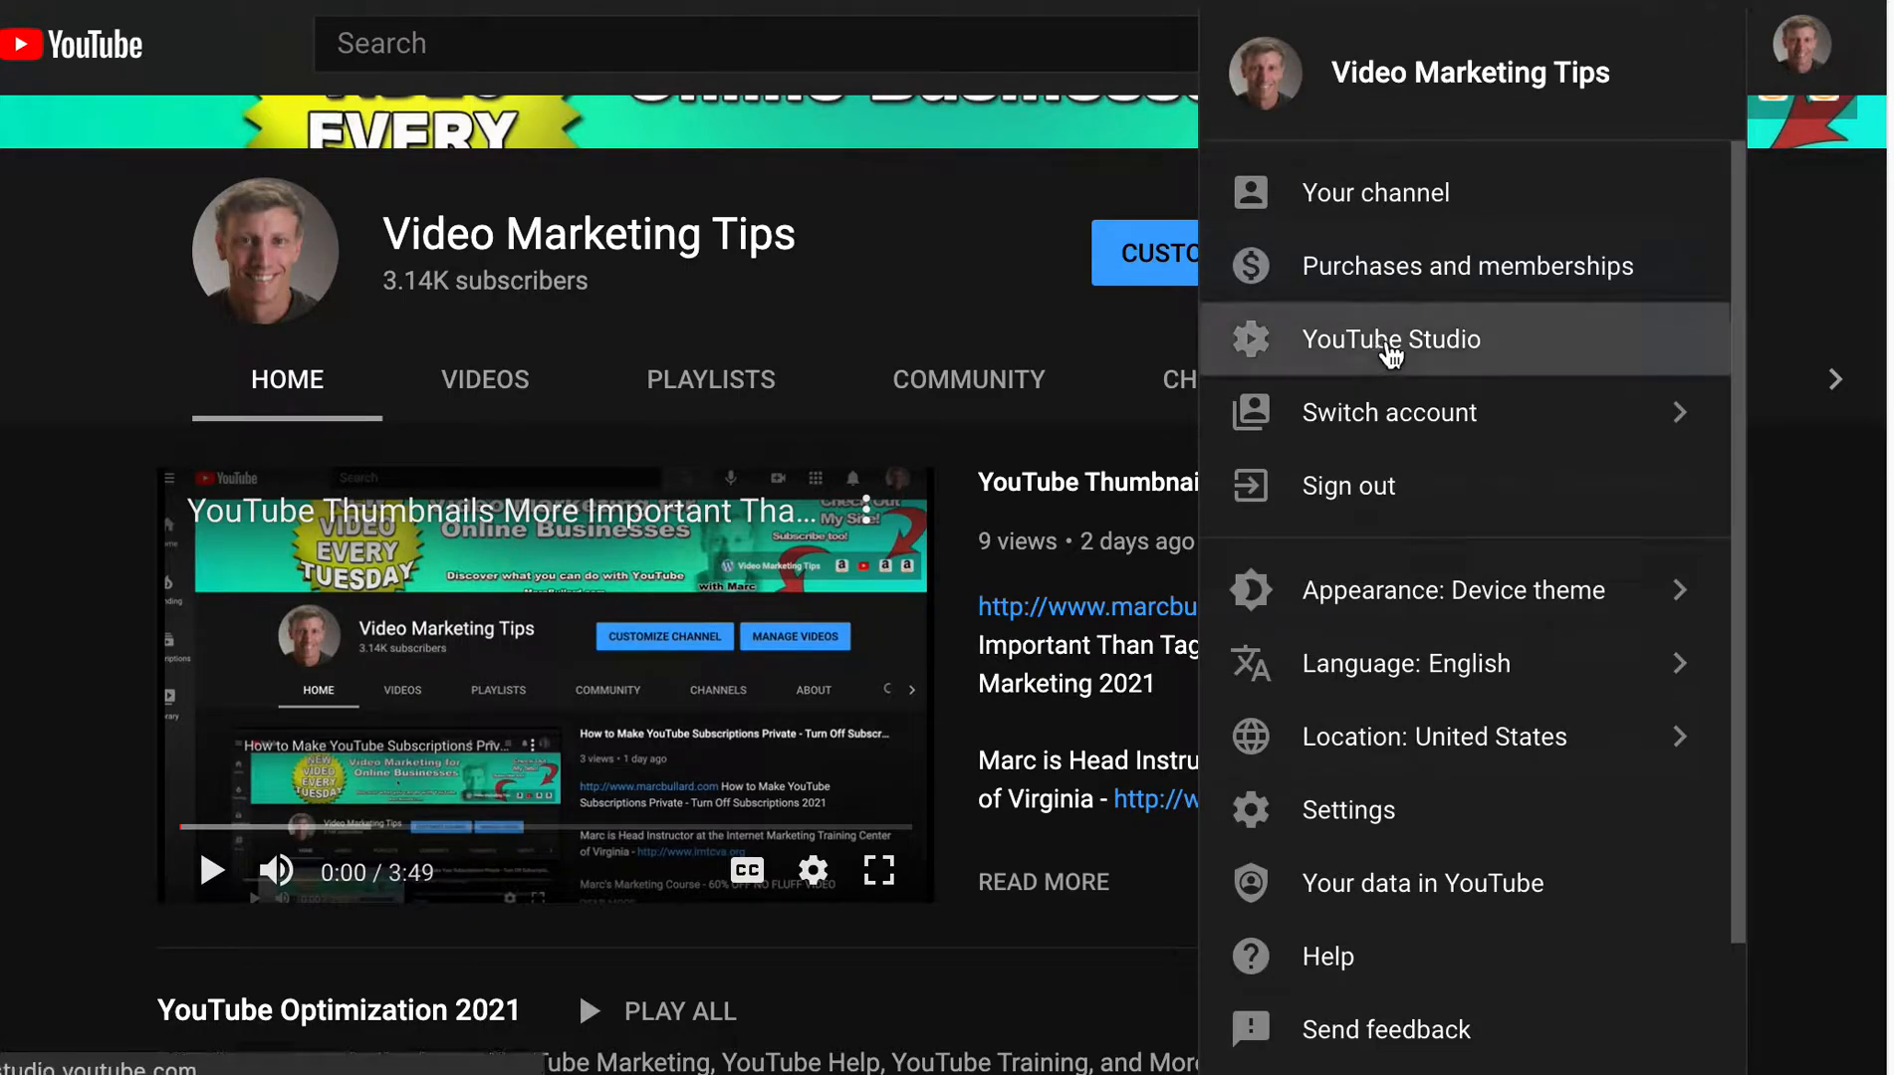
pyautogui.click(1390, 339)
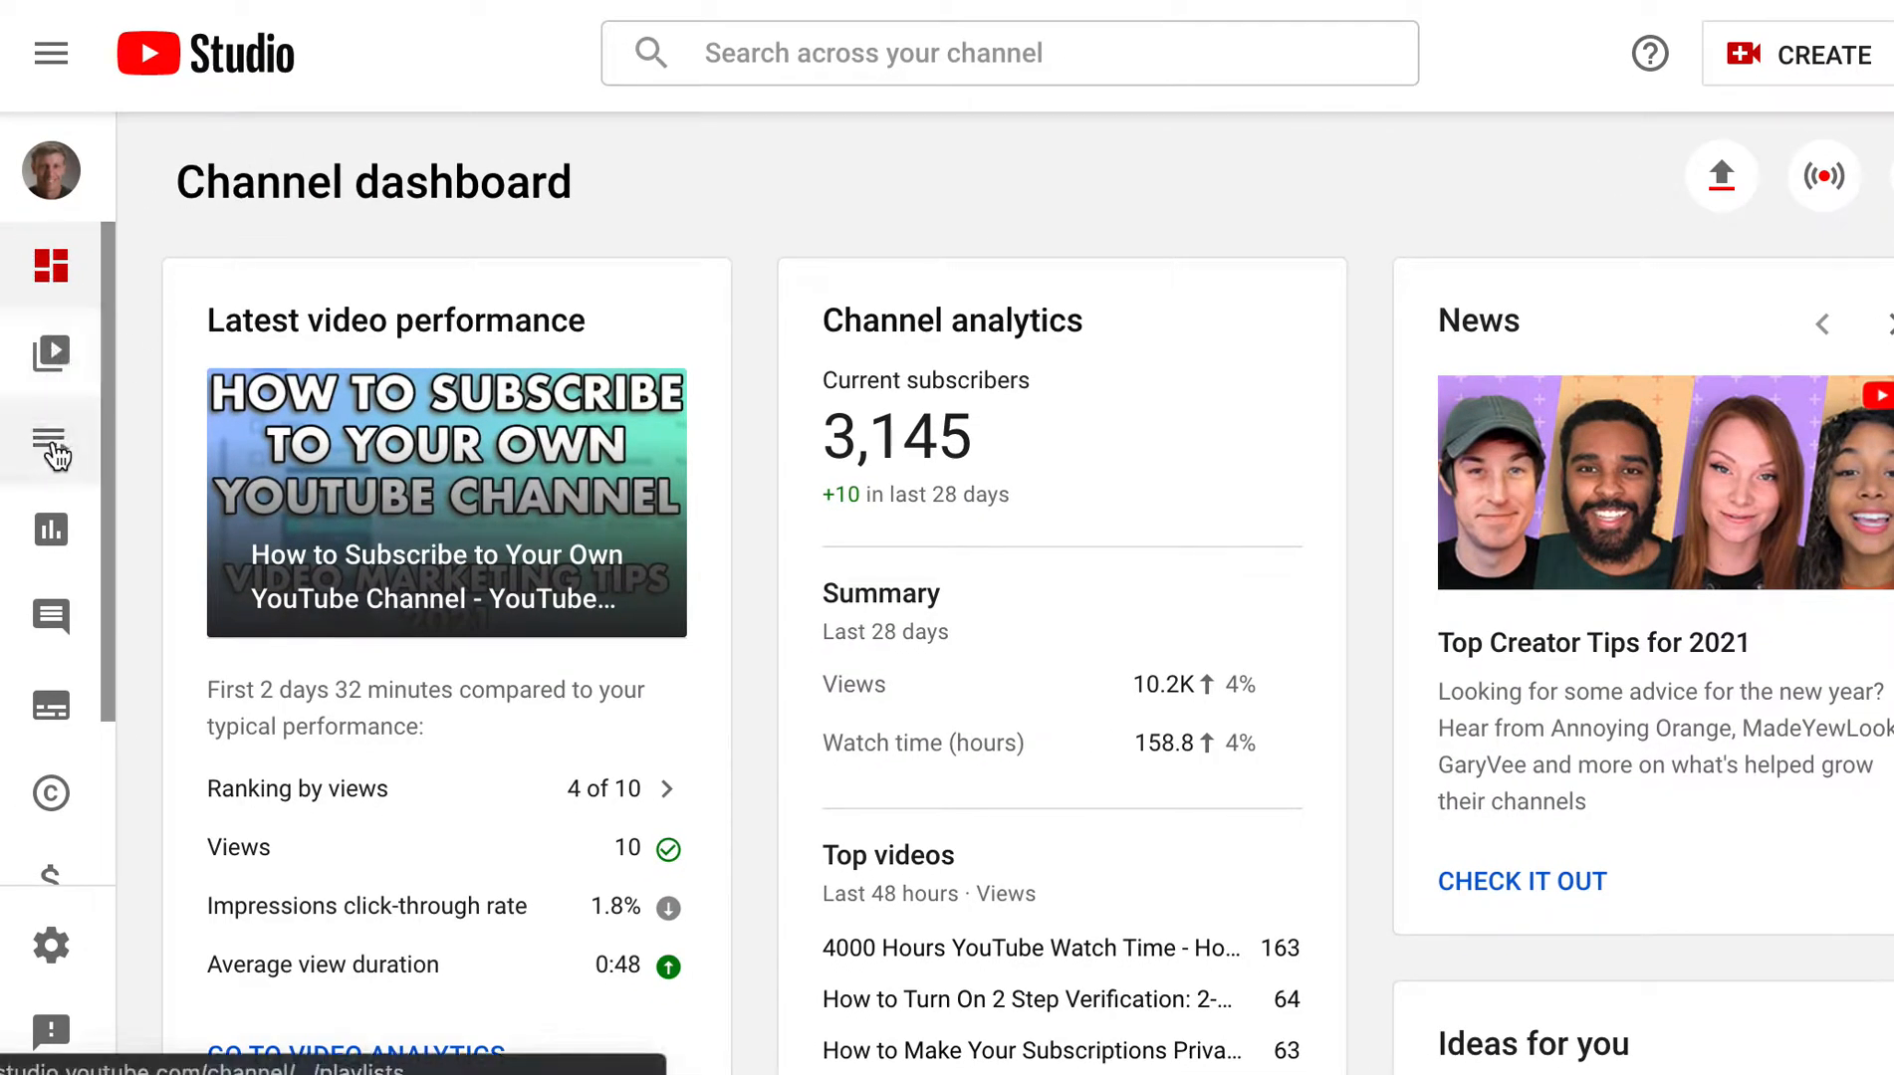
pyautogui.moveTo(50, 445)
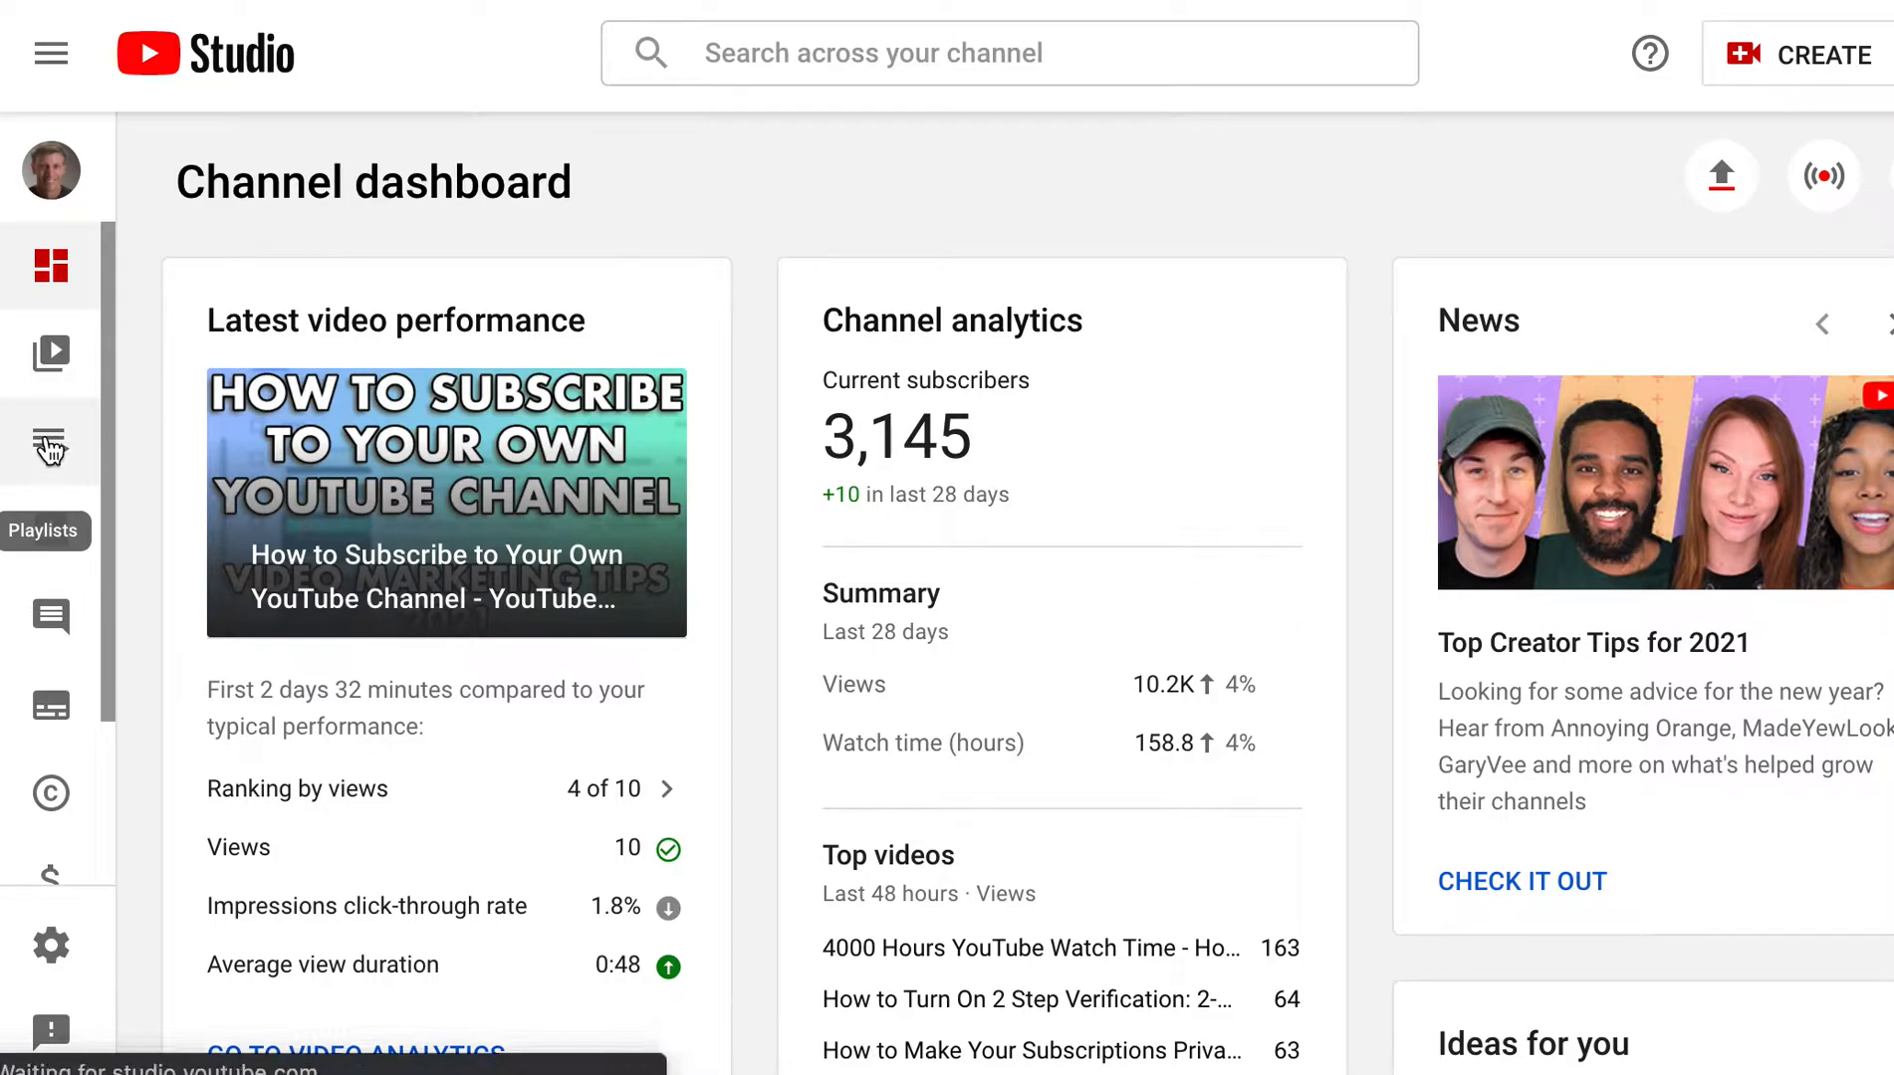
# Show the channel's Playlists and view the YouTube Optimization 2021 playlist on YouTube
pyautogui.click(50, 444)
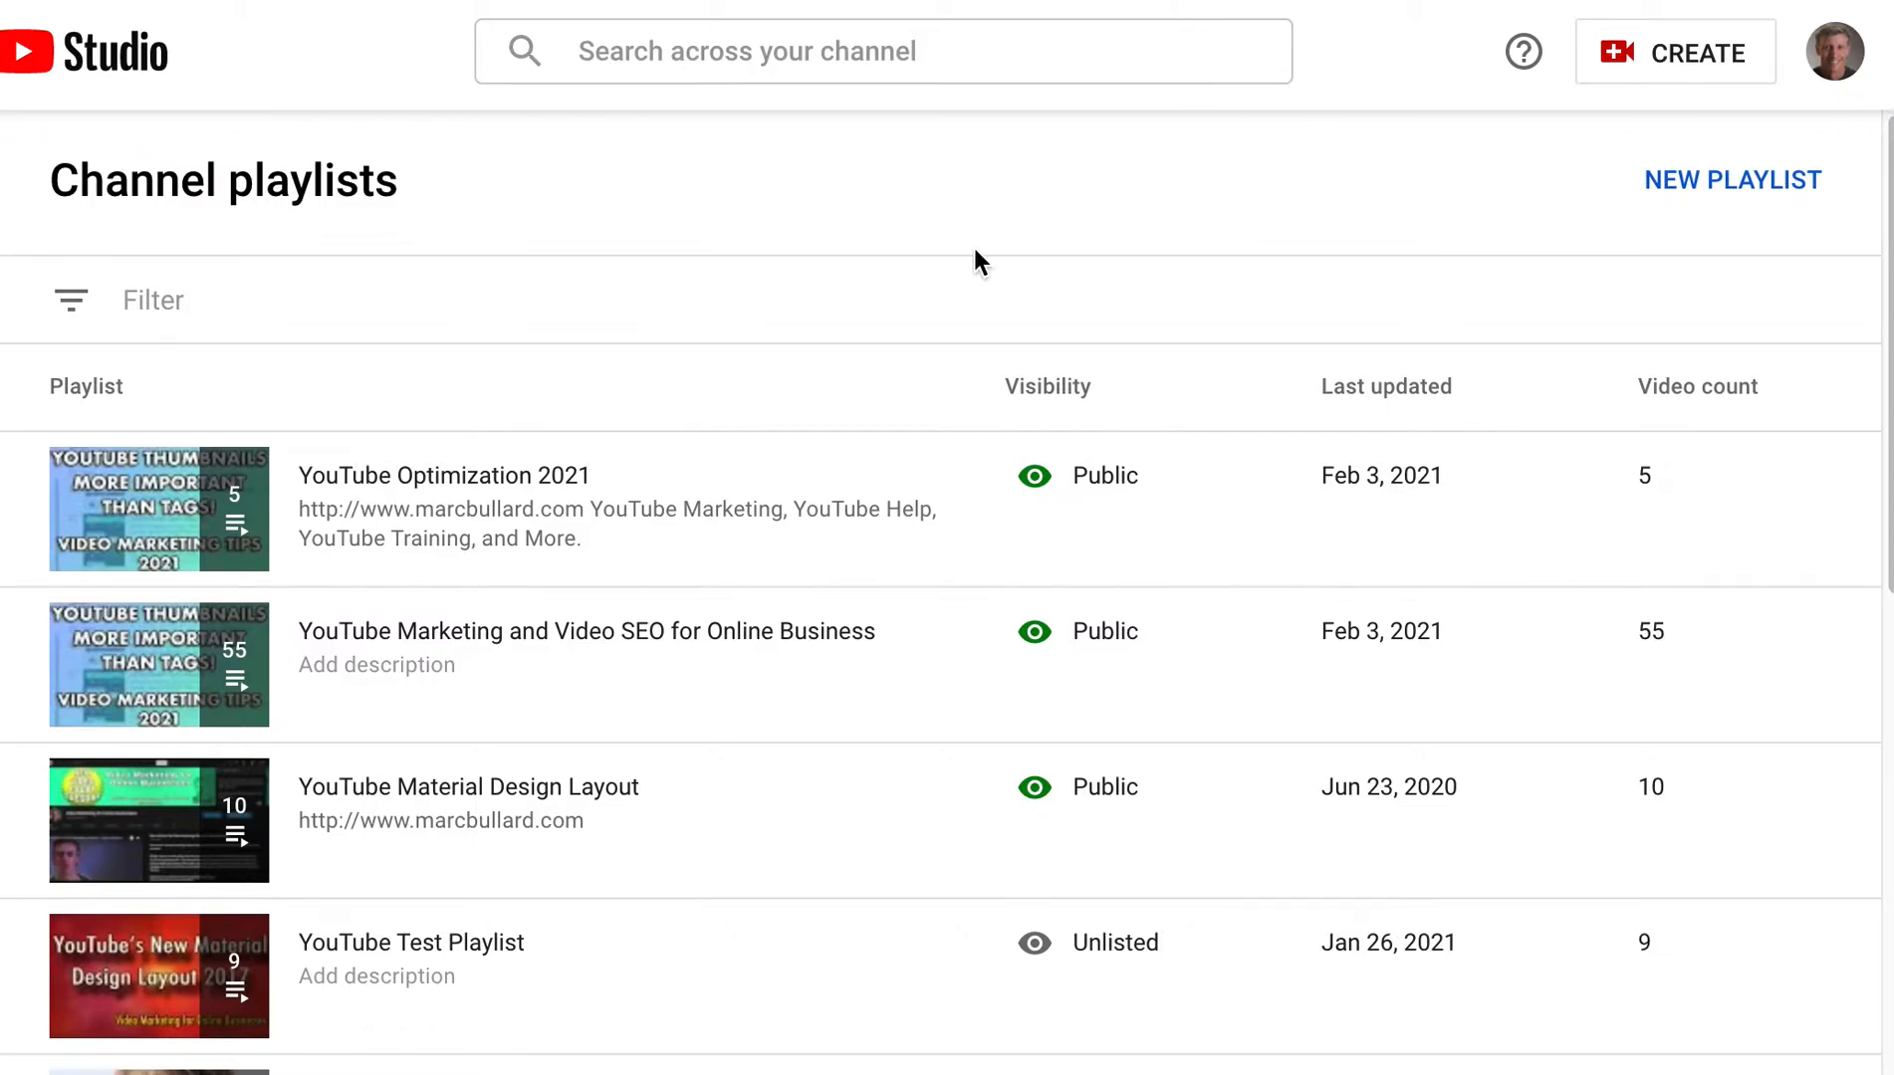
pyautogui.moveTo(416, 351)
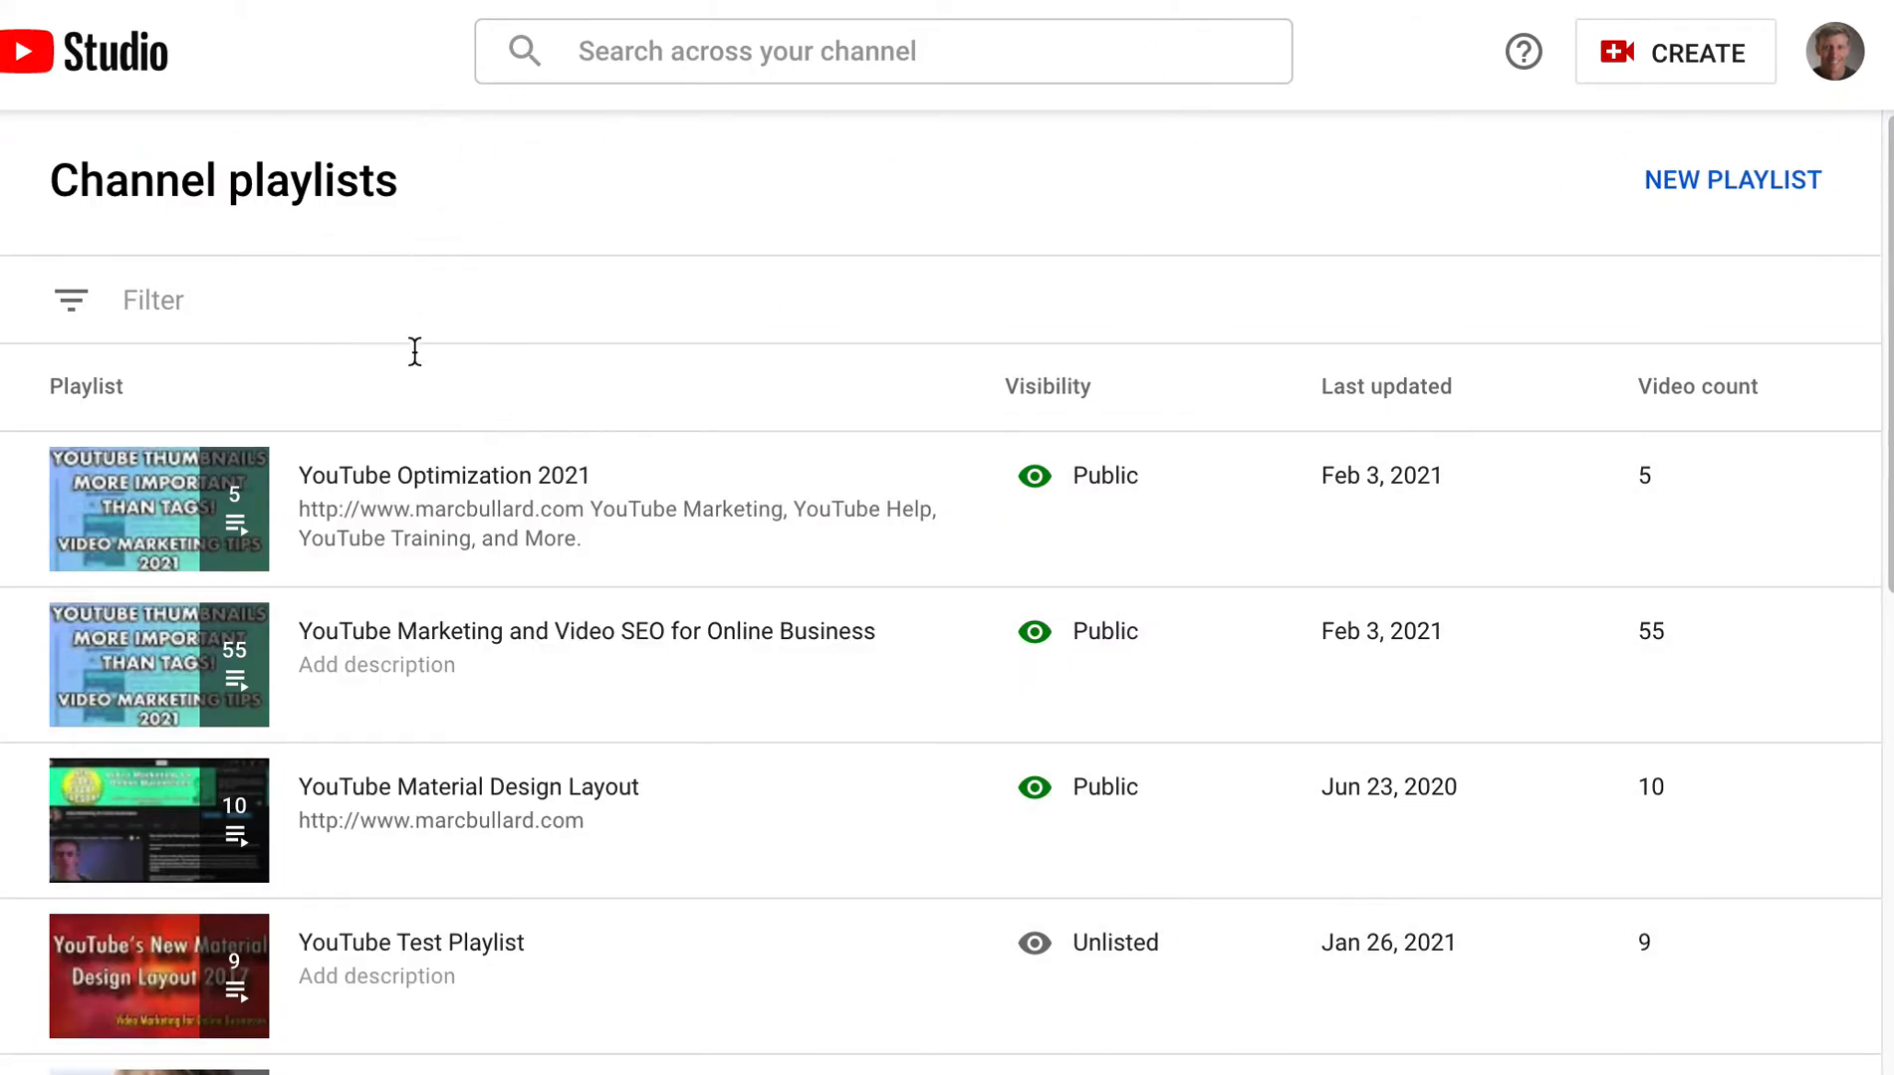
pyautogui.moveTo(417, 546)
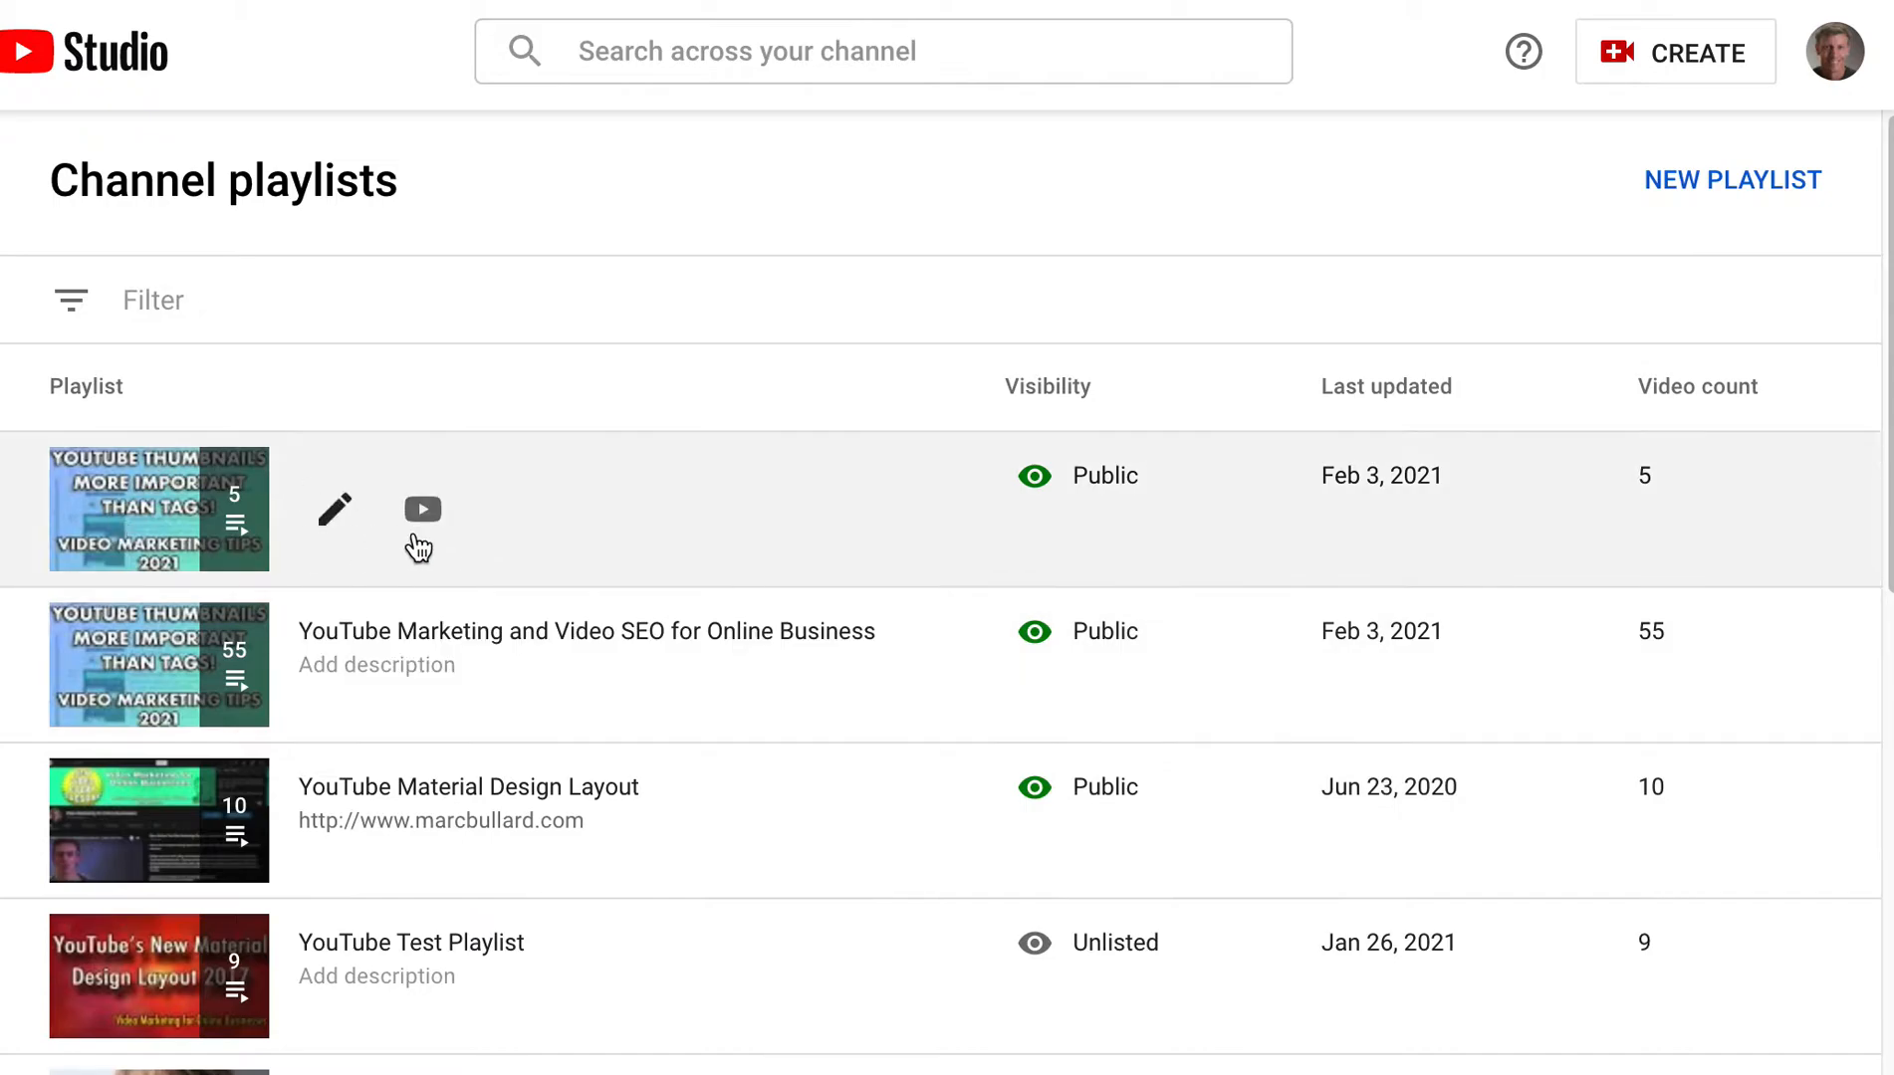
pyautogui.click(423, 508)
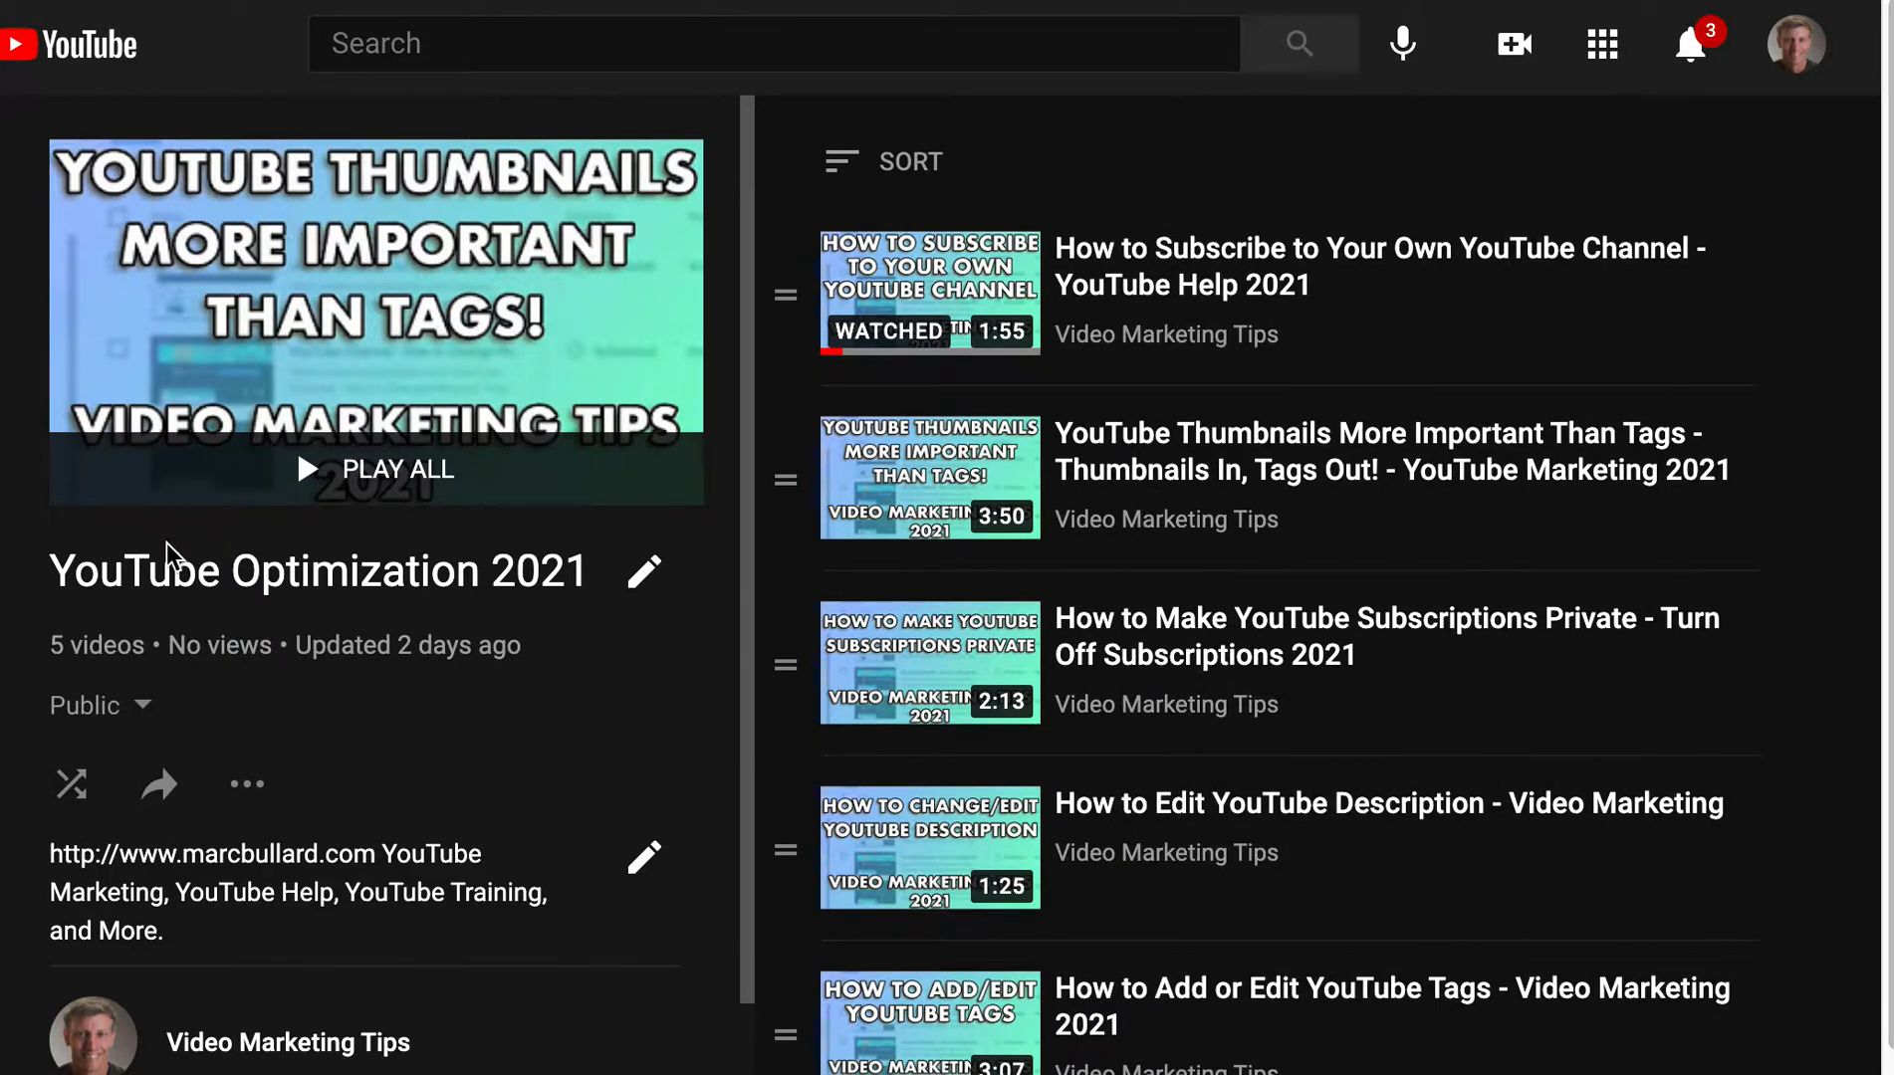
pyautogui.moveTo(110, 1038)
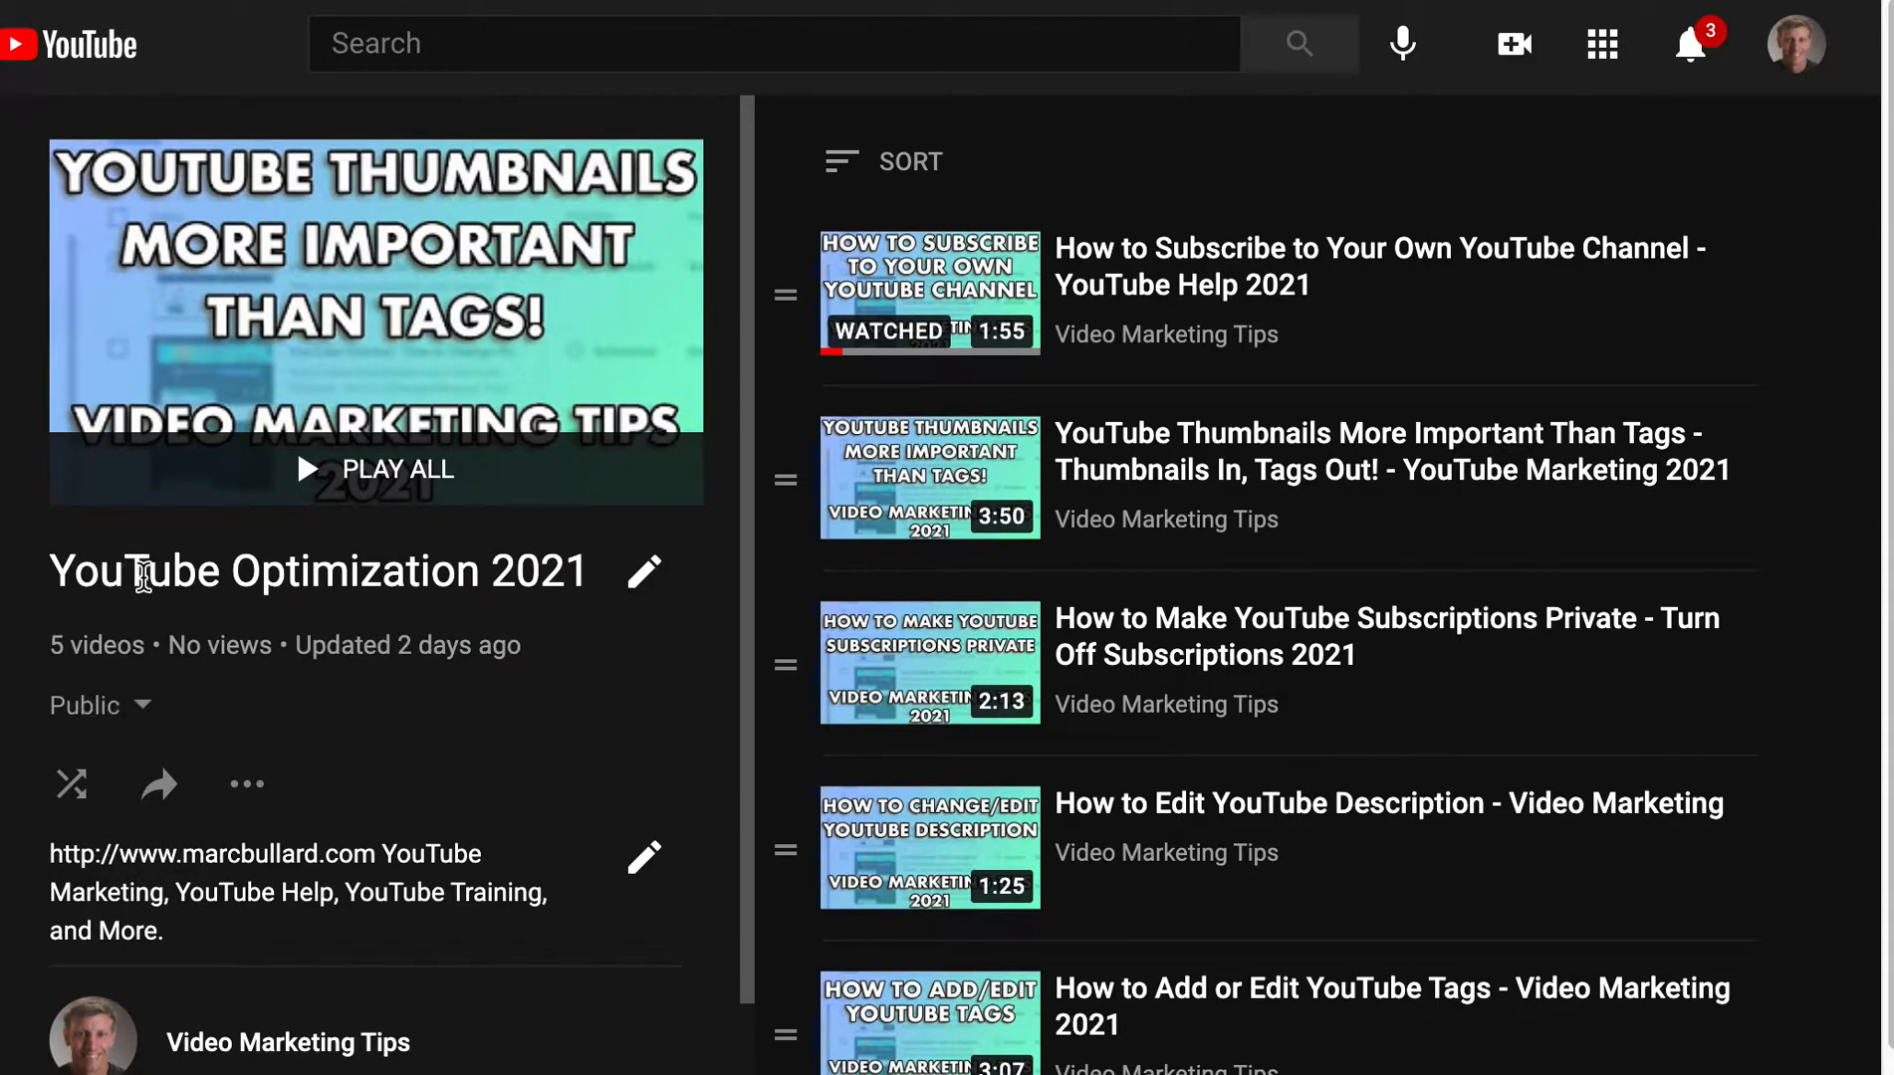
pyautogui.moveTo(70, 785)
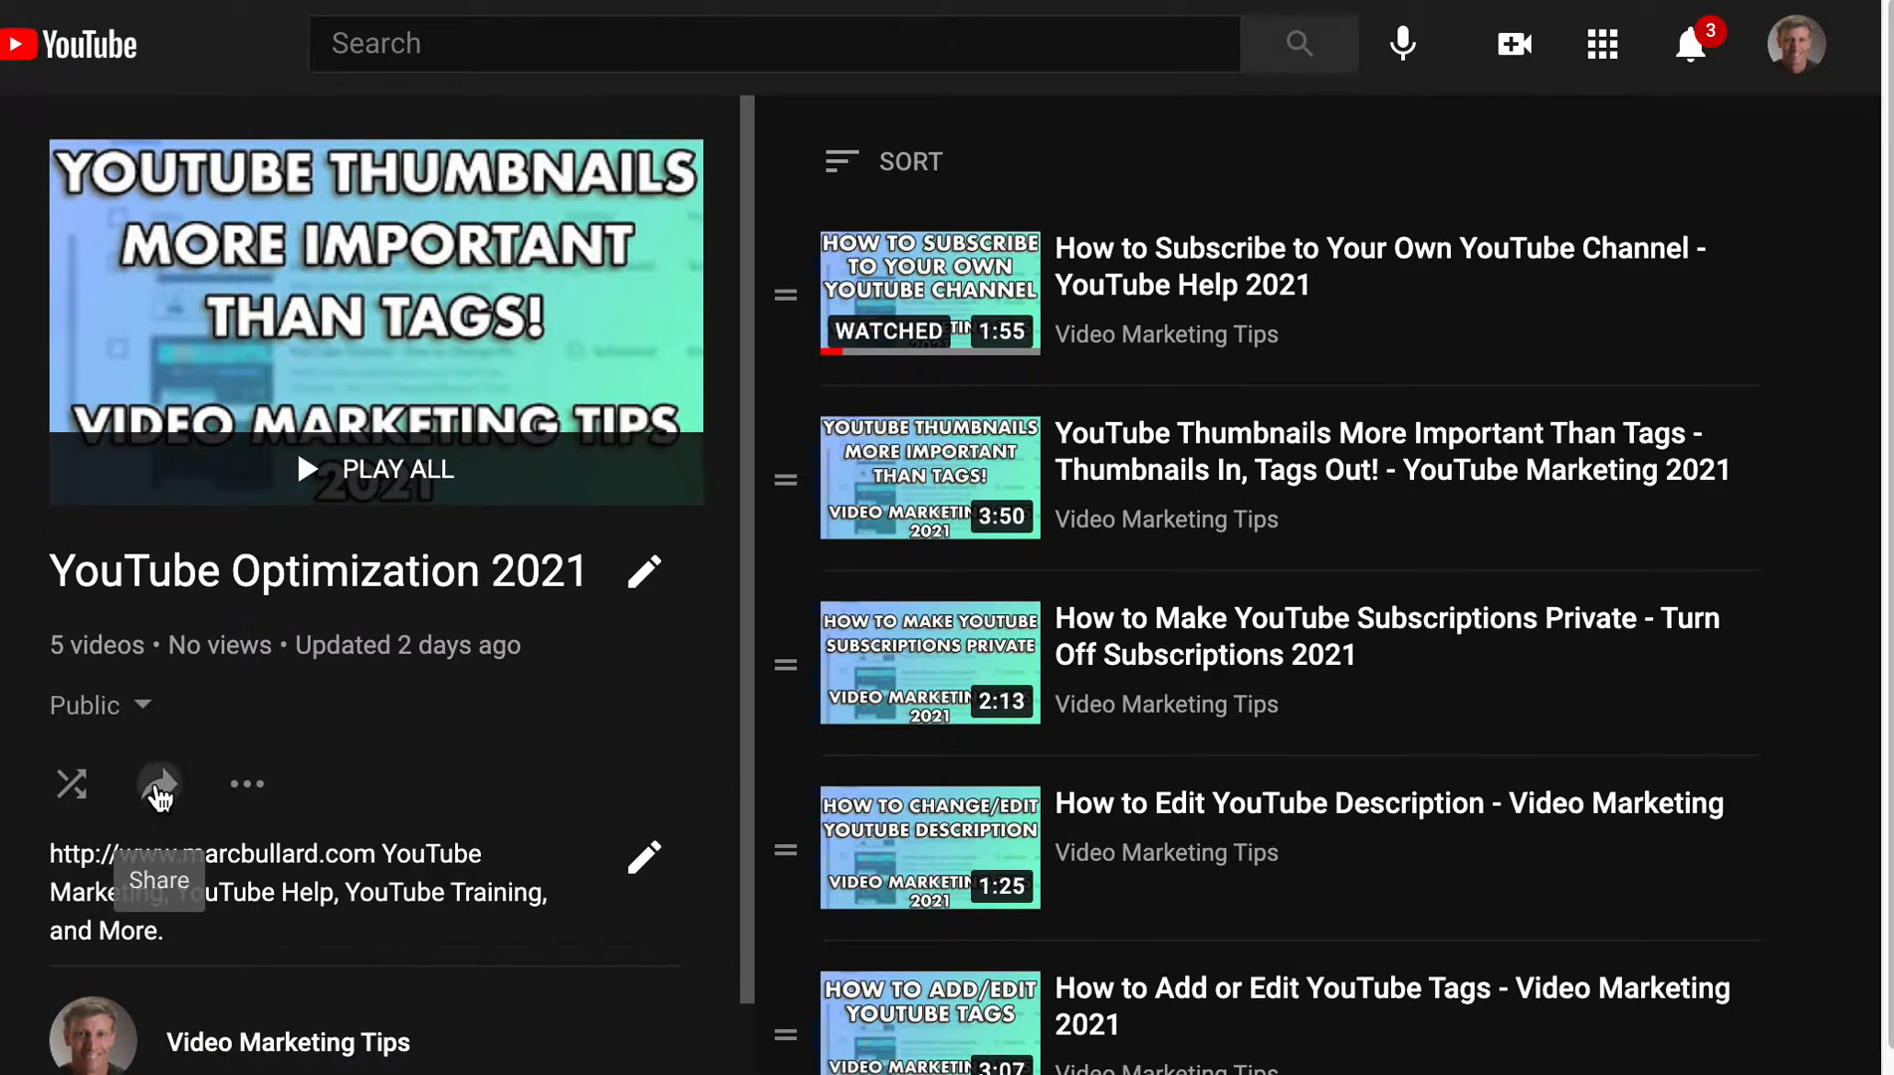
# Copy the YouTube Optimization 2021 playlist's share link and dismiss the Share dialog
pyautogui.click(158, 785)
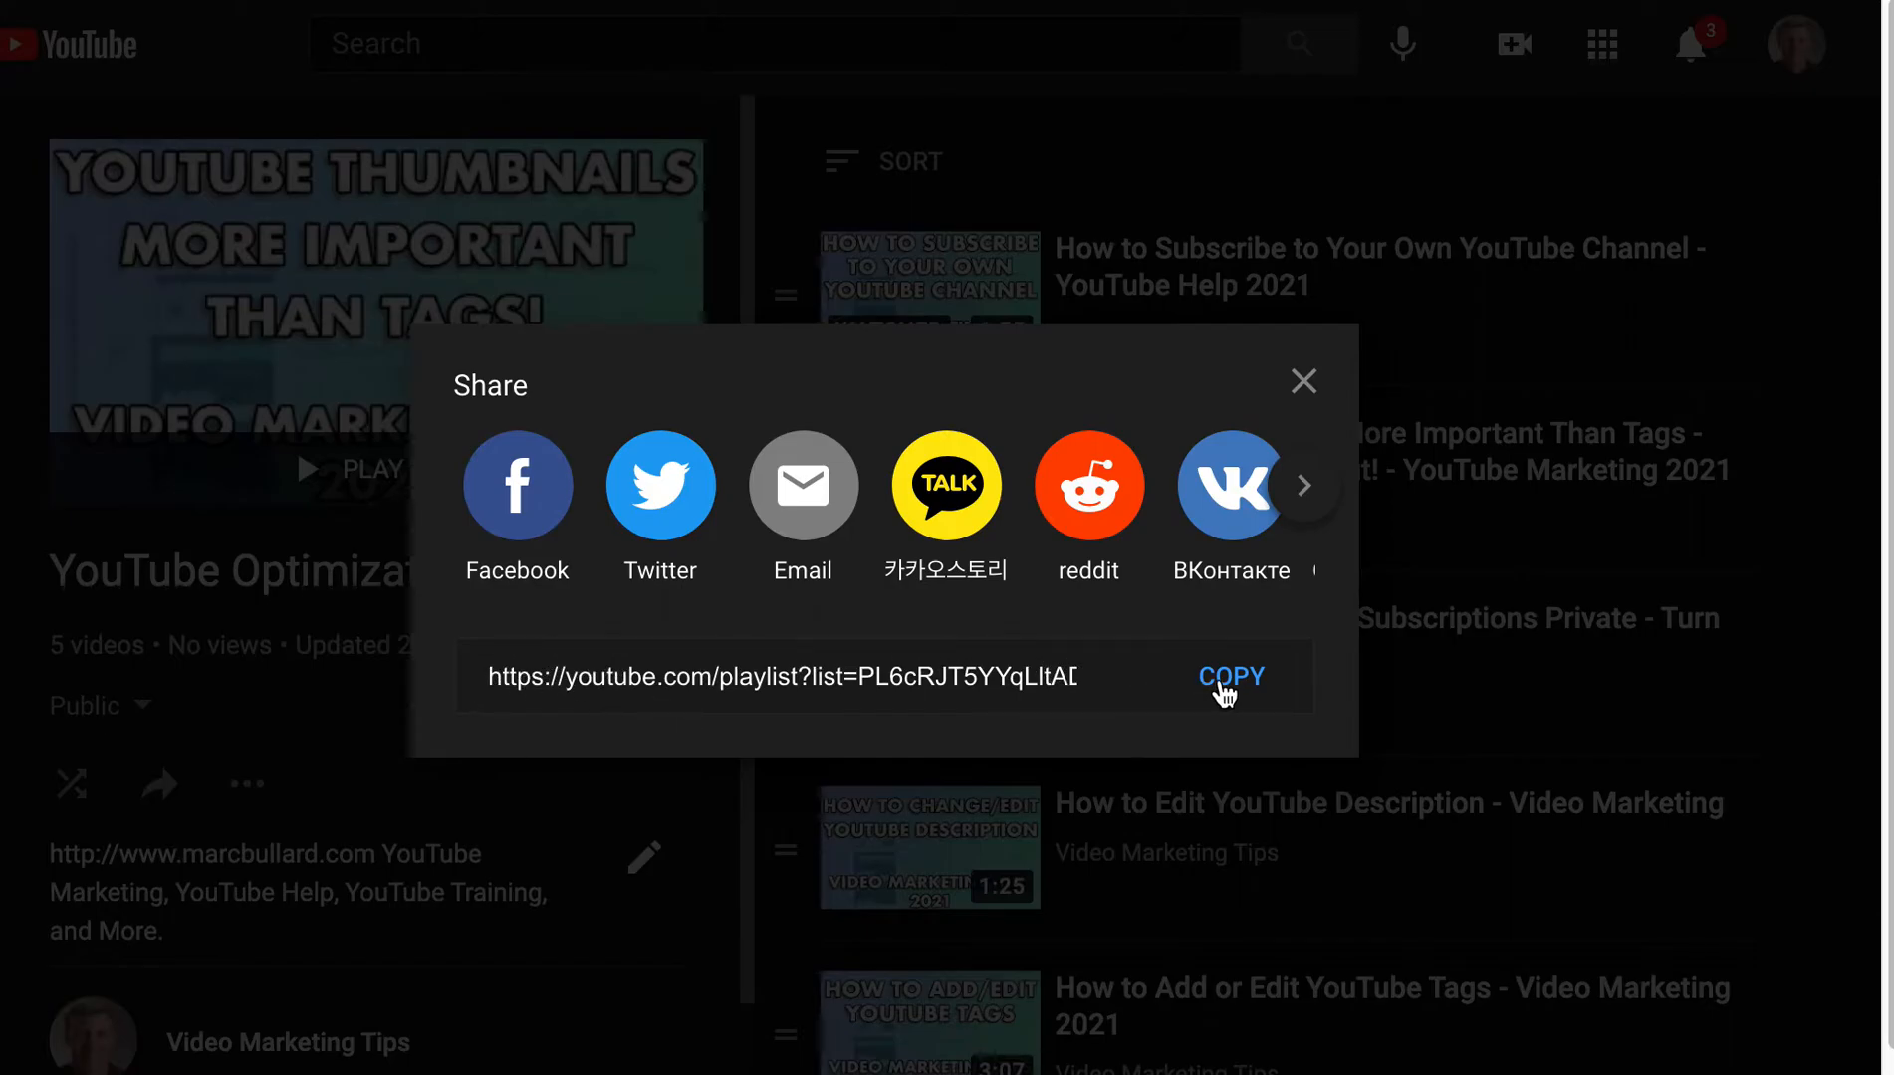
pyautogui.click(1231, 677)
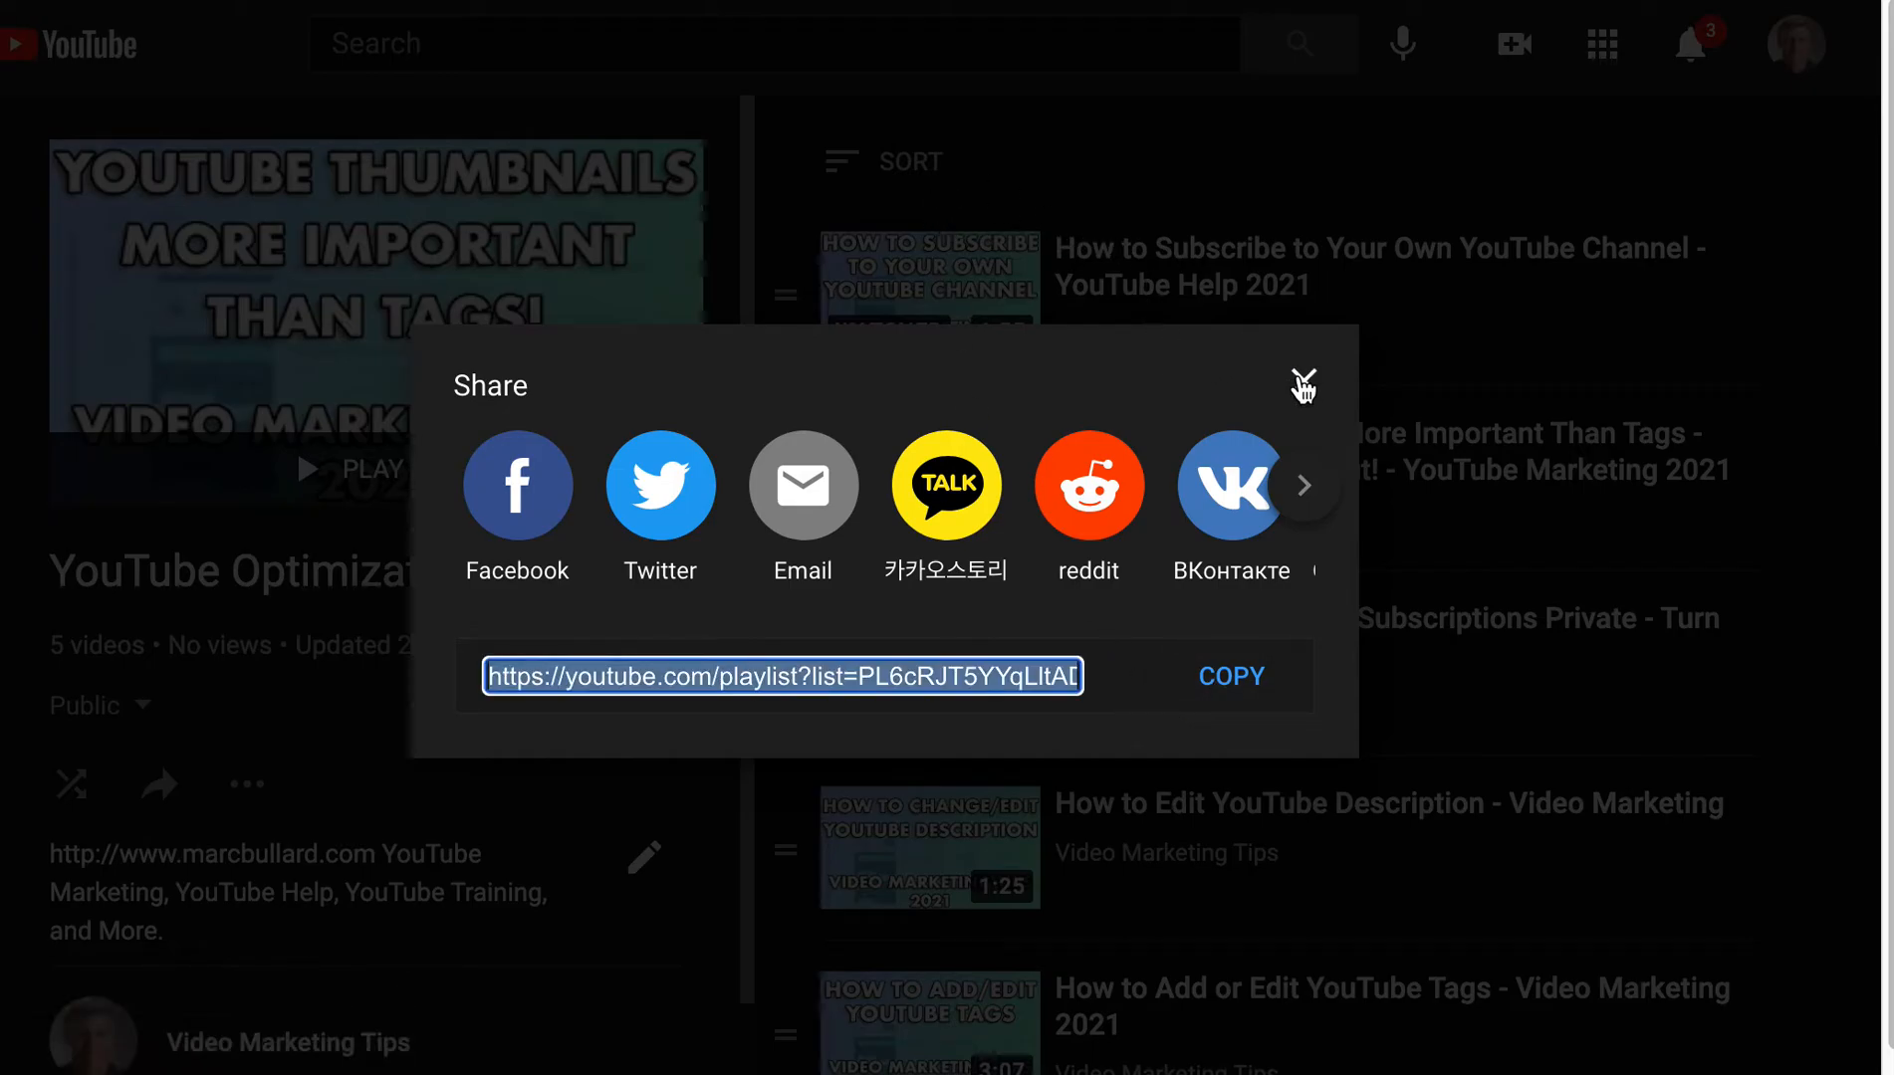
pyautogui.click(1302, 384)
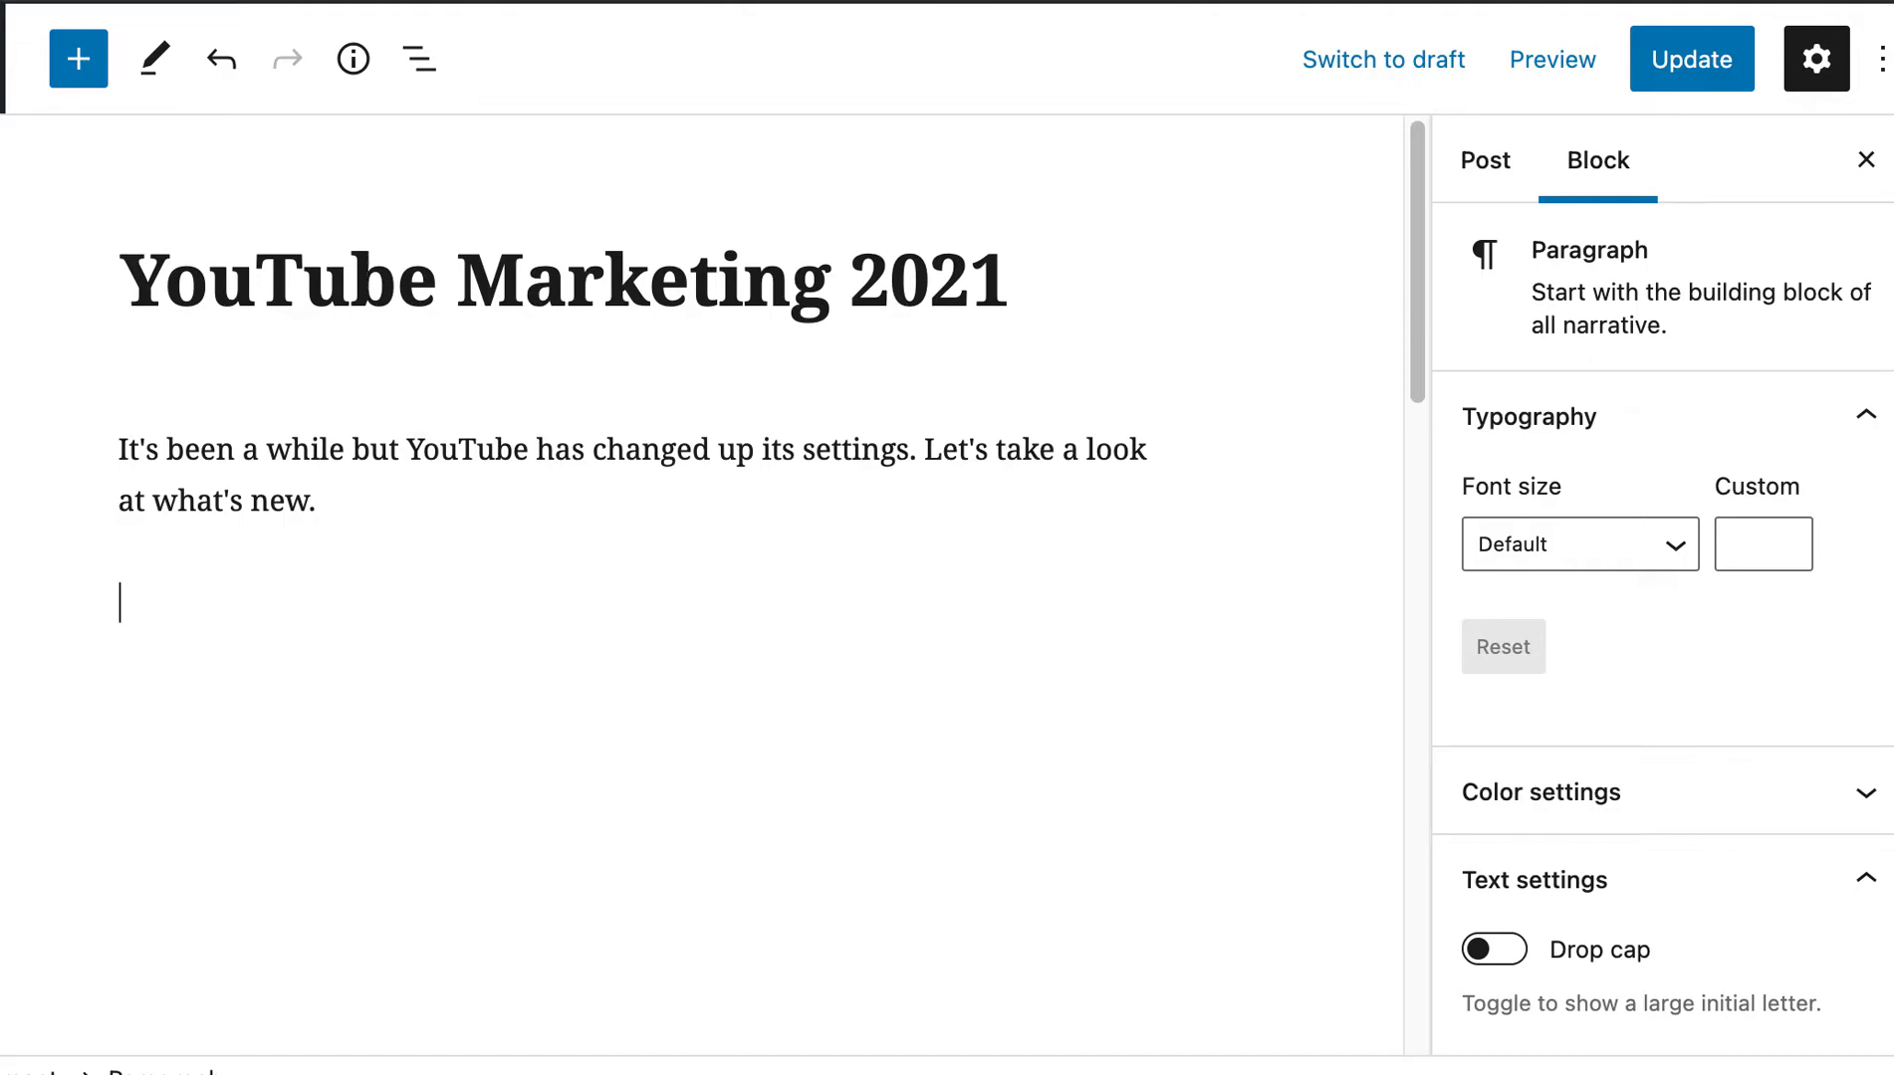
pyautogui.moveTo(1205, 631)
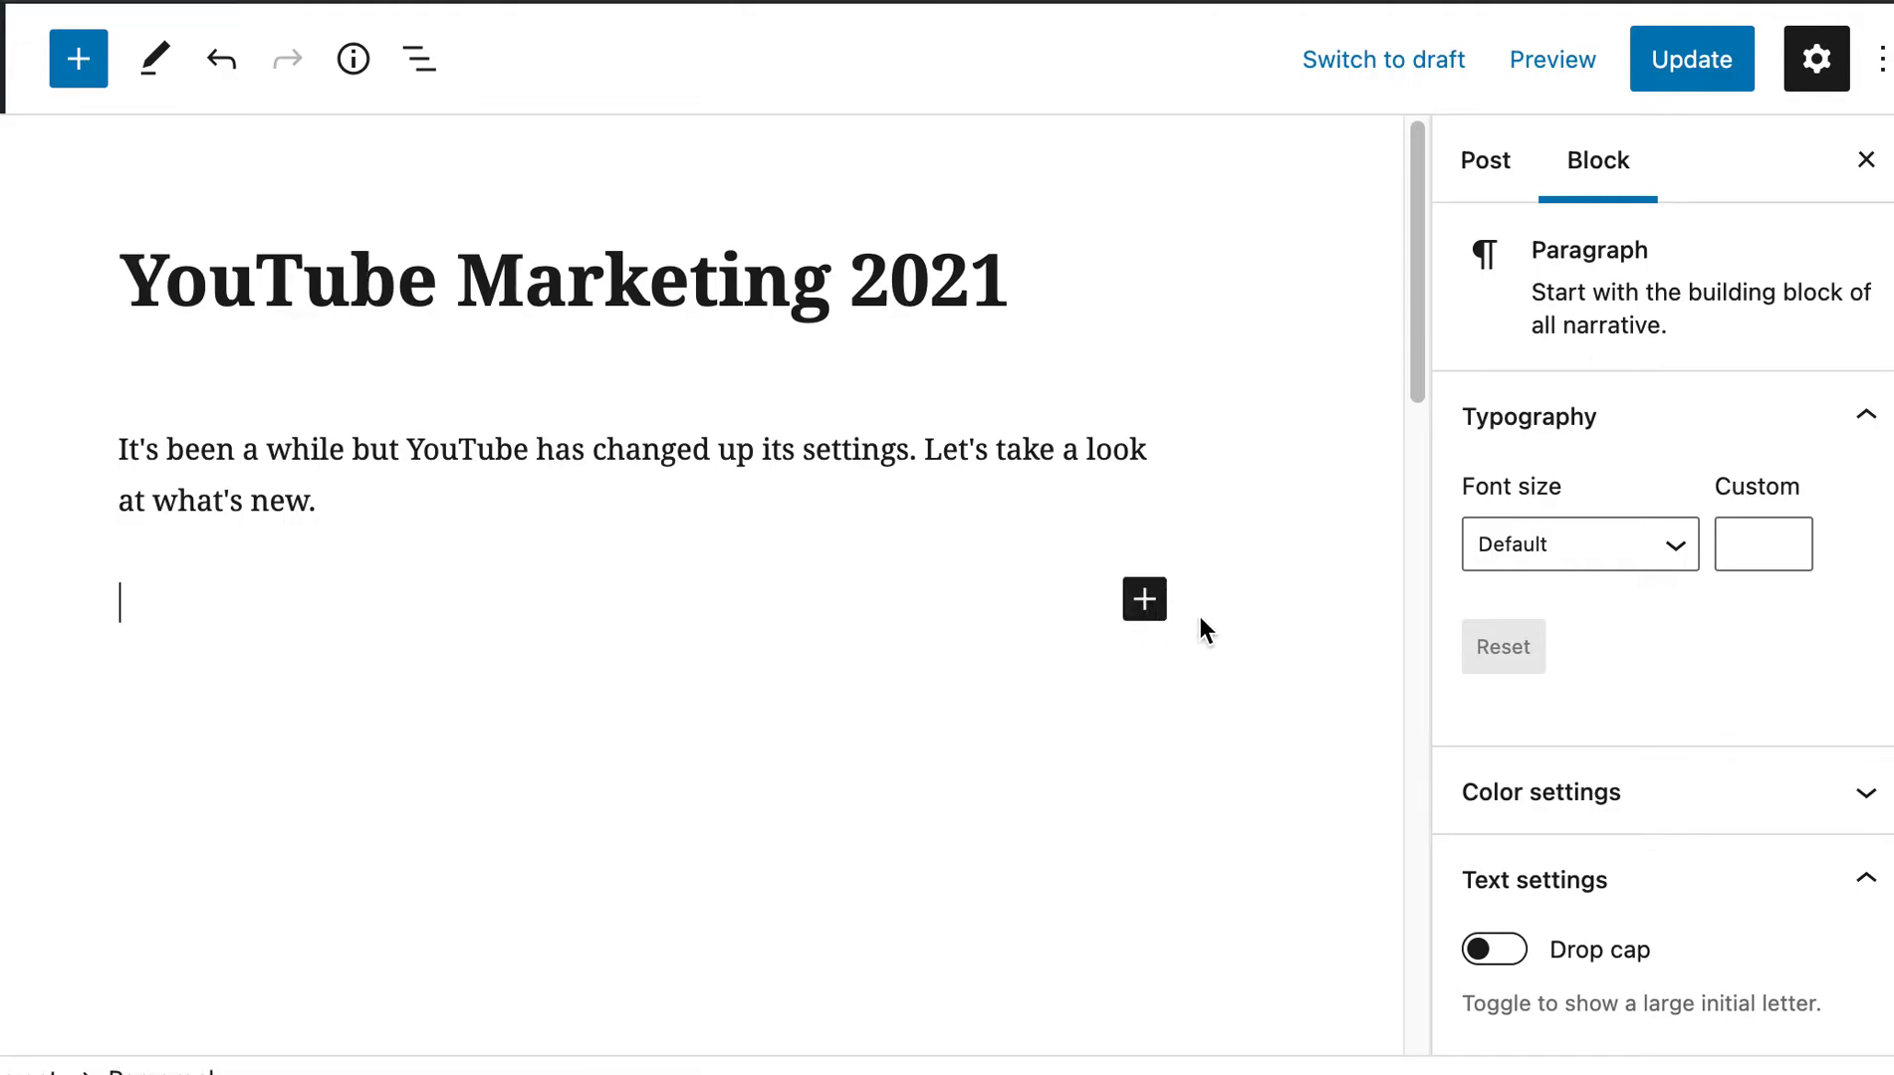
# Bring up the quick block inserter on the empty line below the intro paragraph
pyautogui.click(1143, 599)
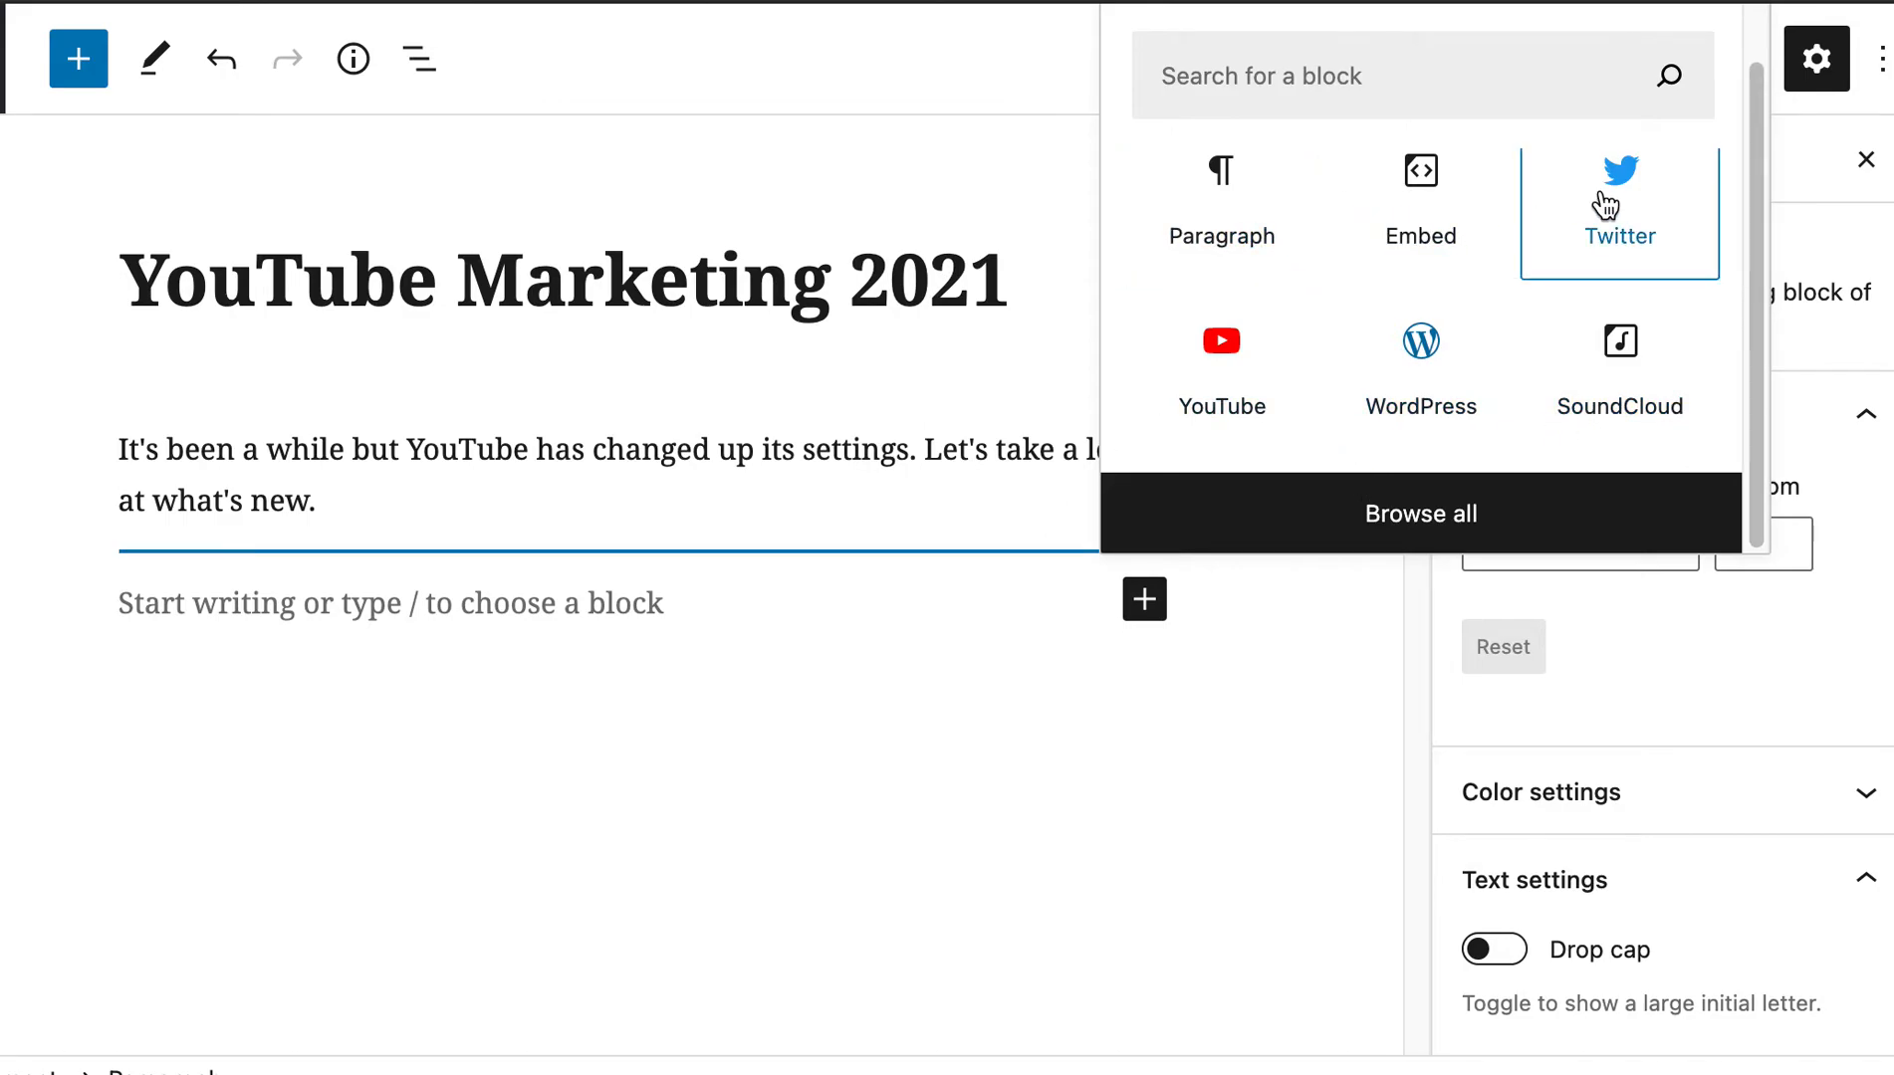
pyautogui.moveTo(1422, 203)
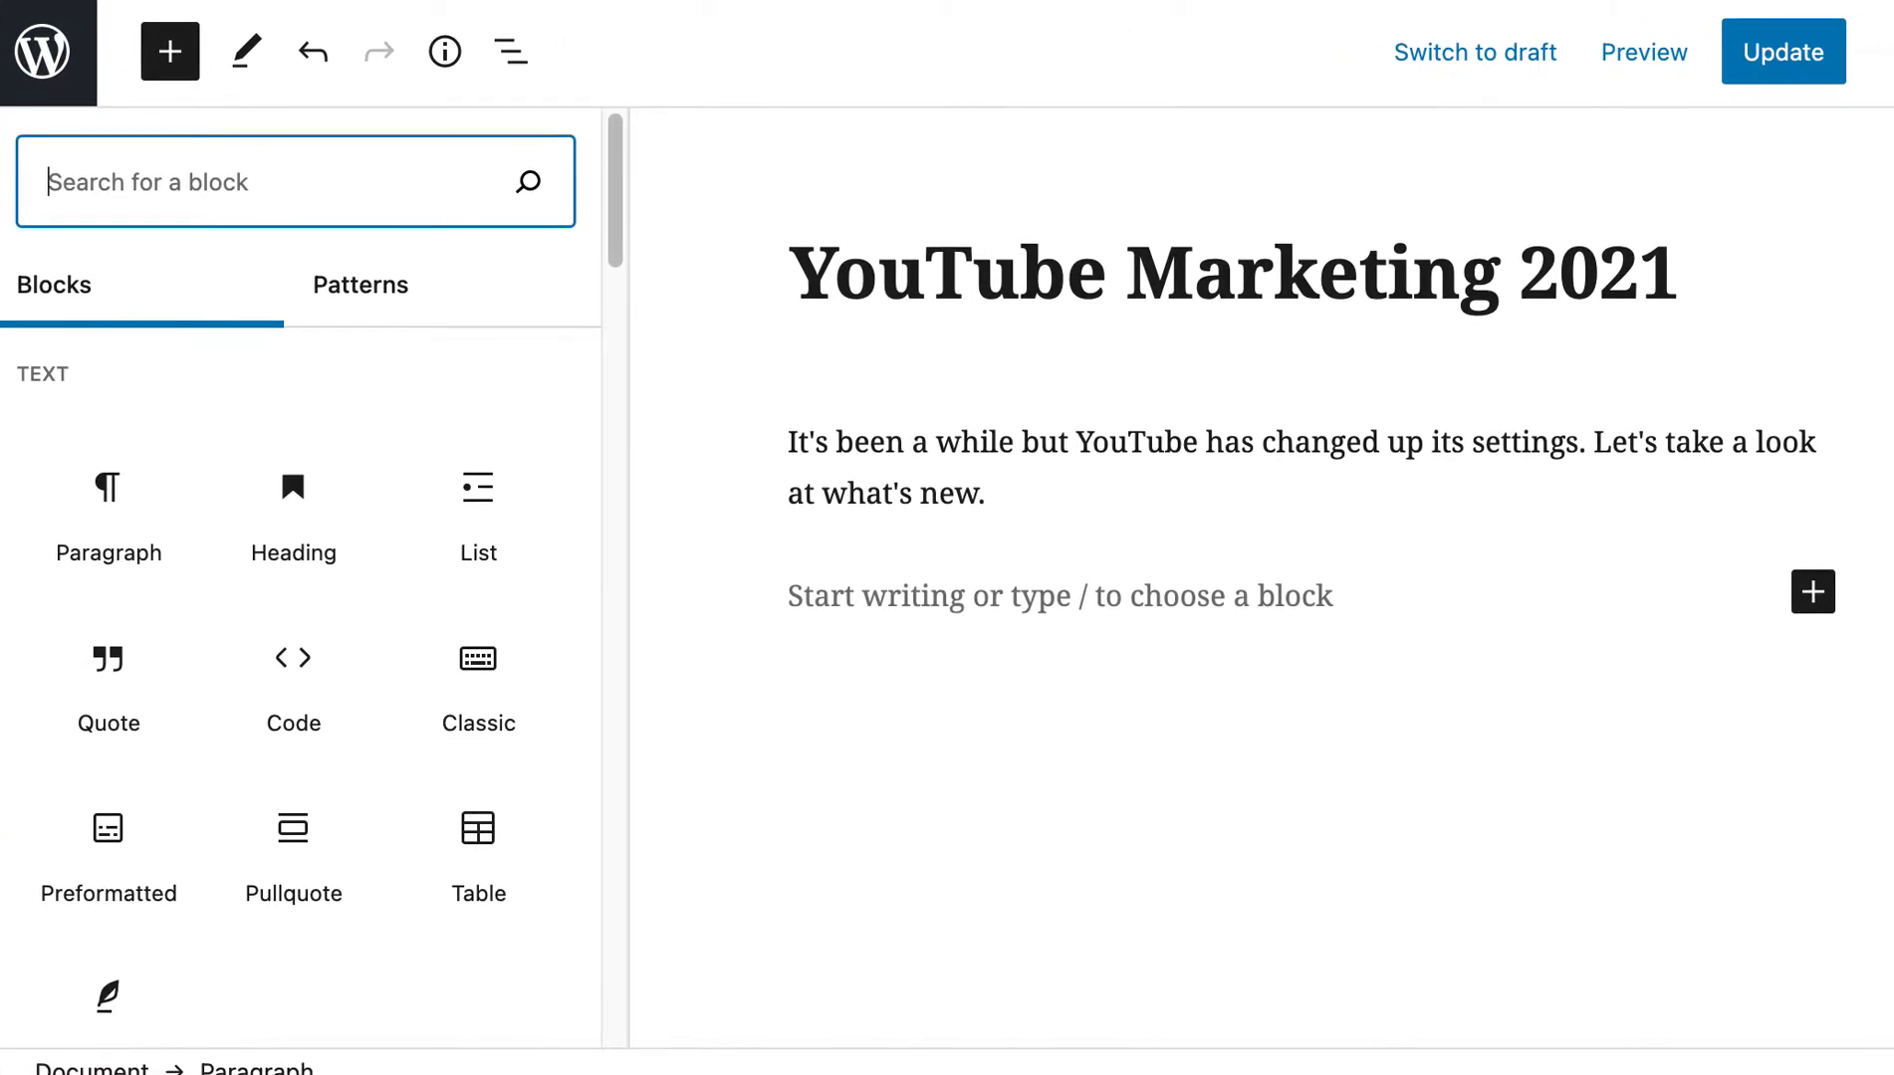
# Scroll the block inserter down to the Embeds section to add an Embed block
pyautogui.scroll(-3)
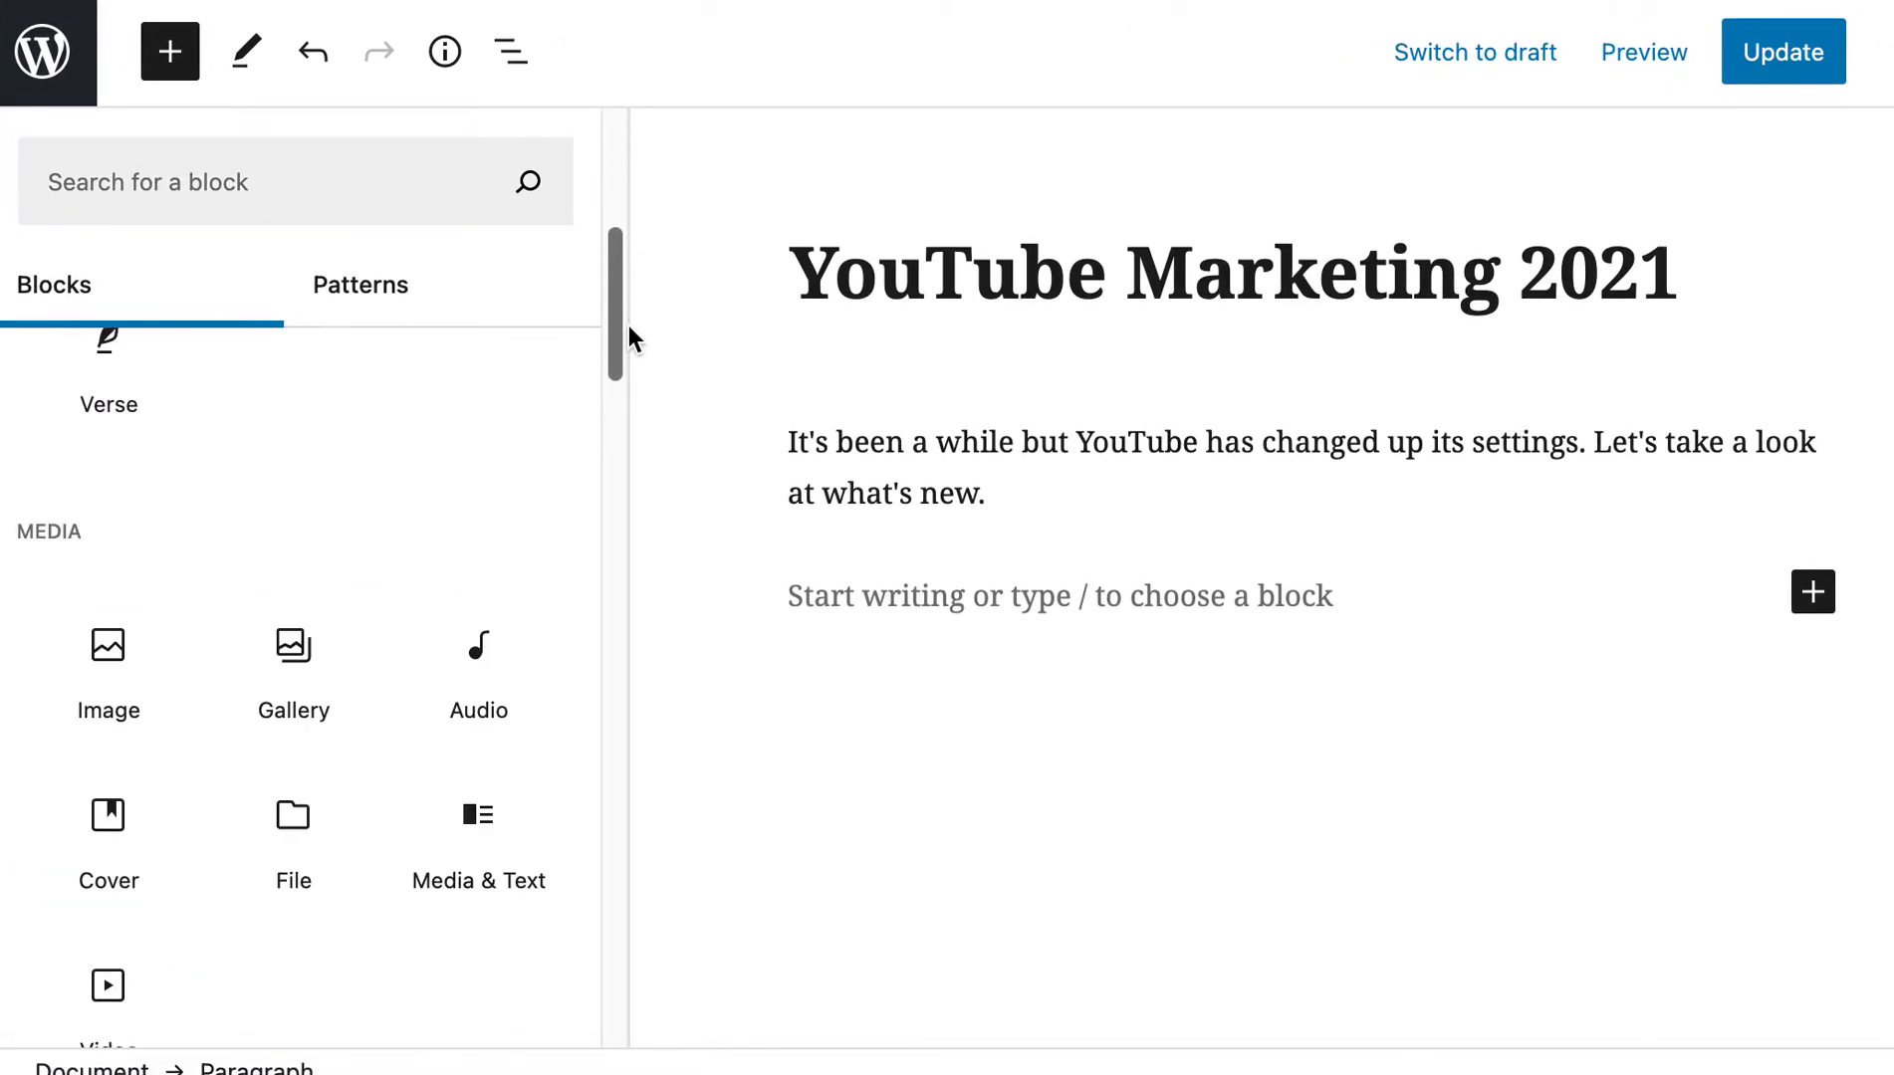
pyautogui.scroll(-3)
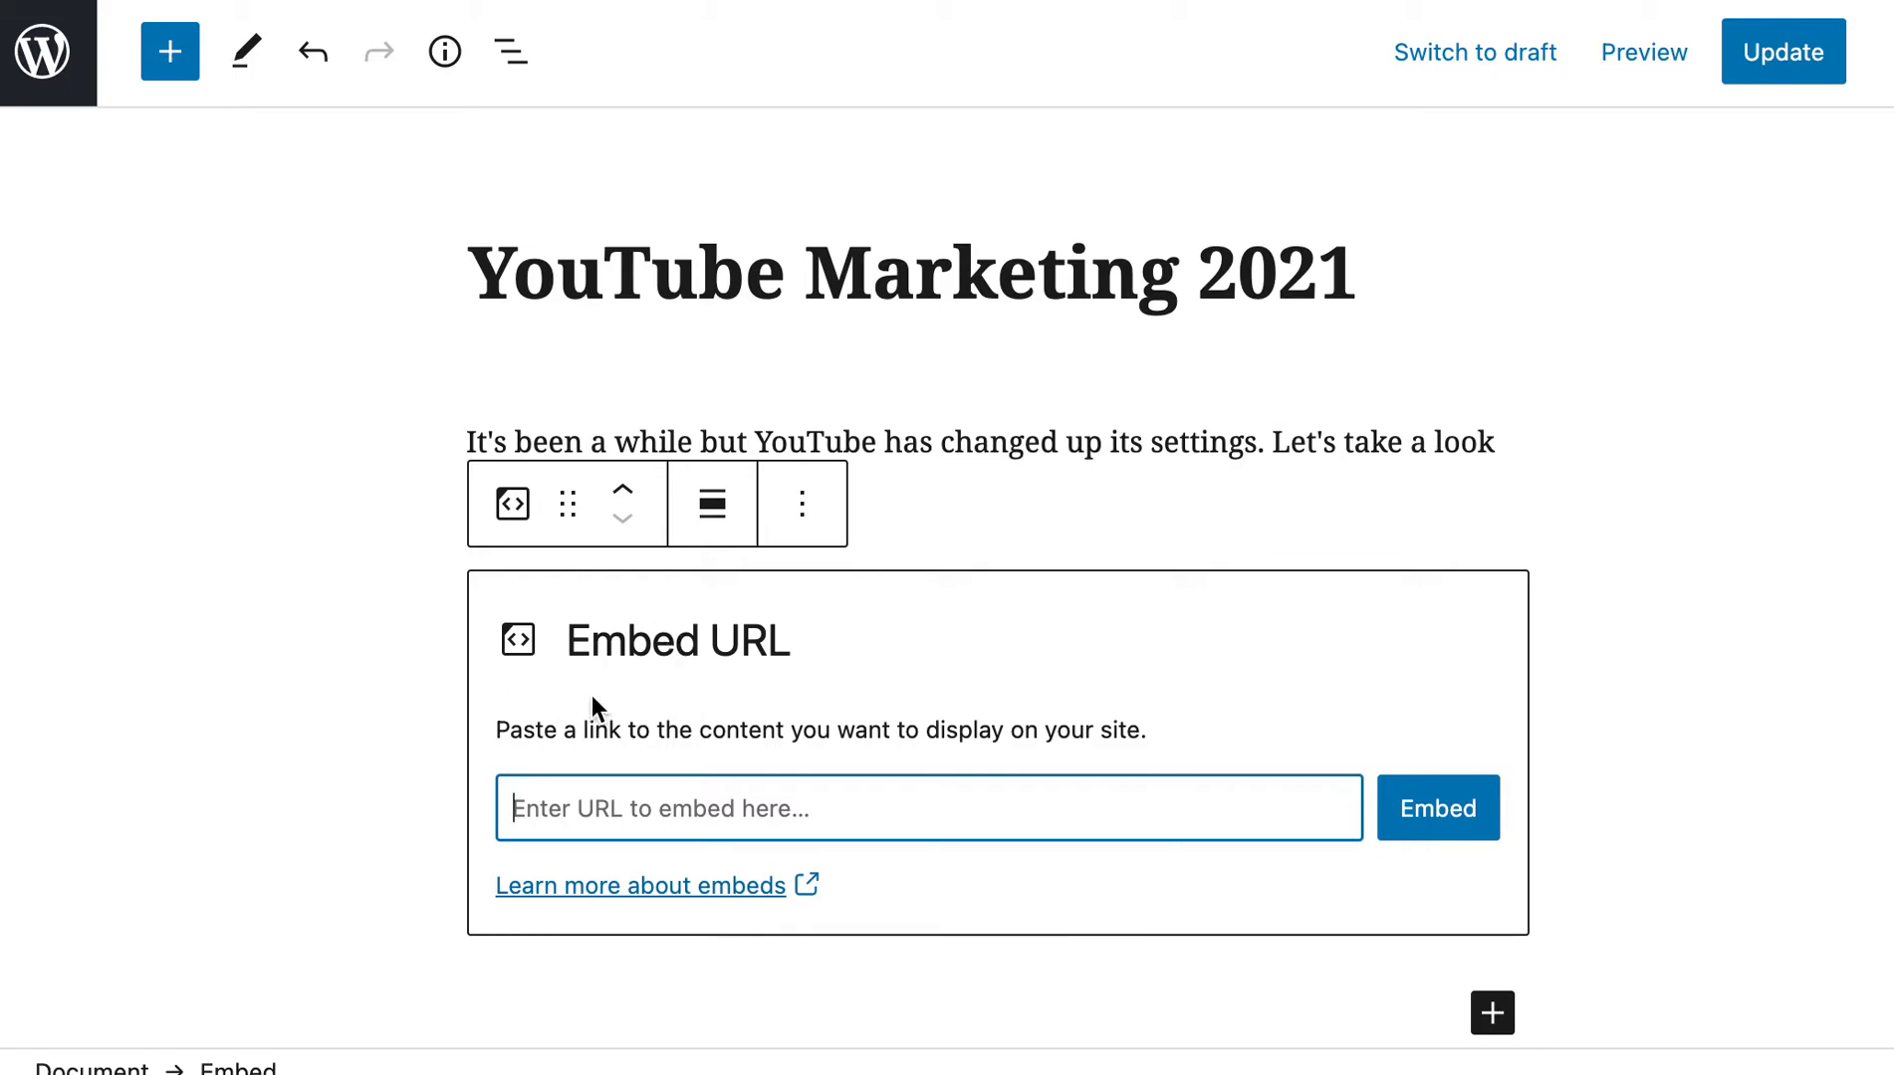
pyautogui.moveTo(876, 779)
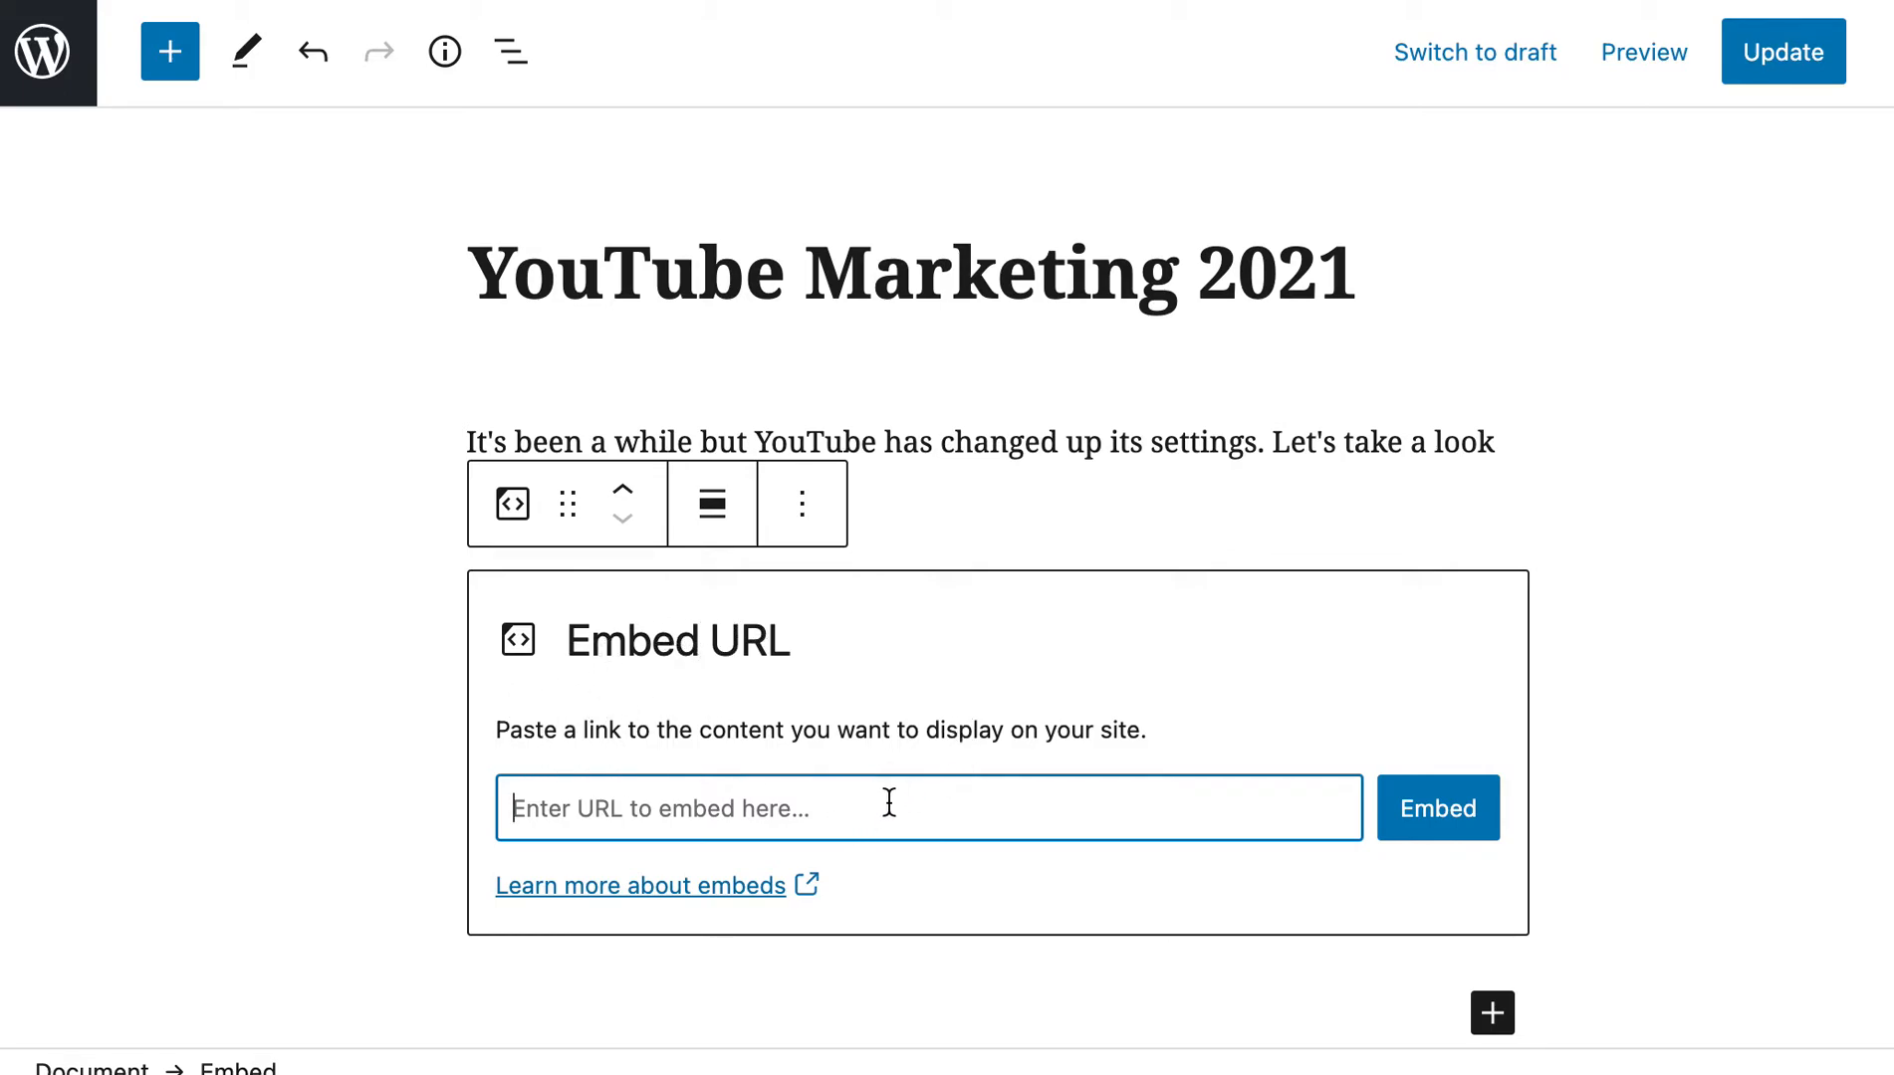
# Paste the copied playlist link into the Embed block and embed it in the post
pyautogui.rightClick(881, 806)
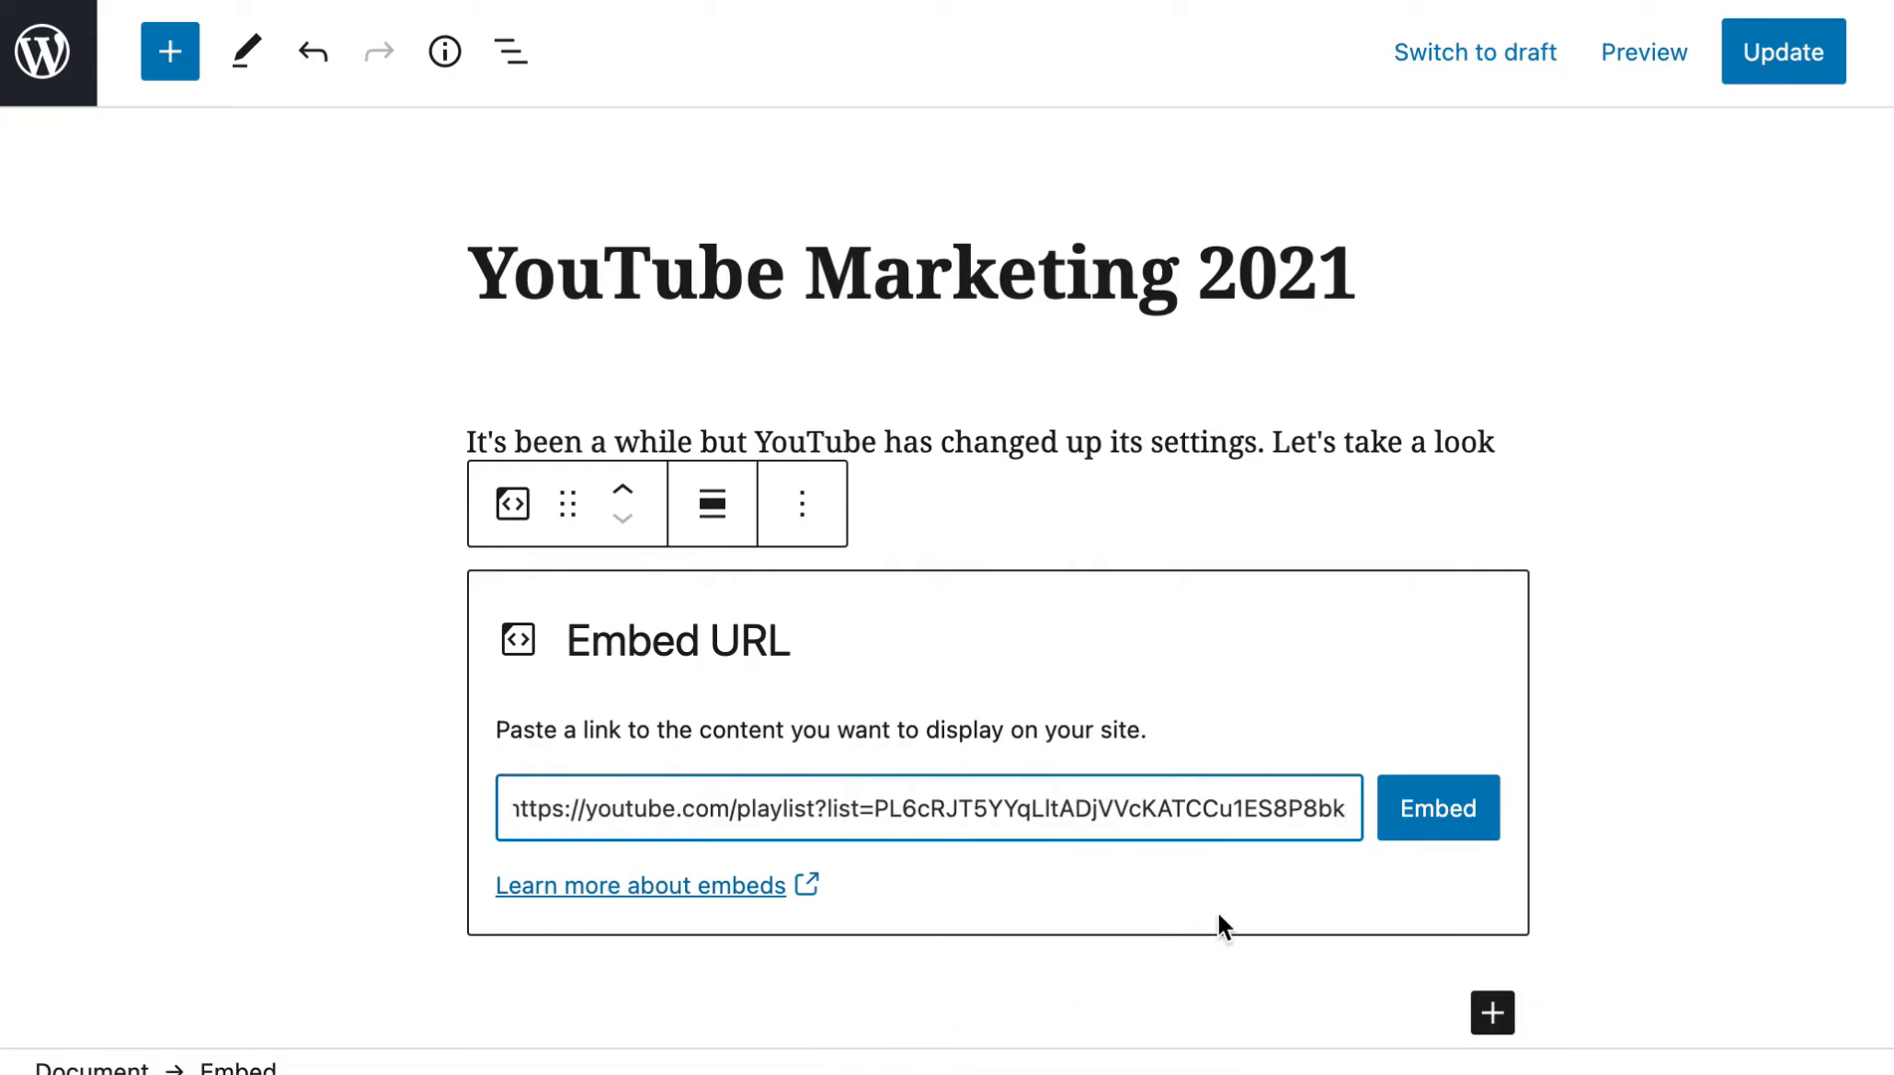
pyautogui.click(1436, 809)
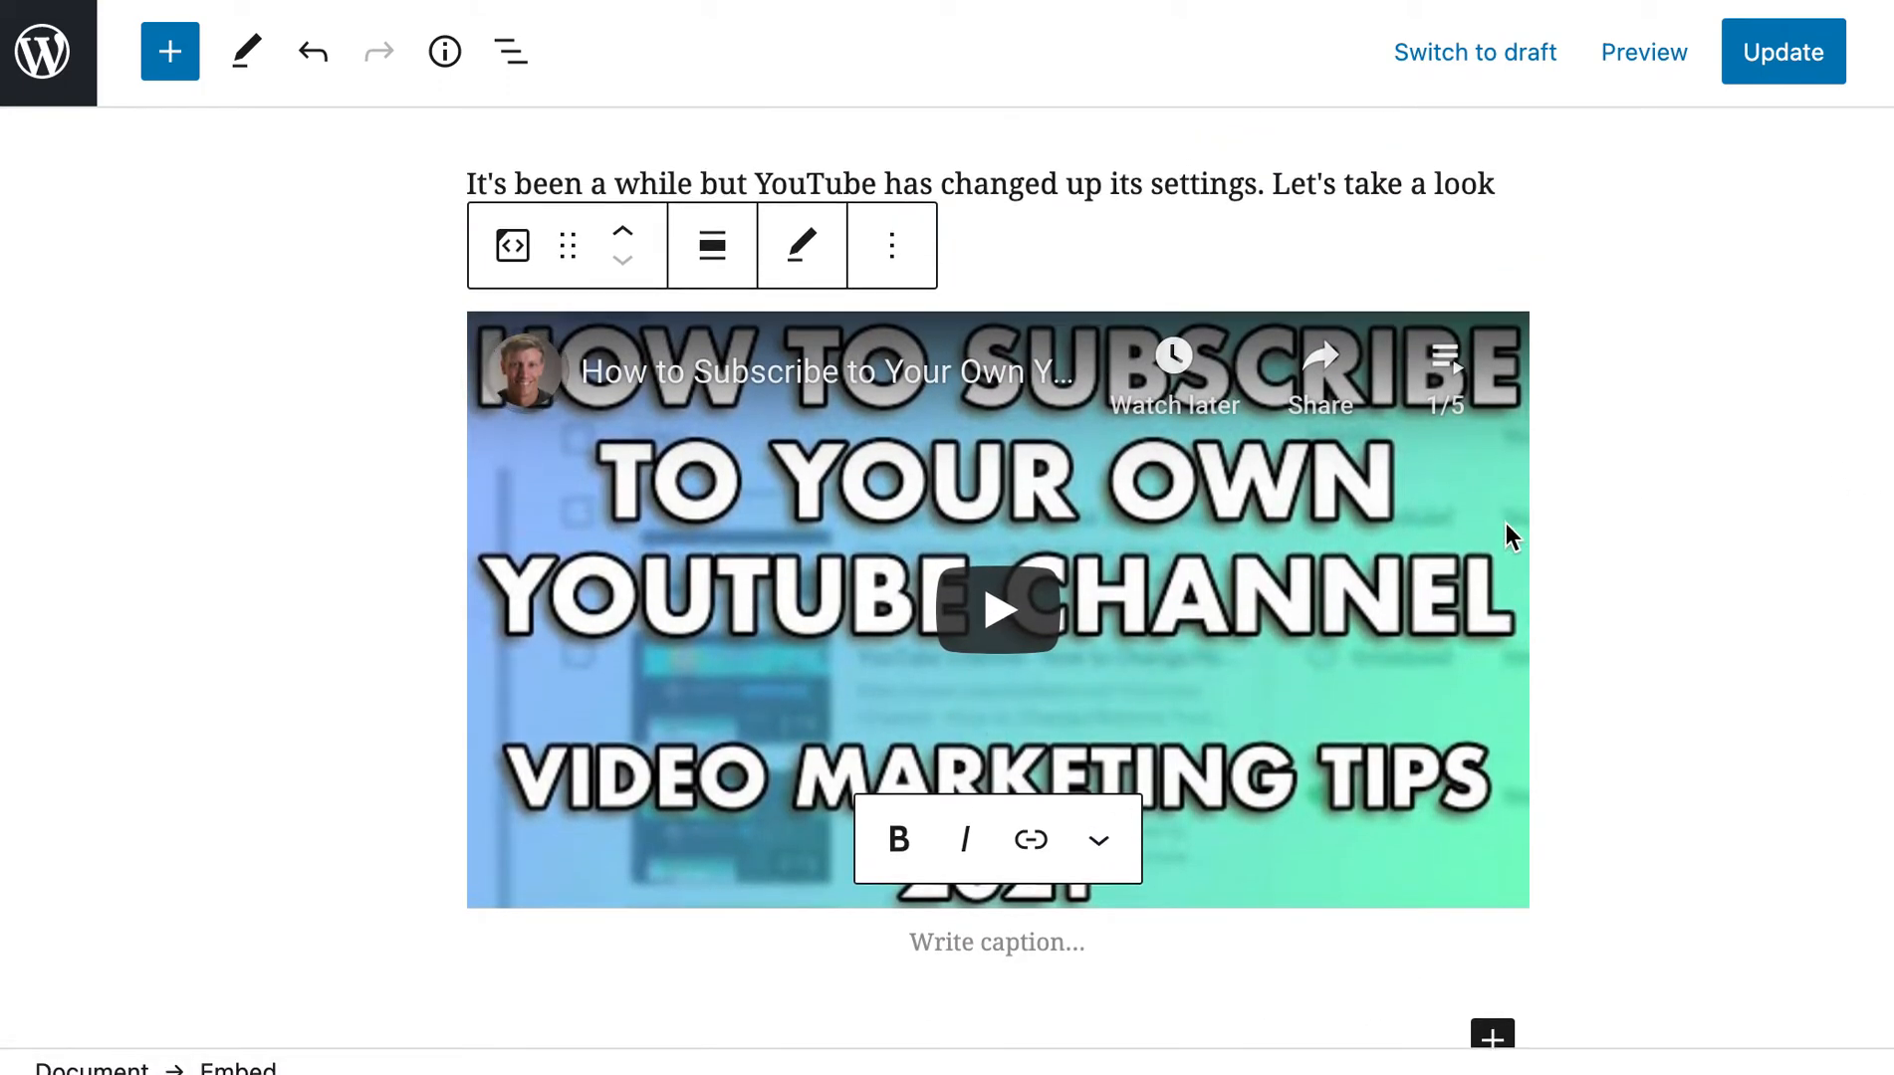
# Update the YouTube Marketing 2021 post and view the published post on the live site
pyautogui.click(1782, 49)
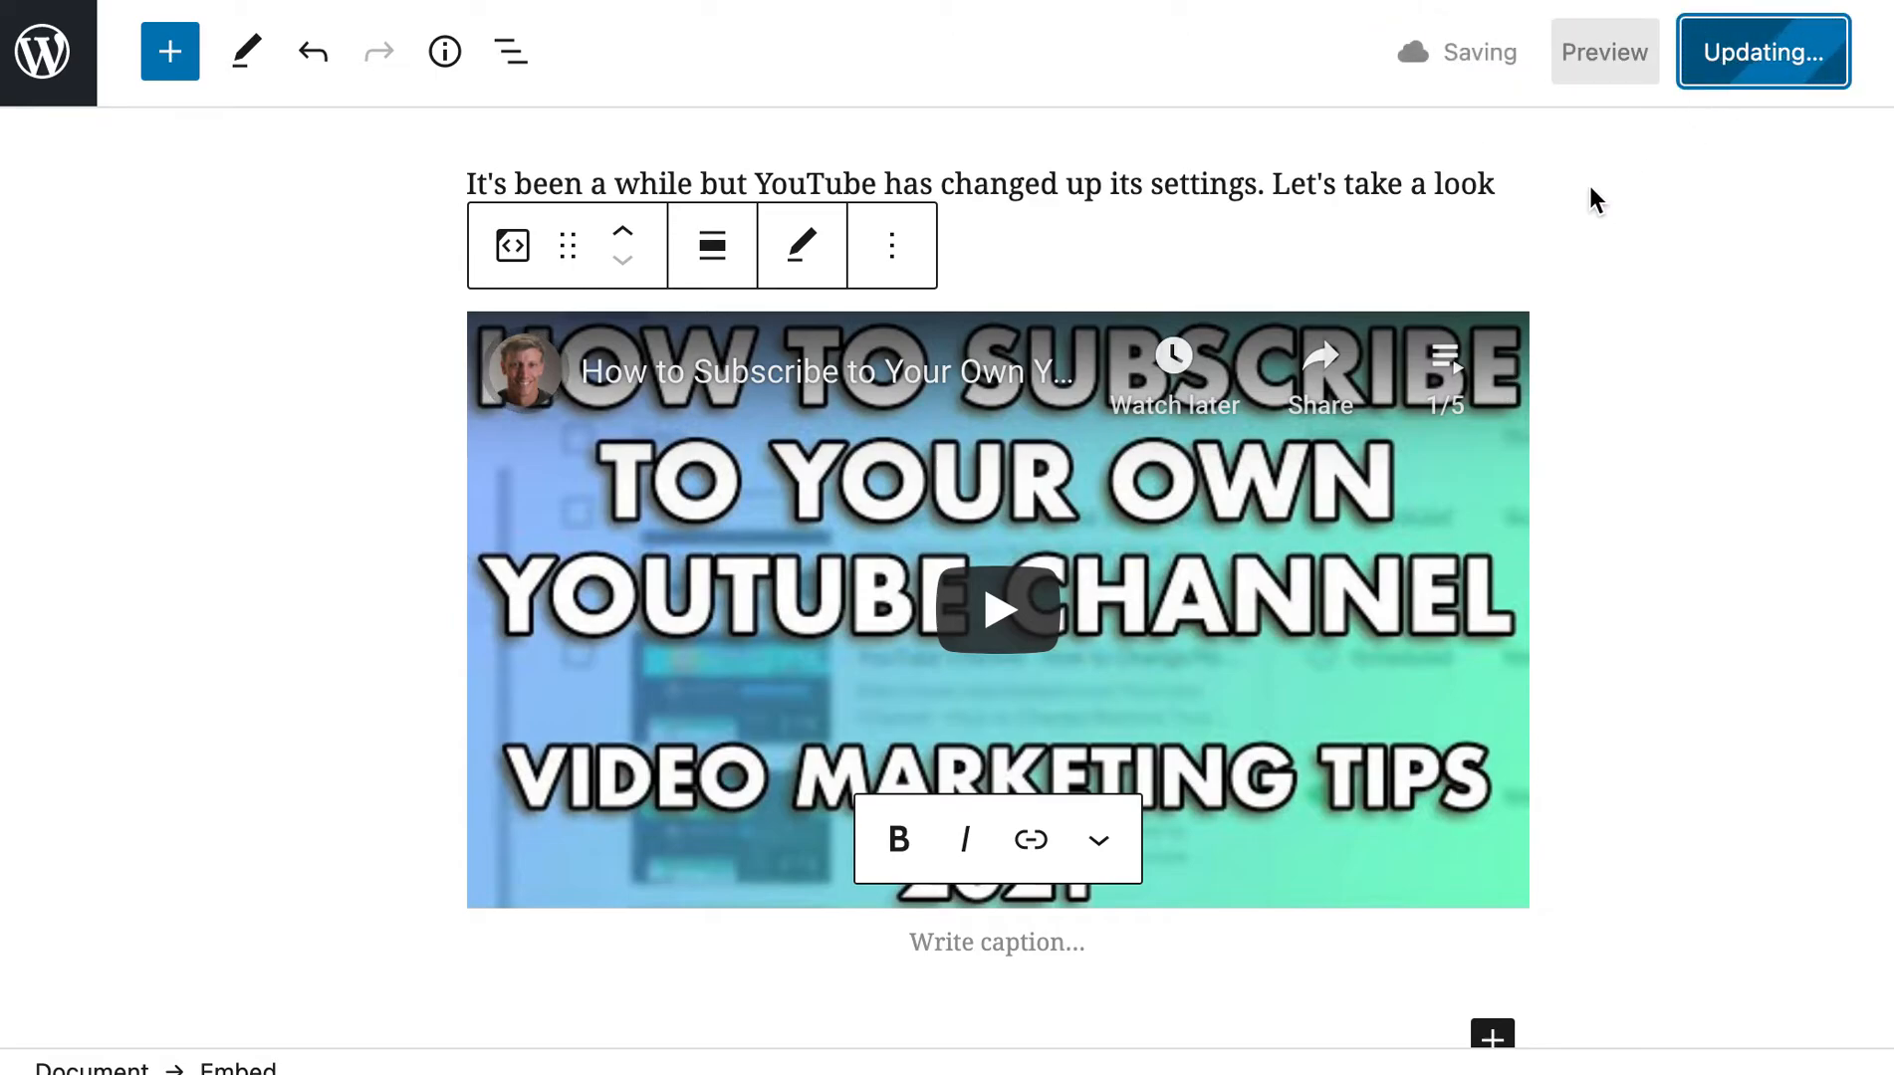
pyautogui.click(1763, 52)
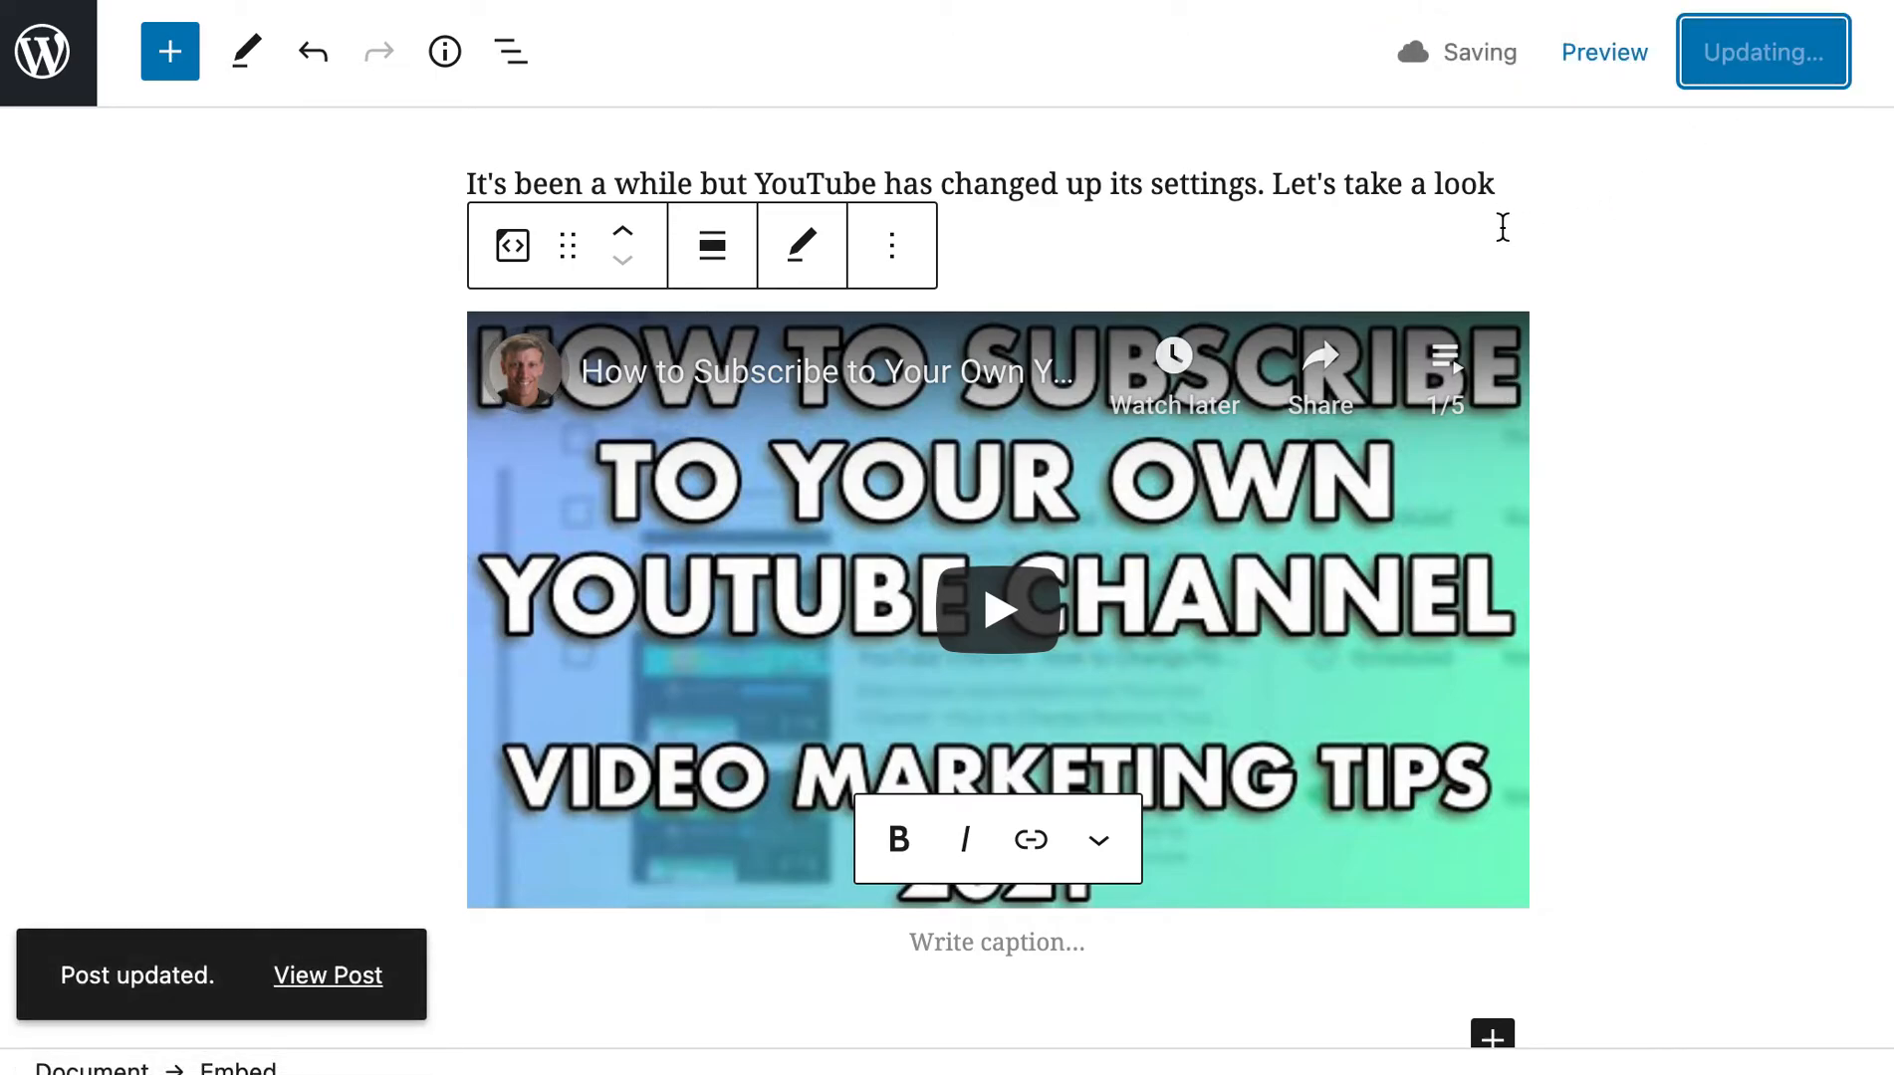
pyautogui.click(326, 976)
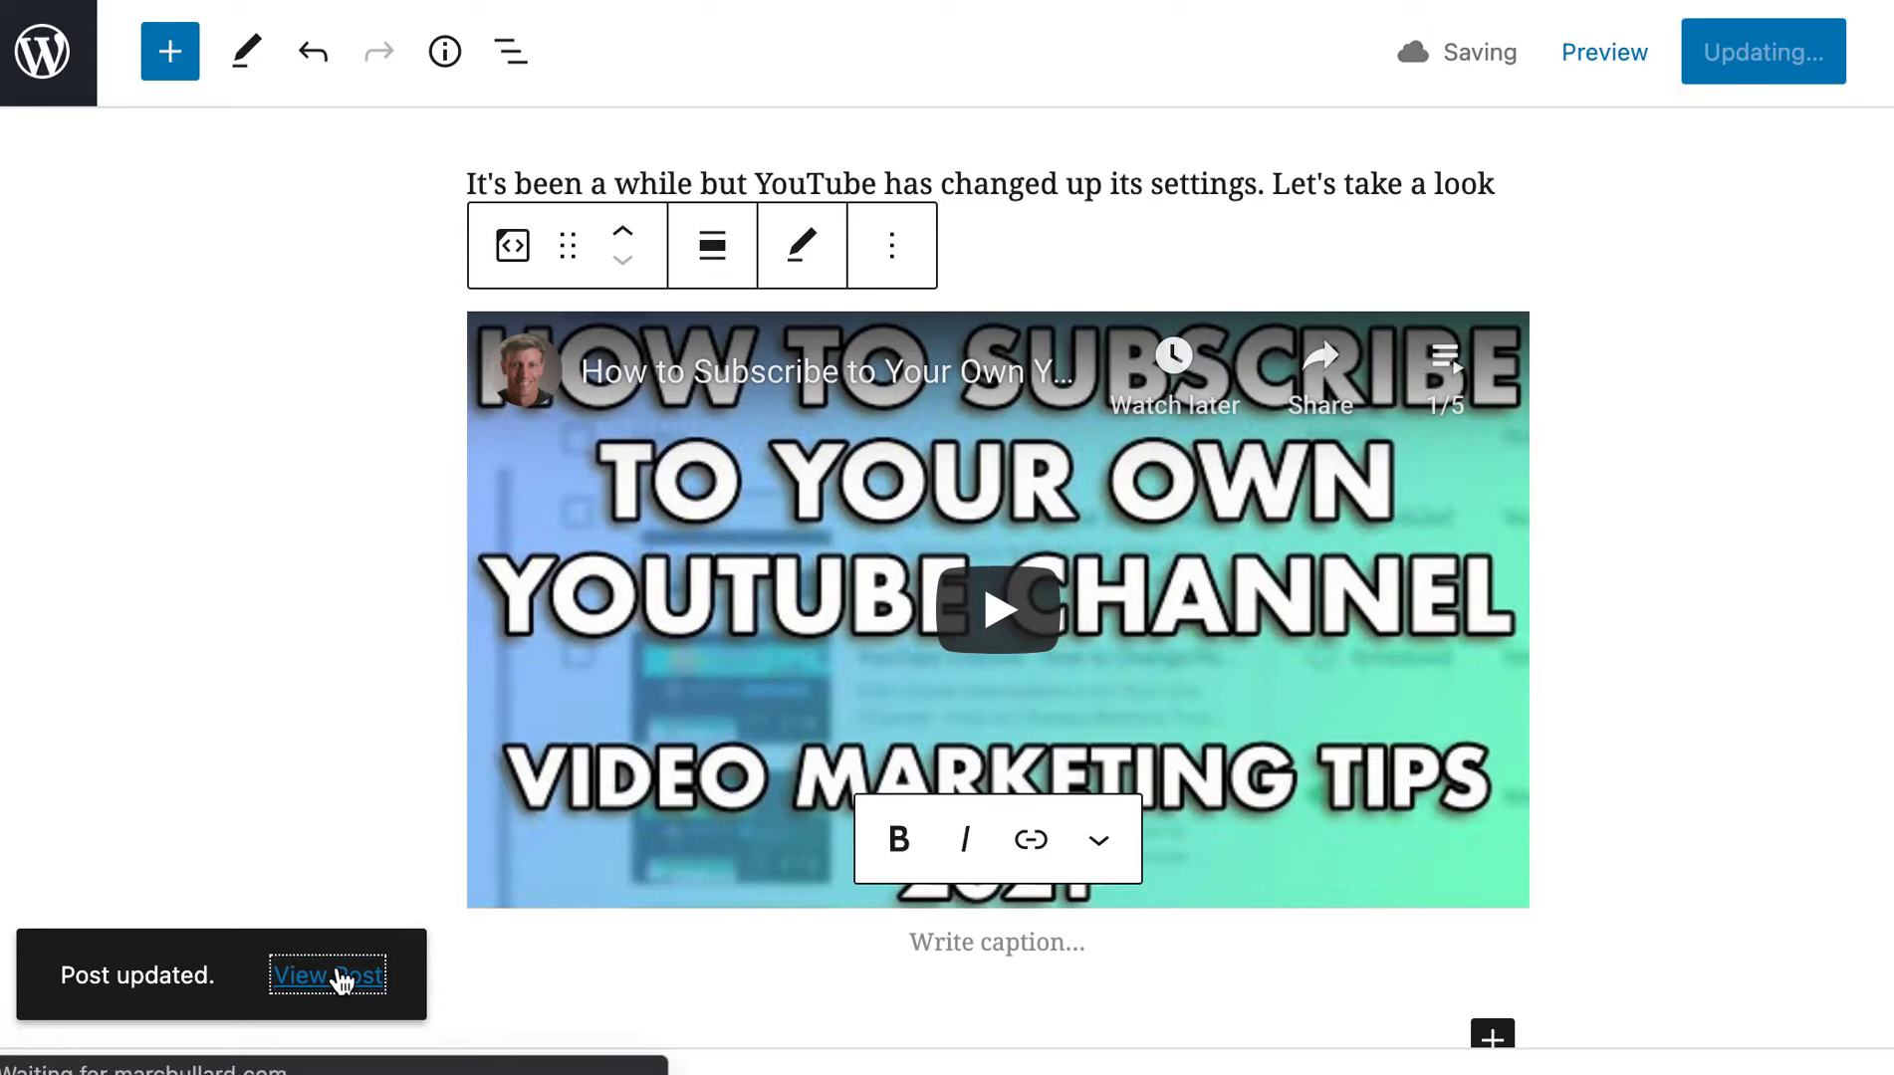
# Scroll down the live post until the embedded playlist player is fully in view
pyautogui.click(311, 976)
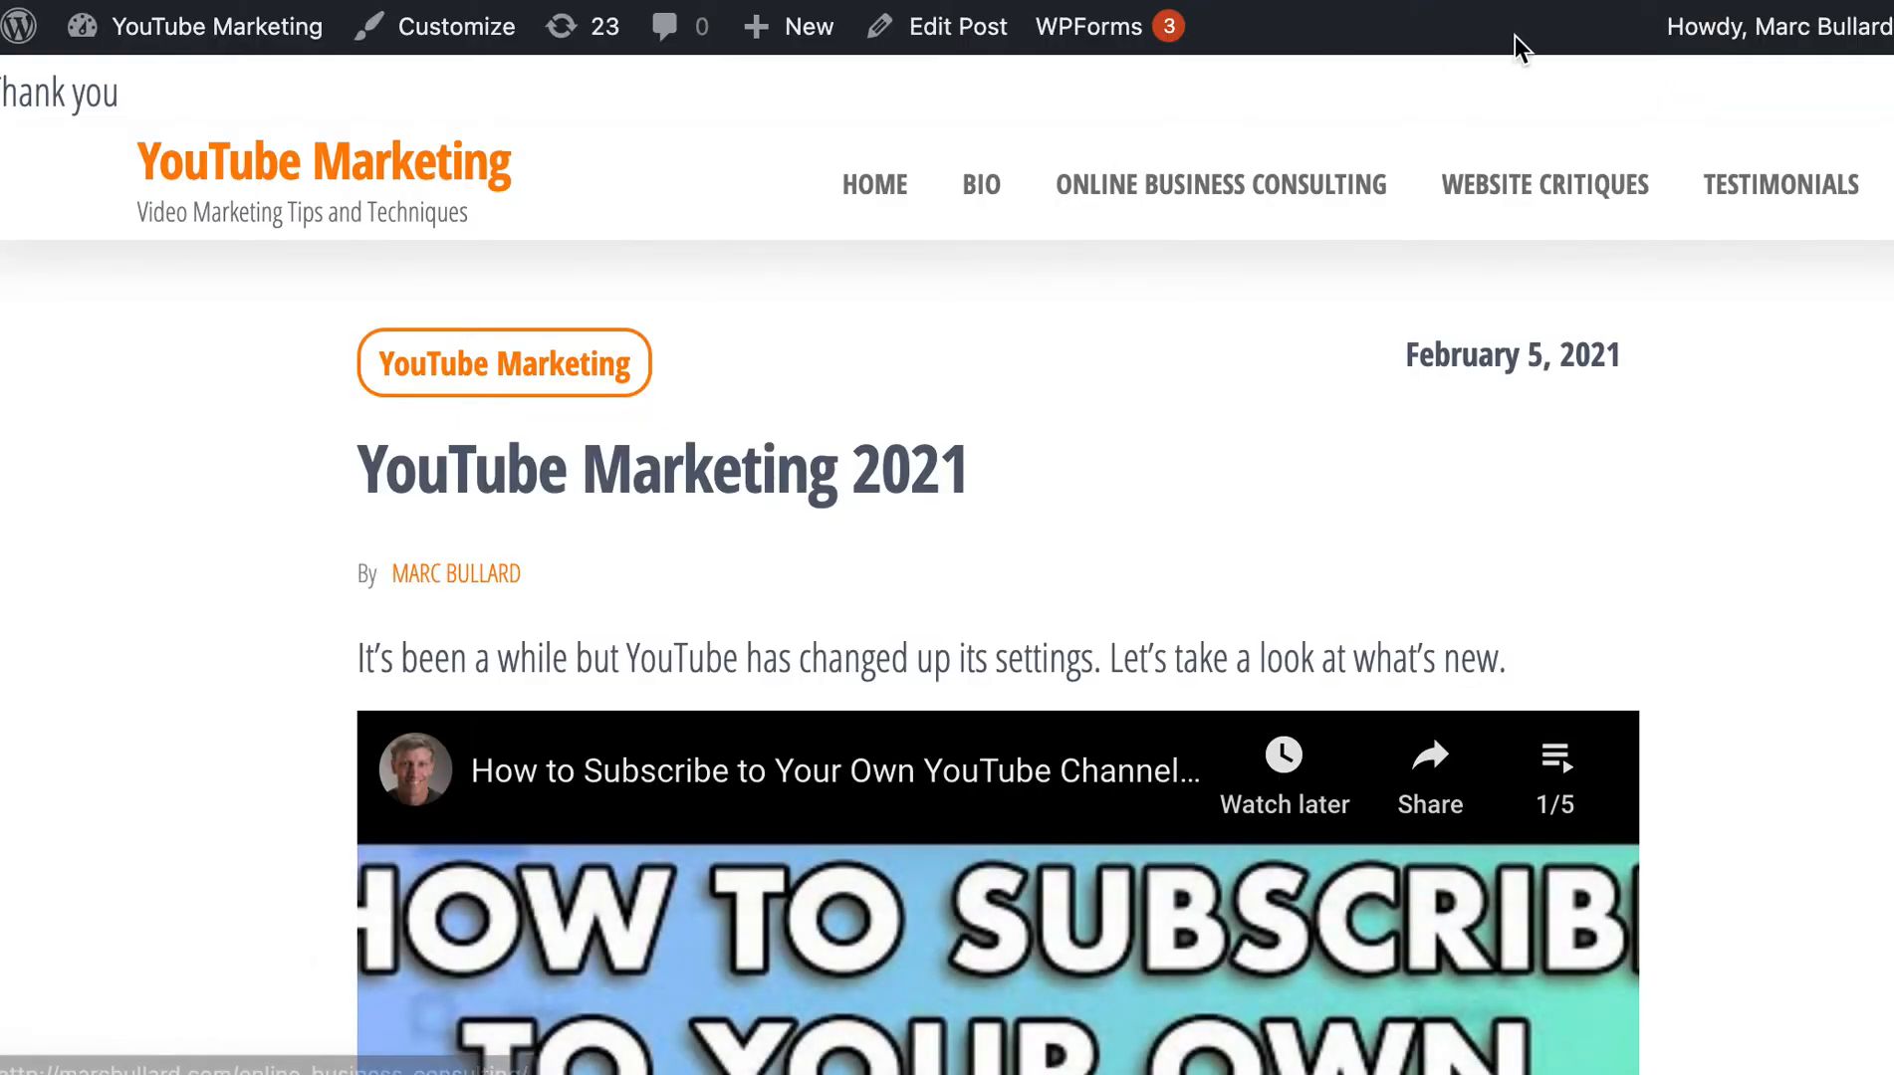
pyautogui.scroll(-3)
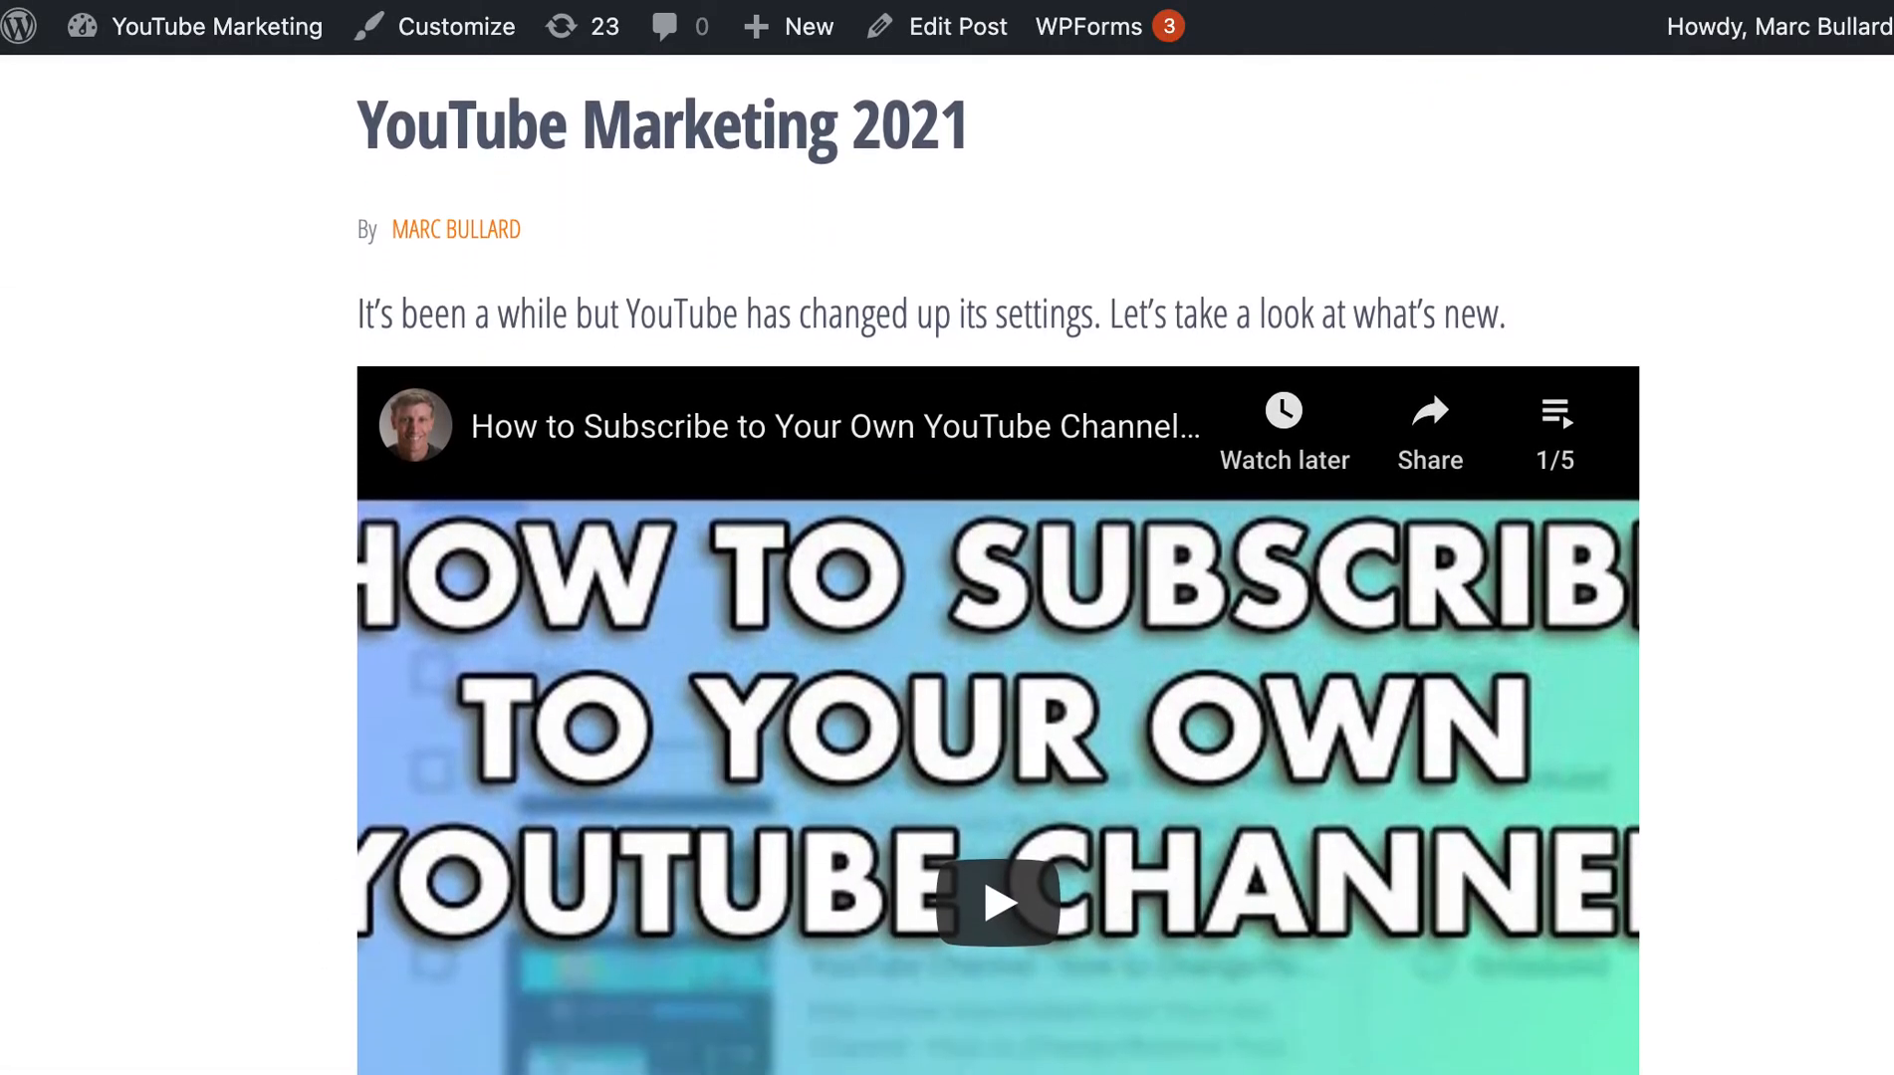
pyautogui.scroll(-3)
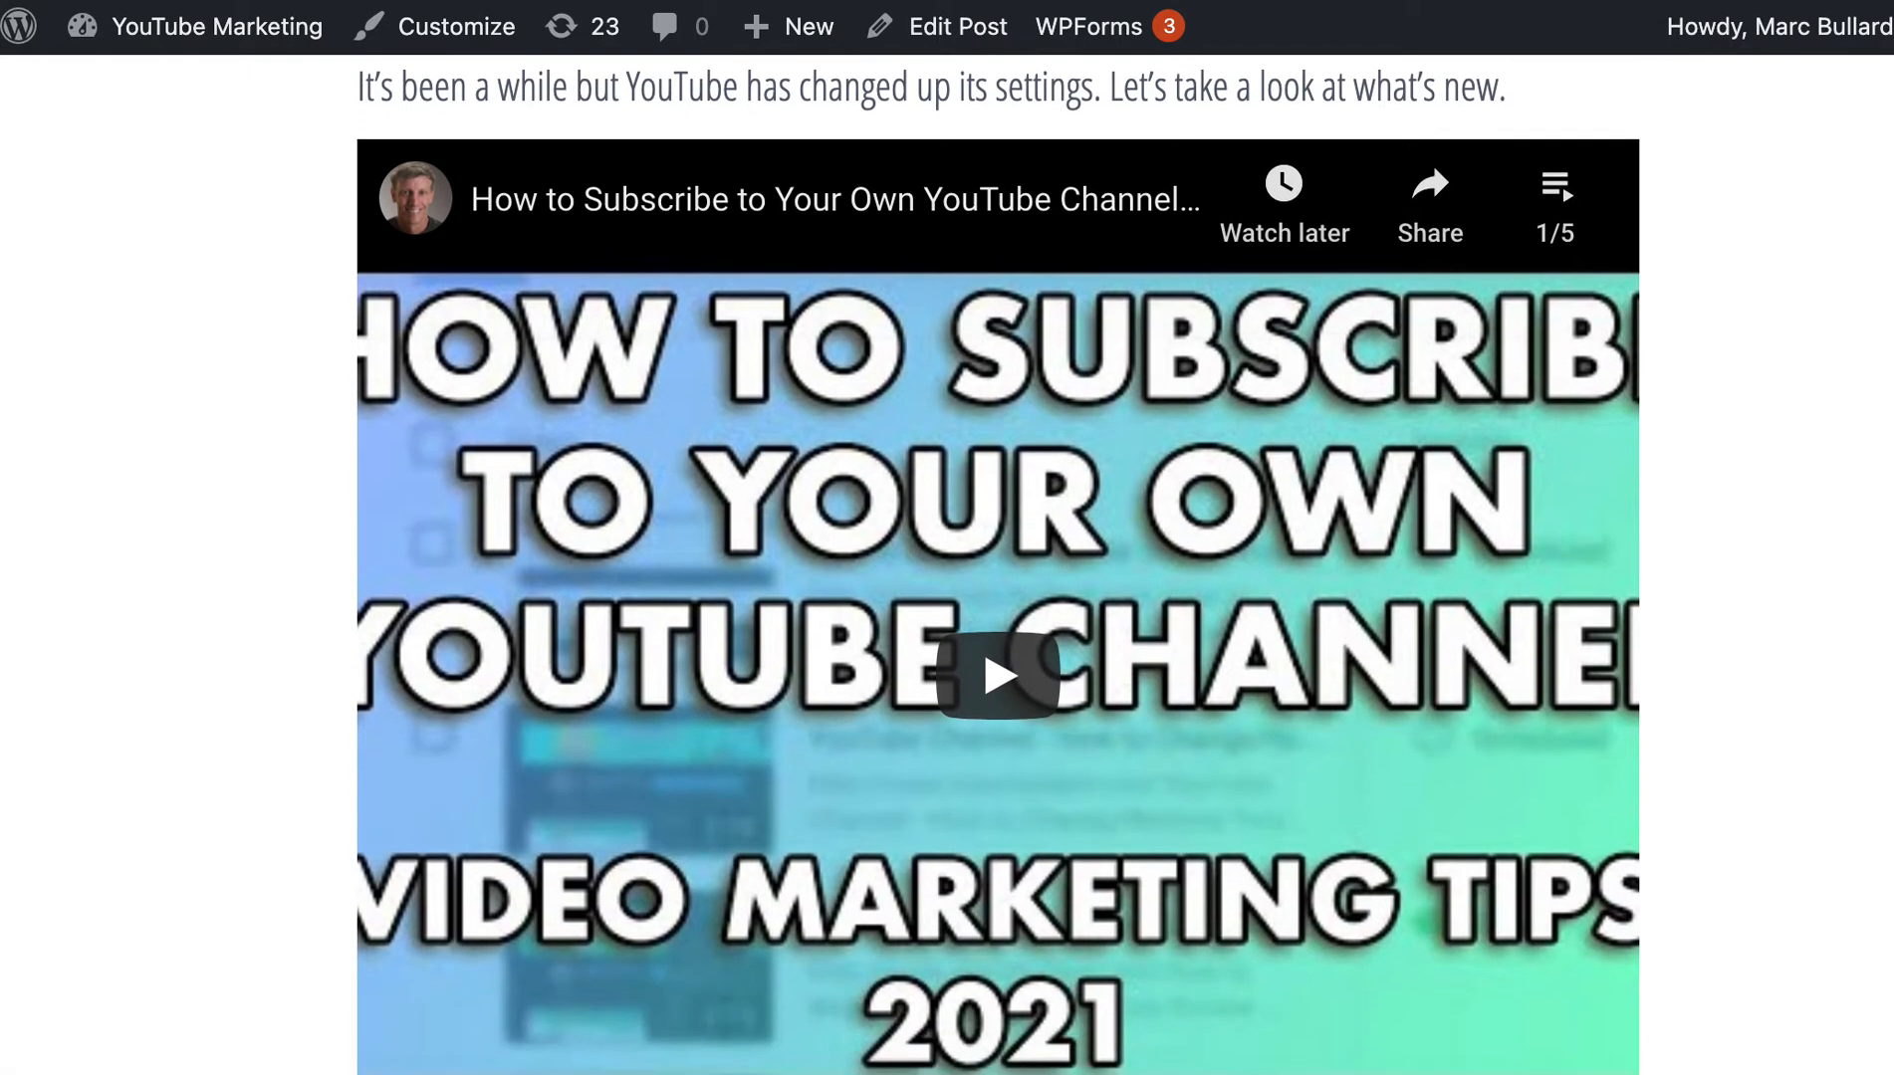
pyautogui.scroll(-3)
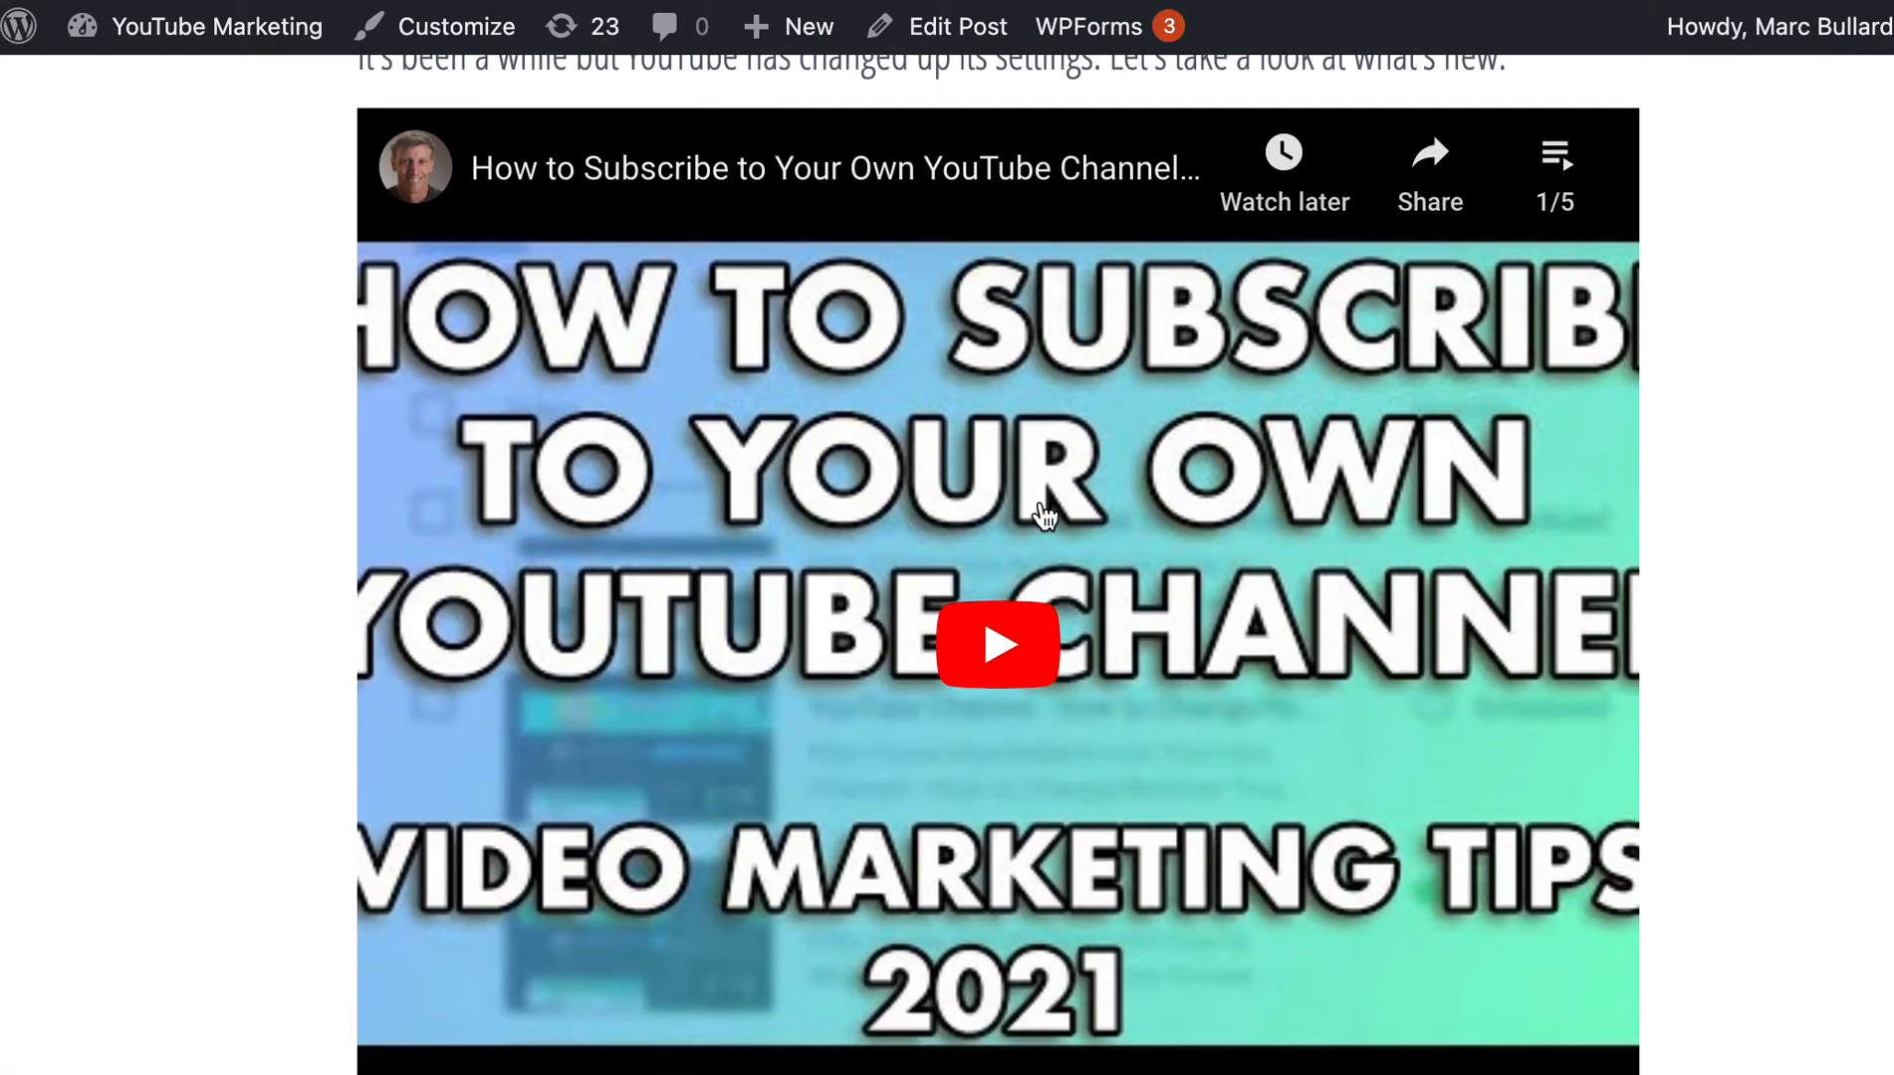
pyautogui.moveTo(1061, 326)
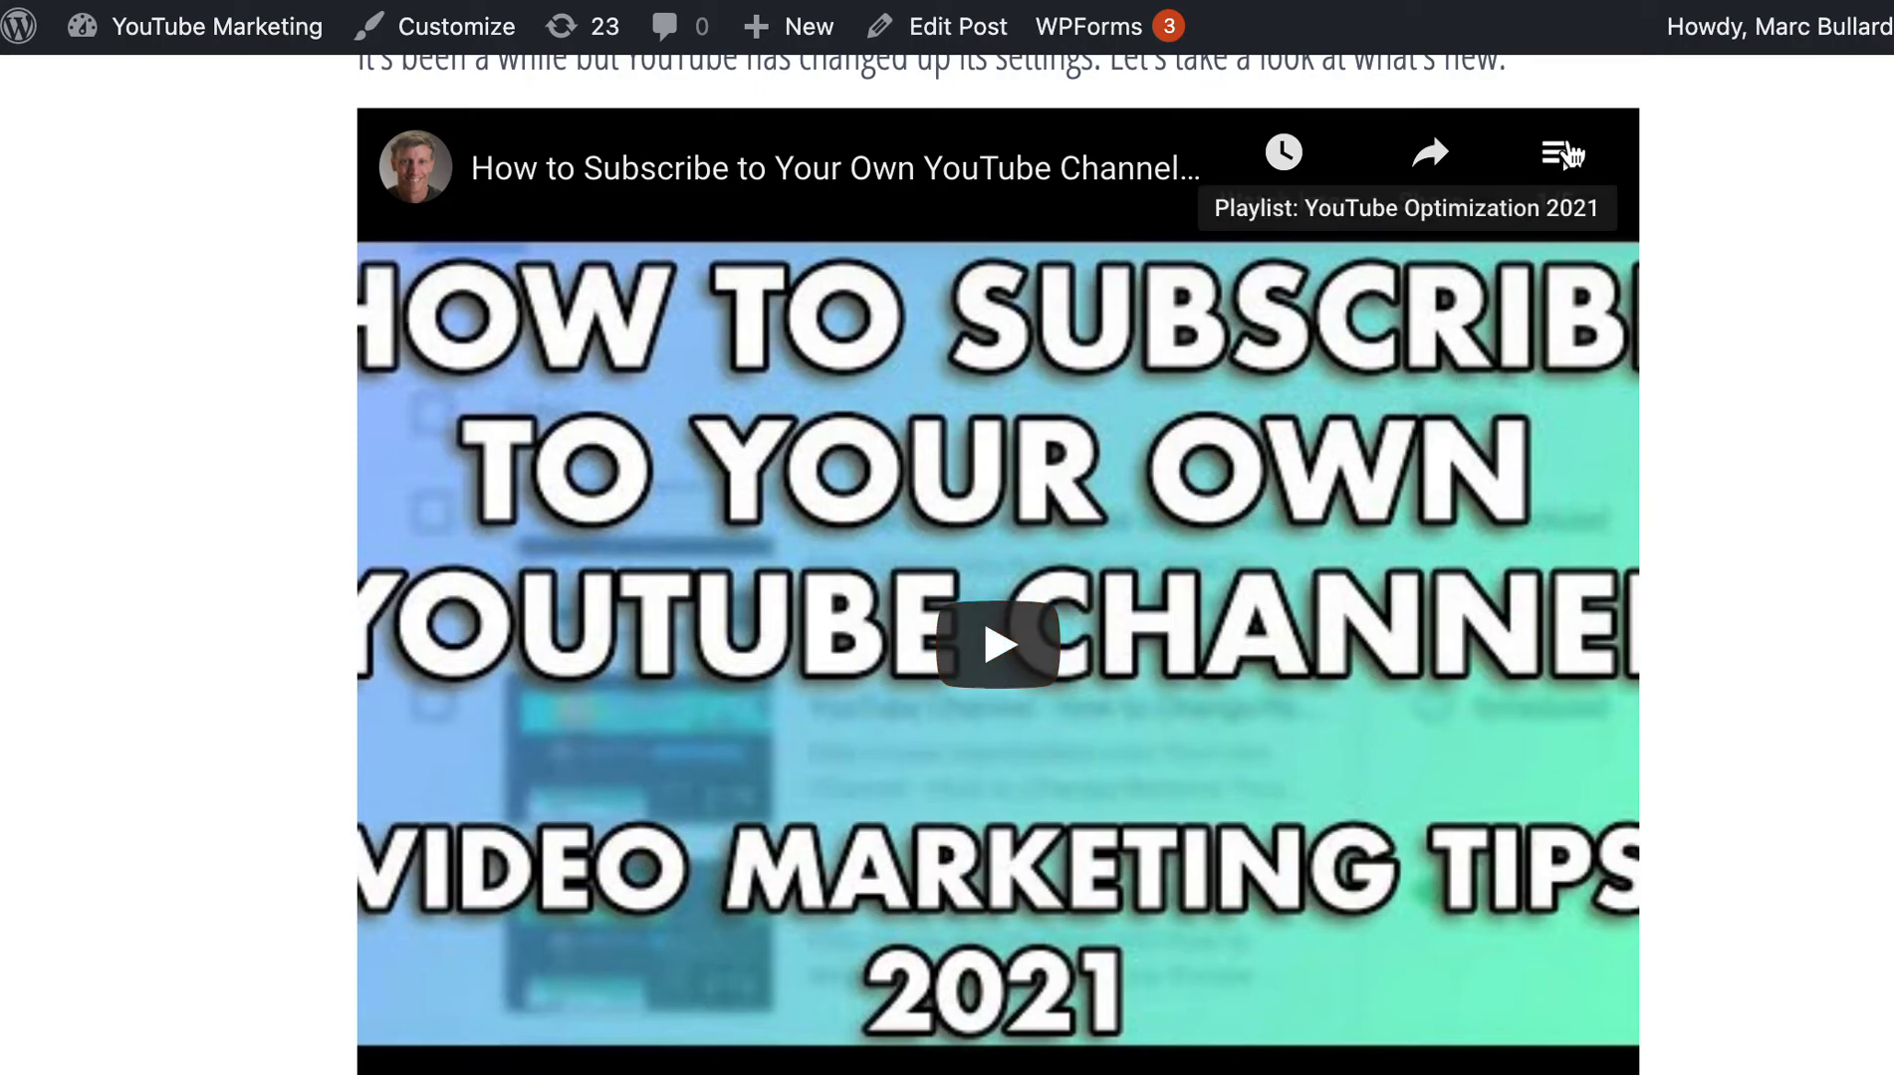
# Expand the embedded player's list of the five YouTube Optimization 2021 videos
pyautogui.click(1561, 154)
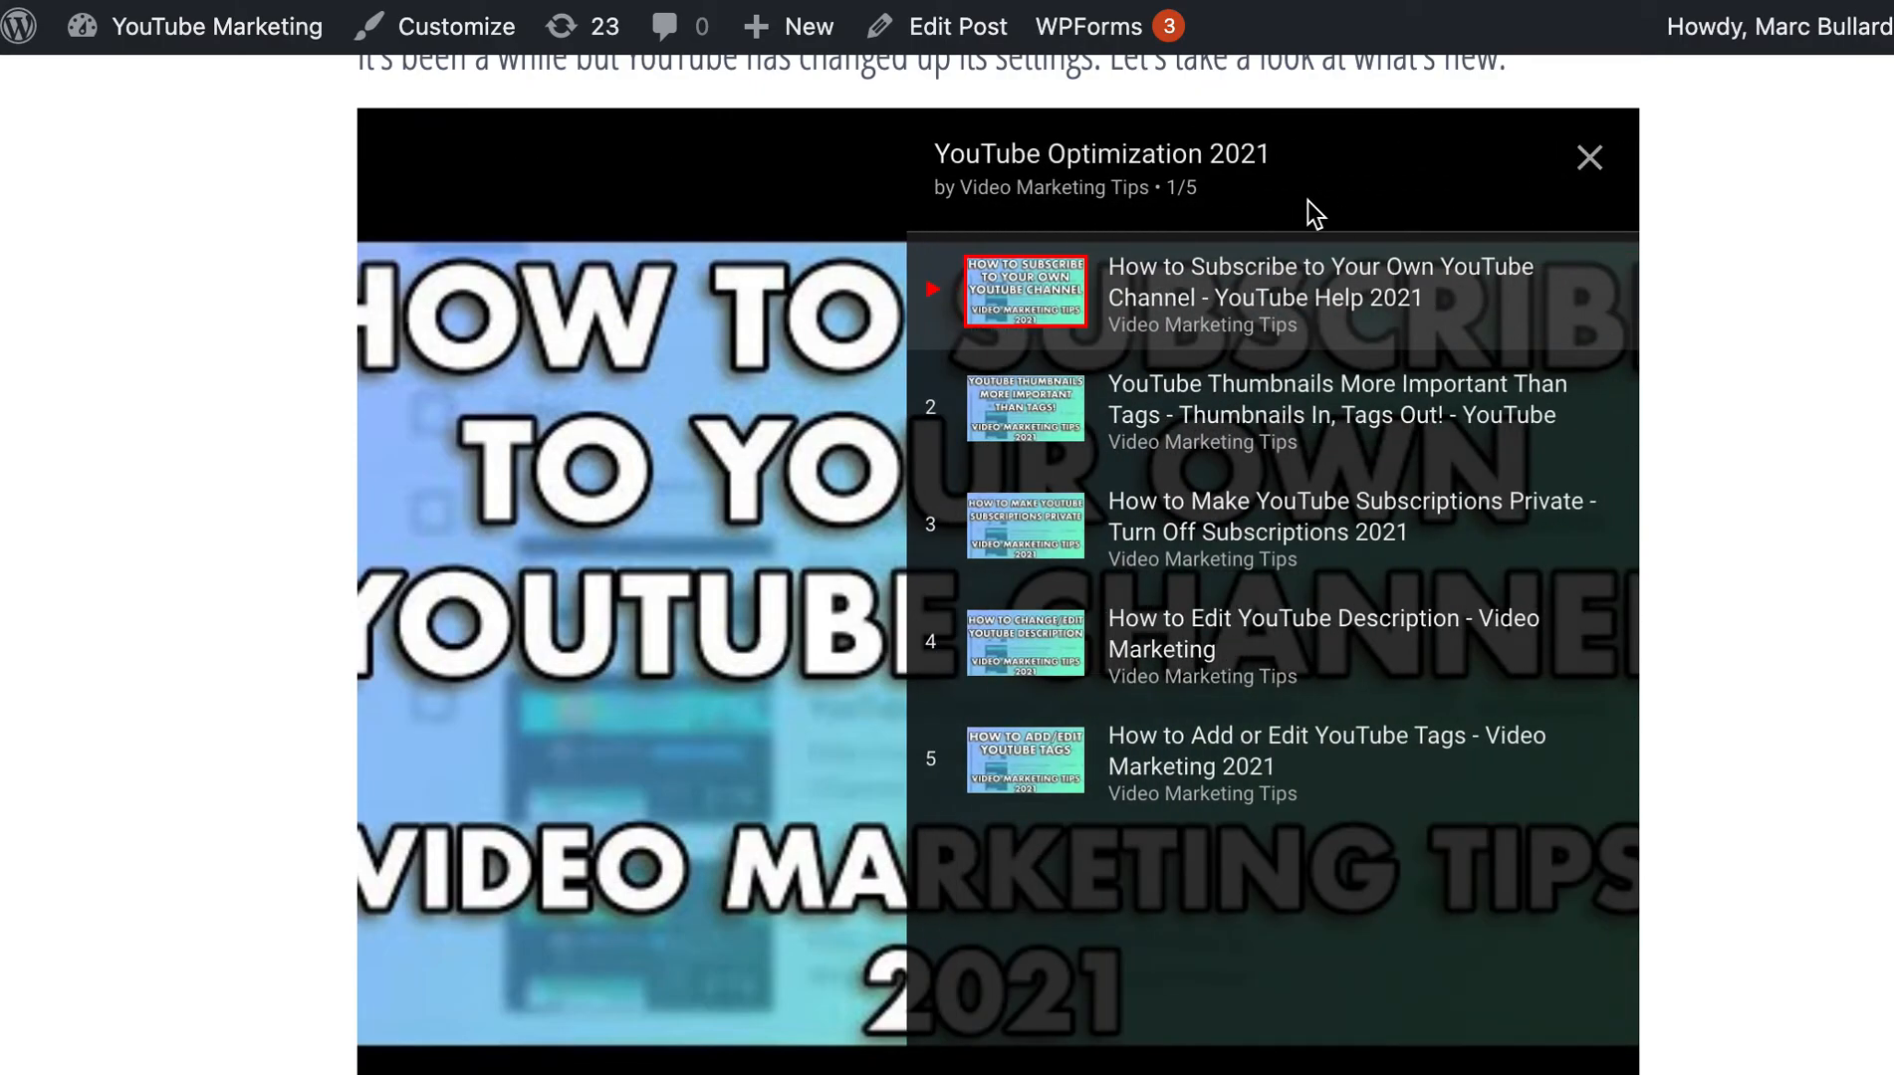
pyautogui.moveTo(1239, 725)
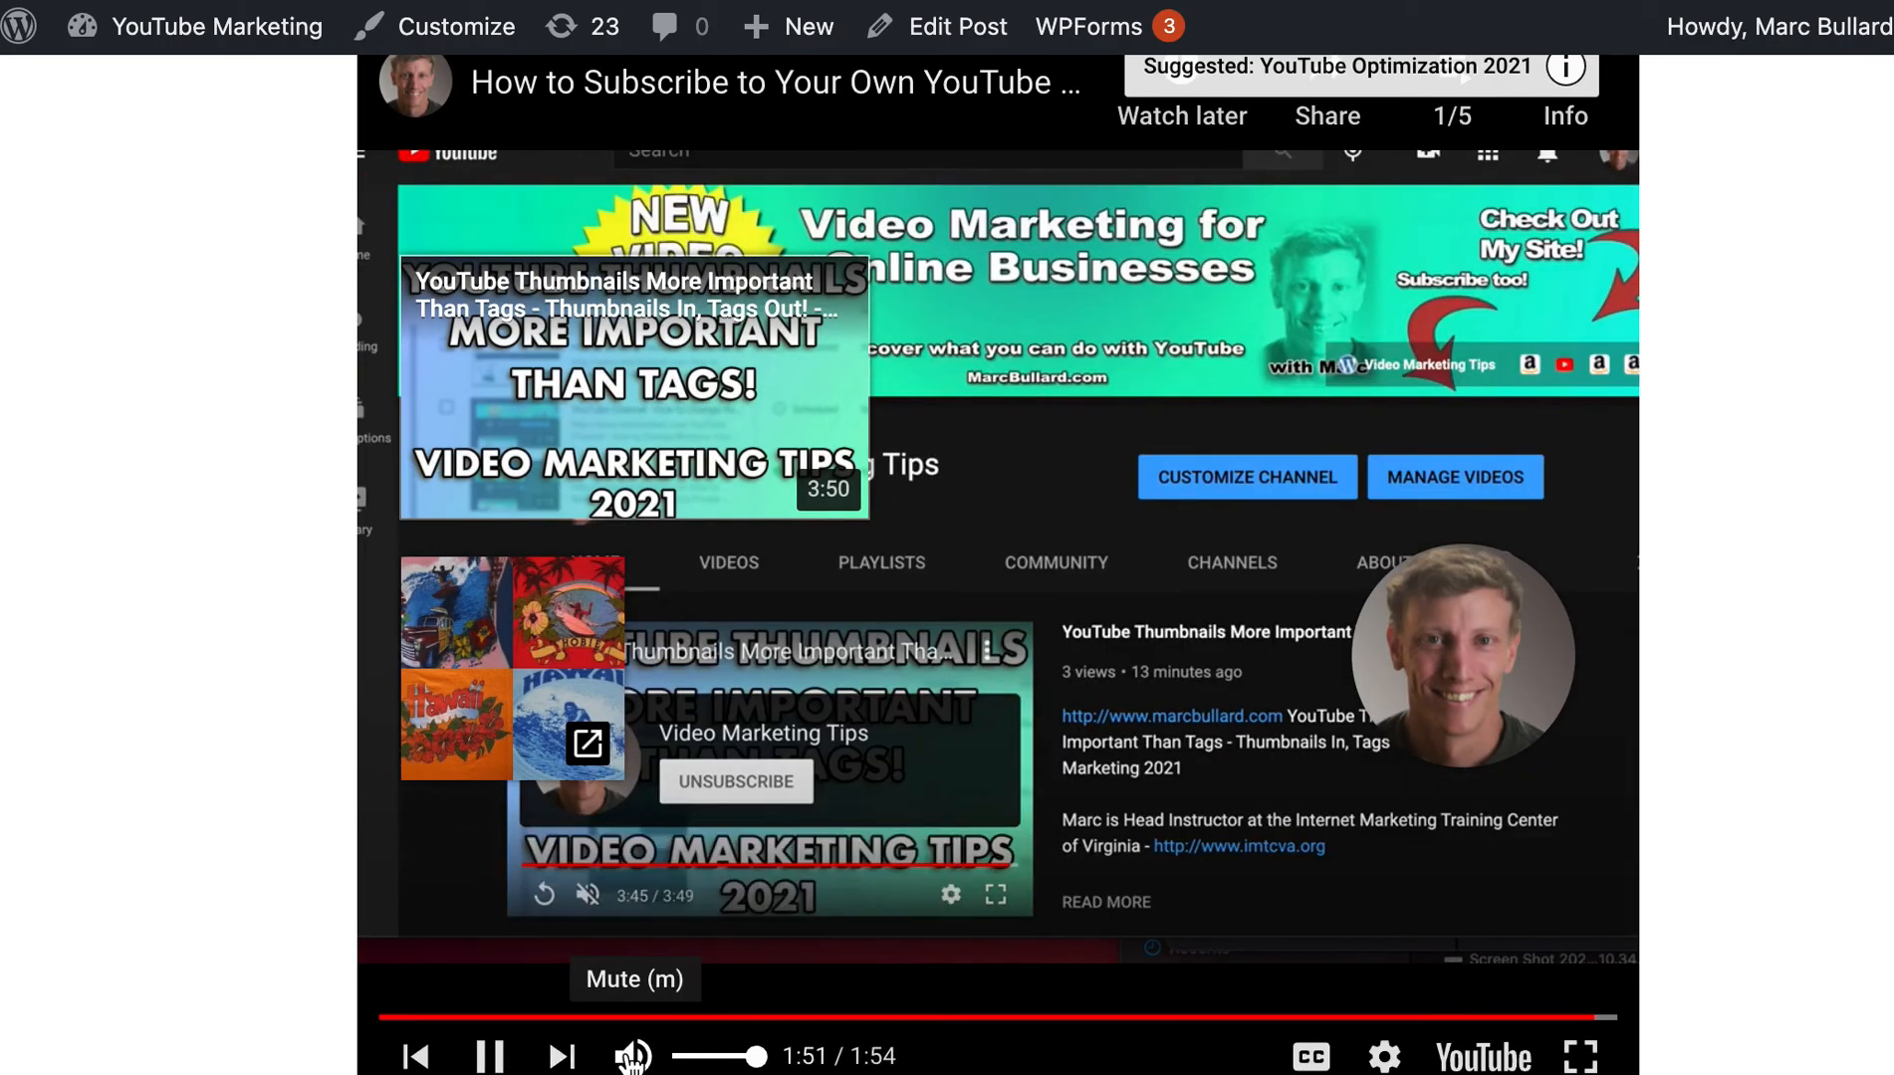
# Mute the embedded player so the playlist can run on to video 2/5
pyautogui.click(629, 1056)
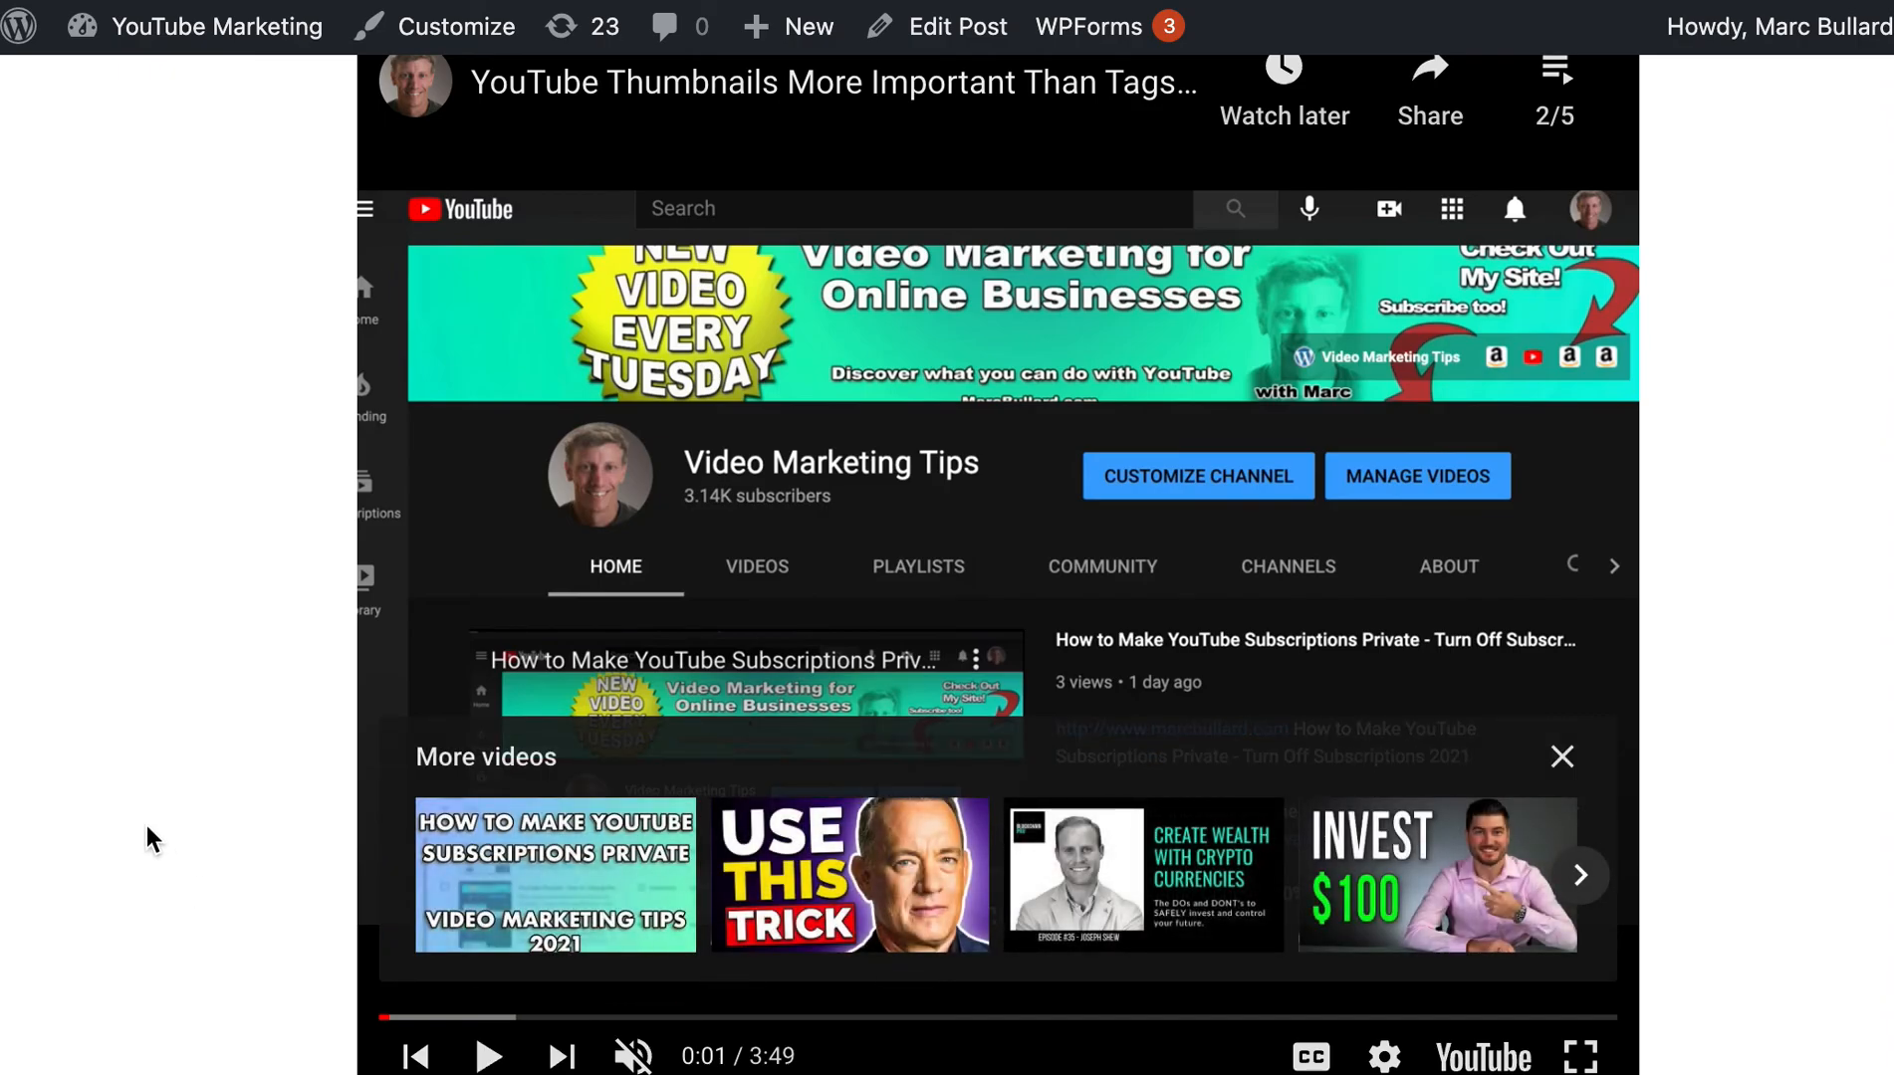
pyautogui.moveTo(1617, 450)
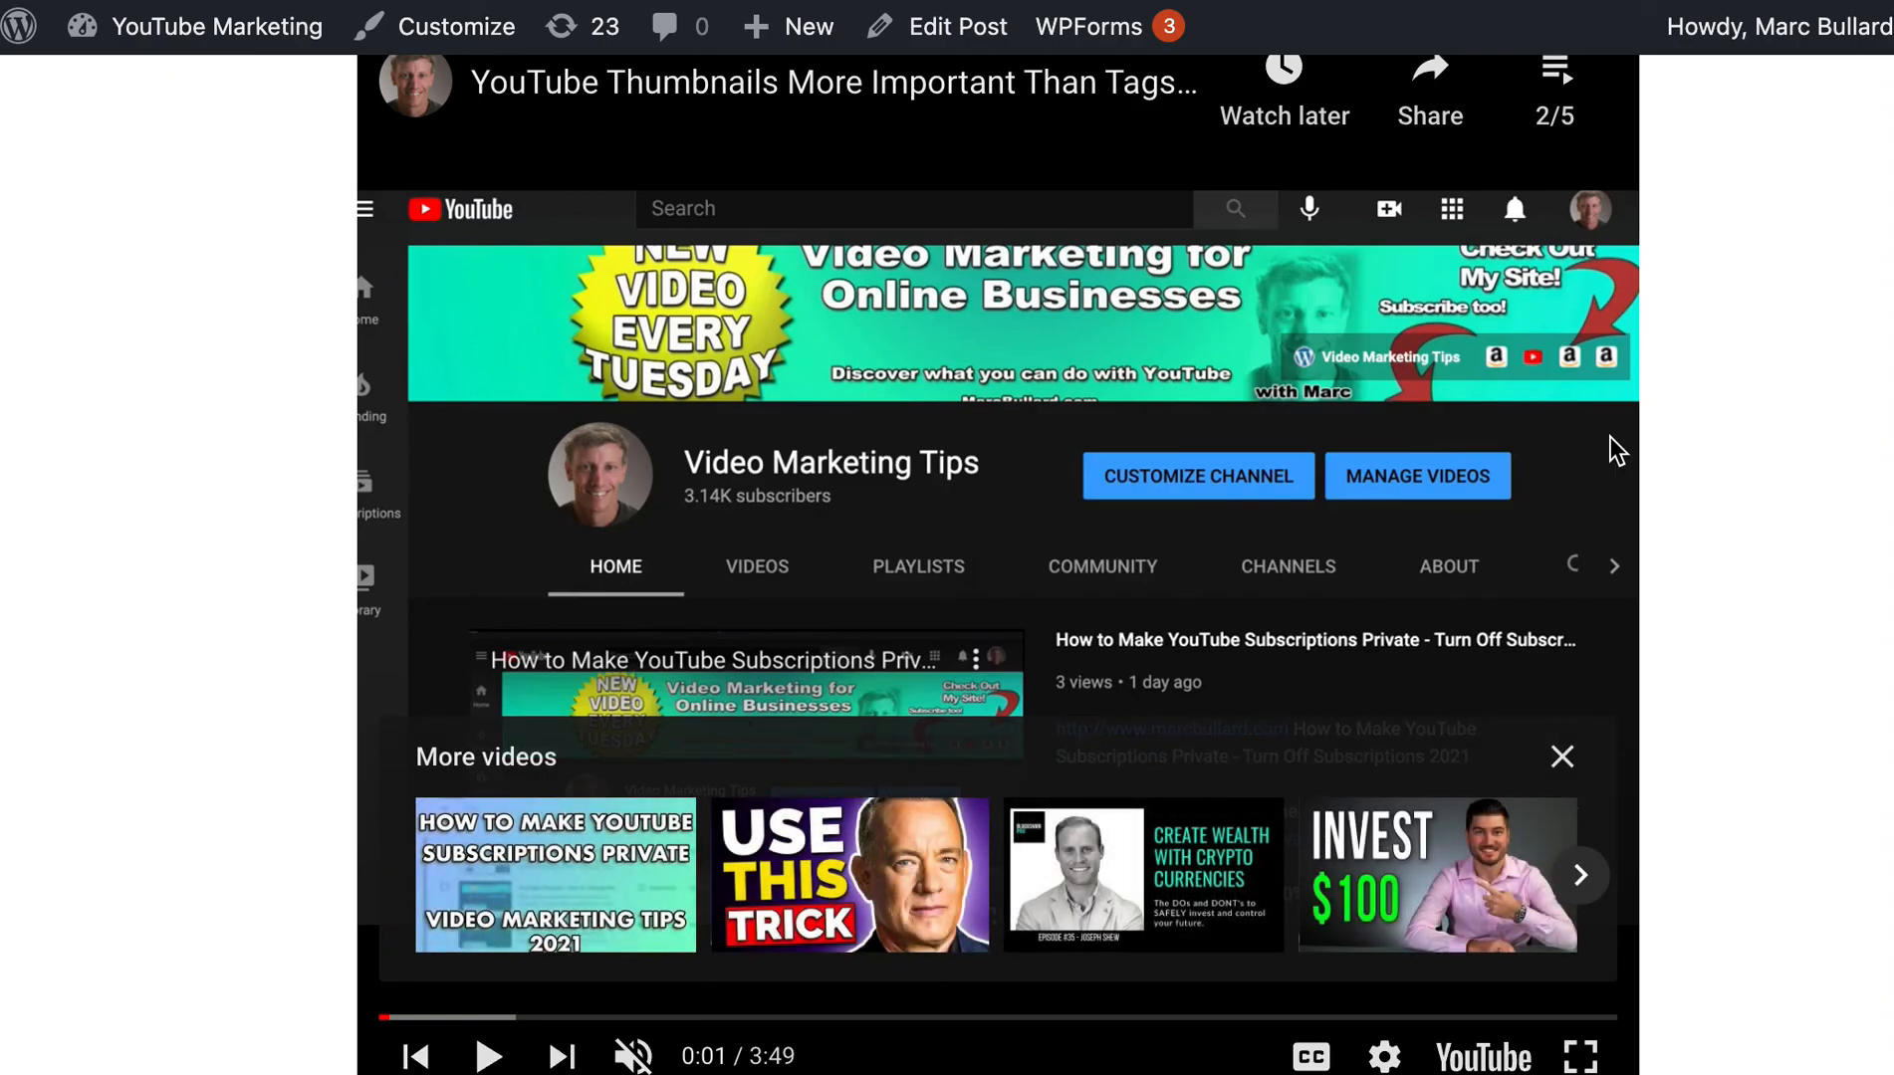
pyautogui.moveTo(1864, 149)
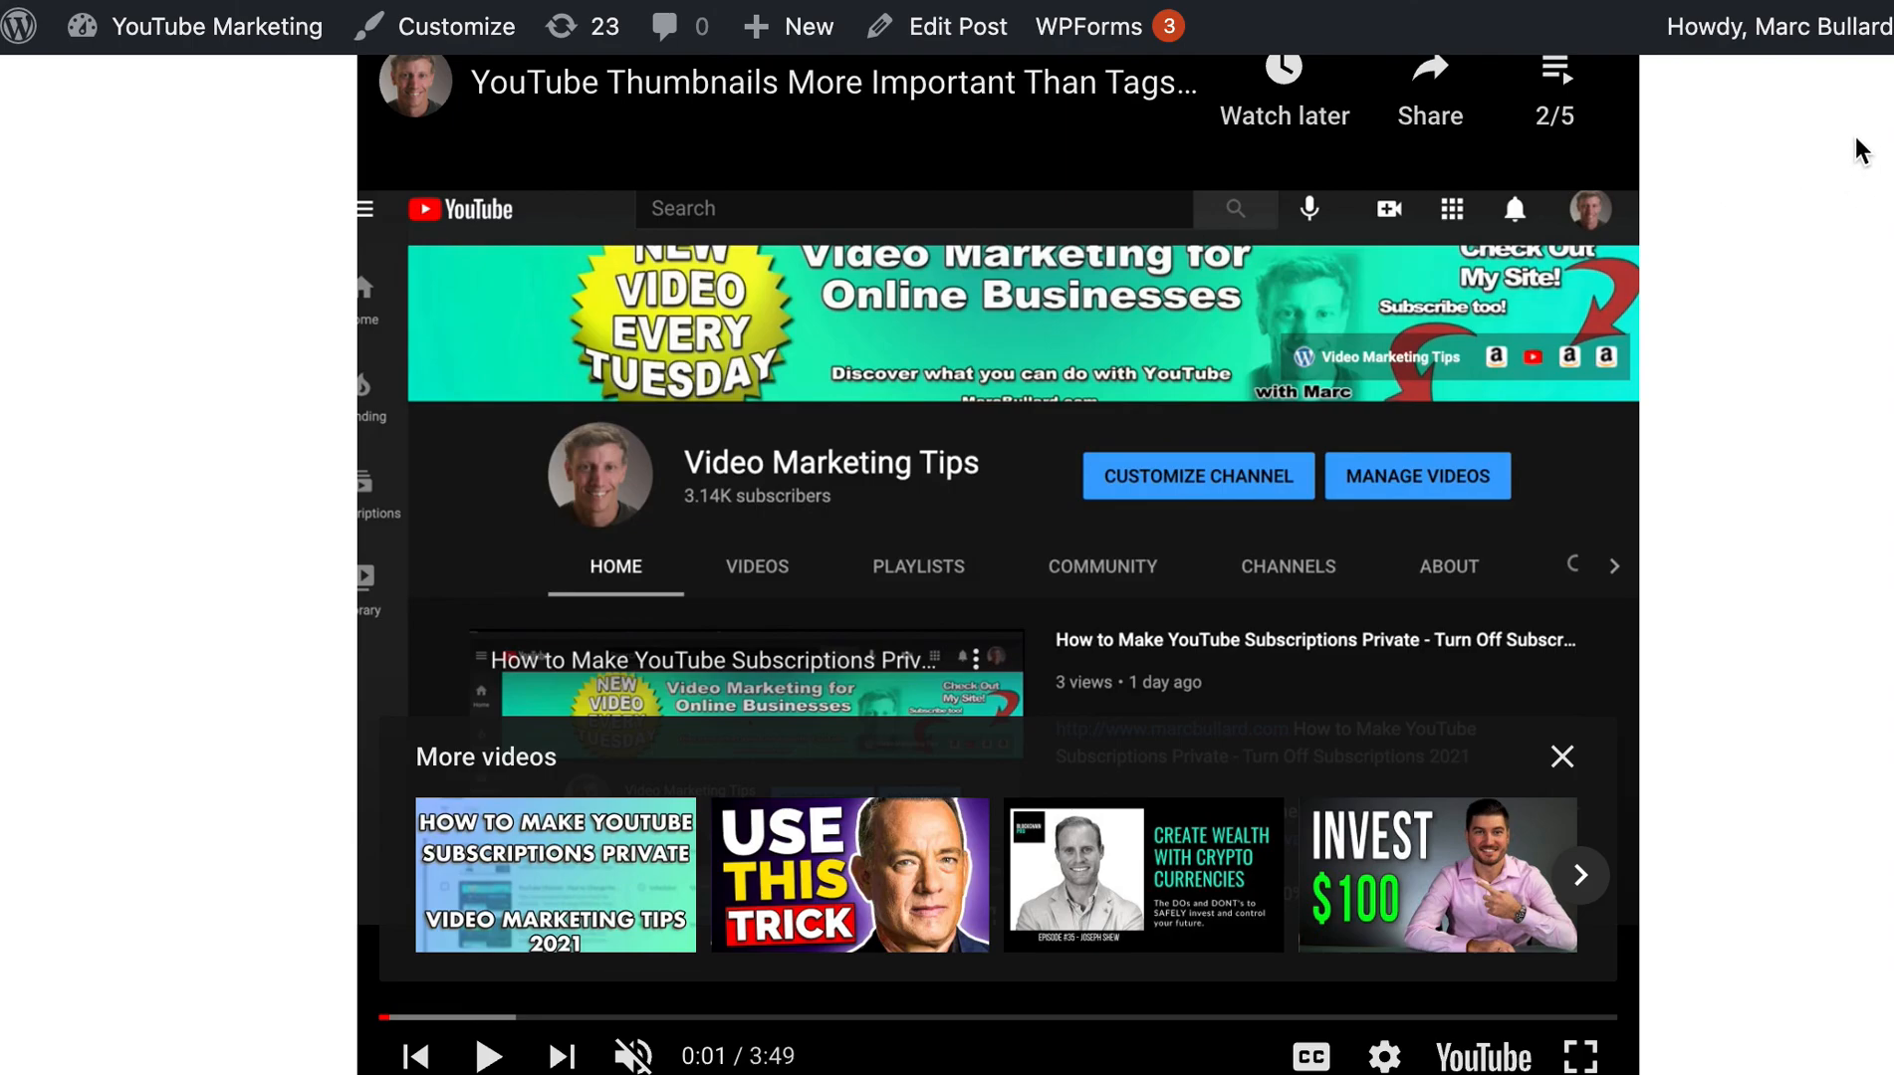